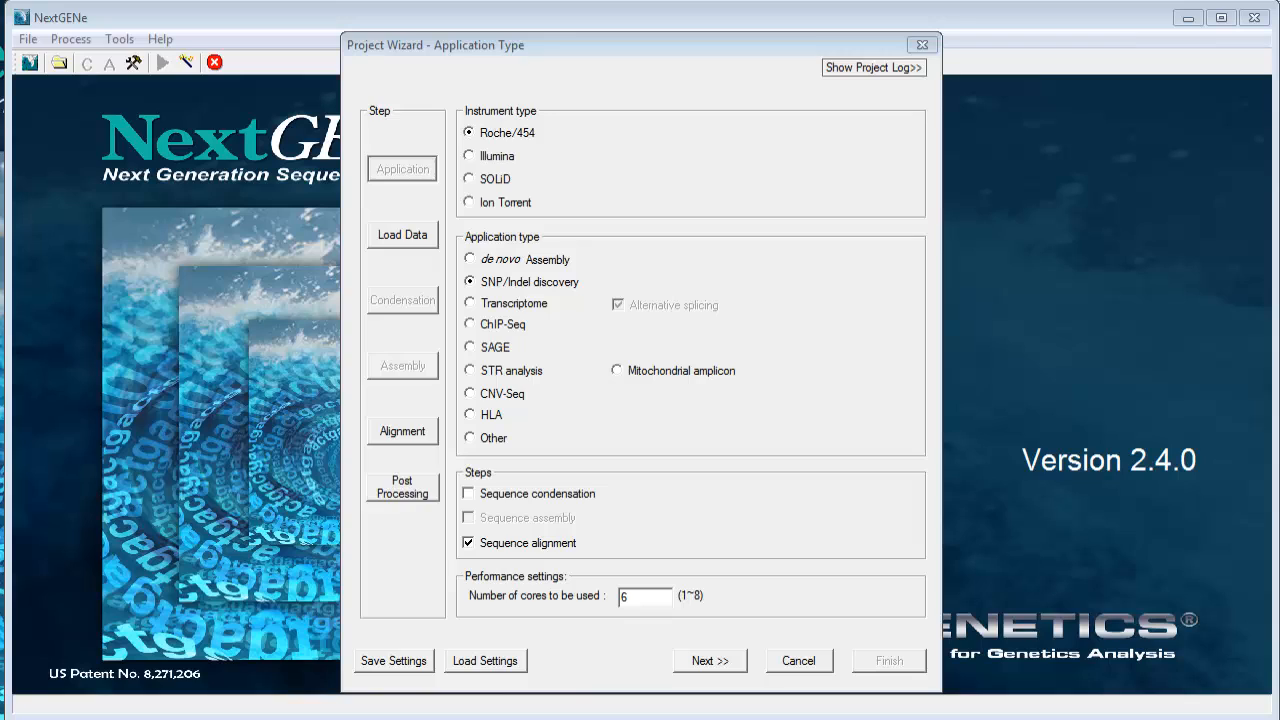
pyautogui.moveTo(594, 230)
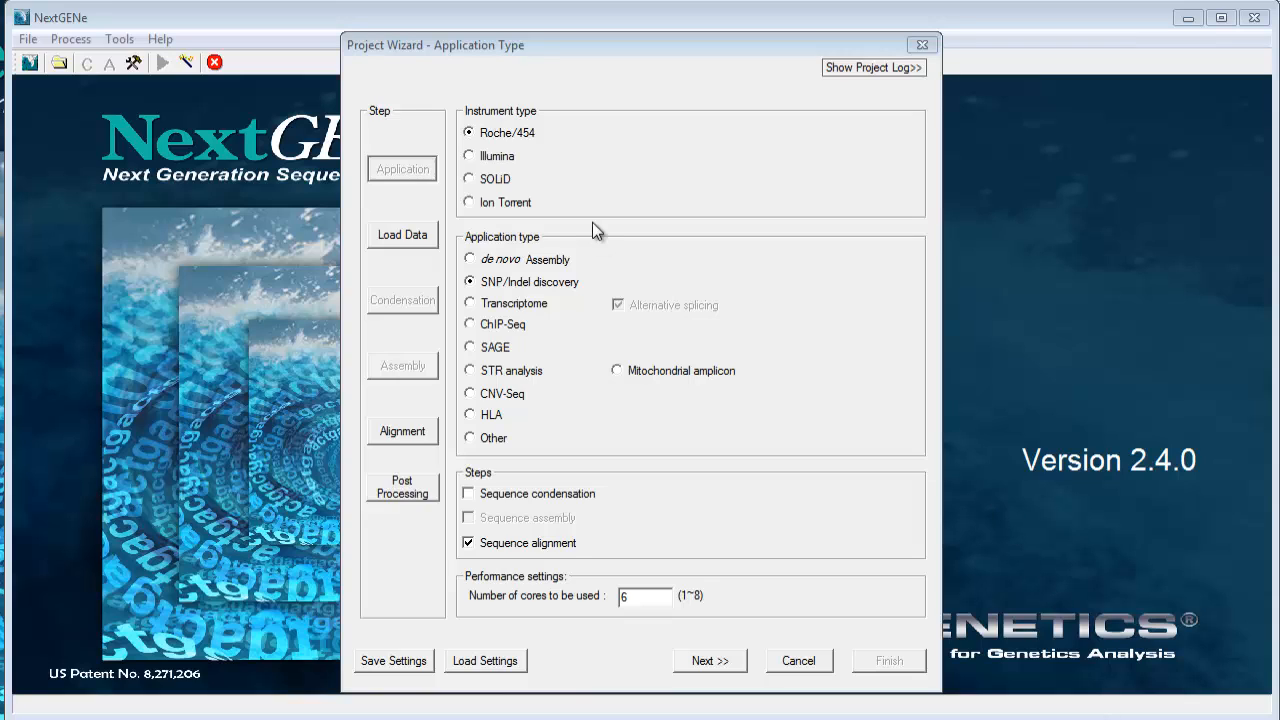
pyautogui.moveTo(530, 150)
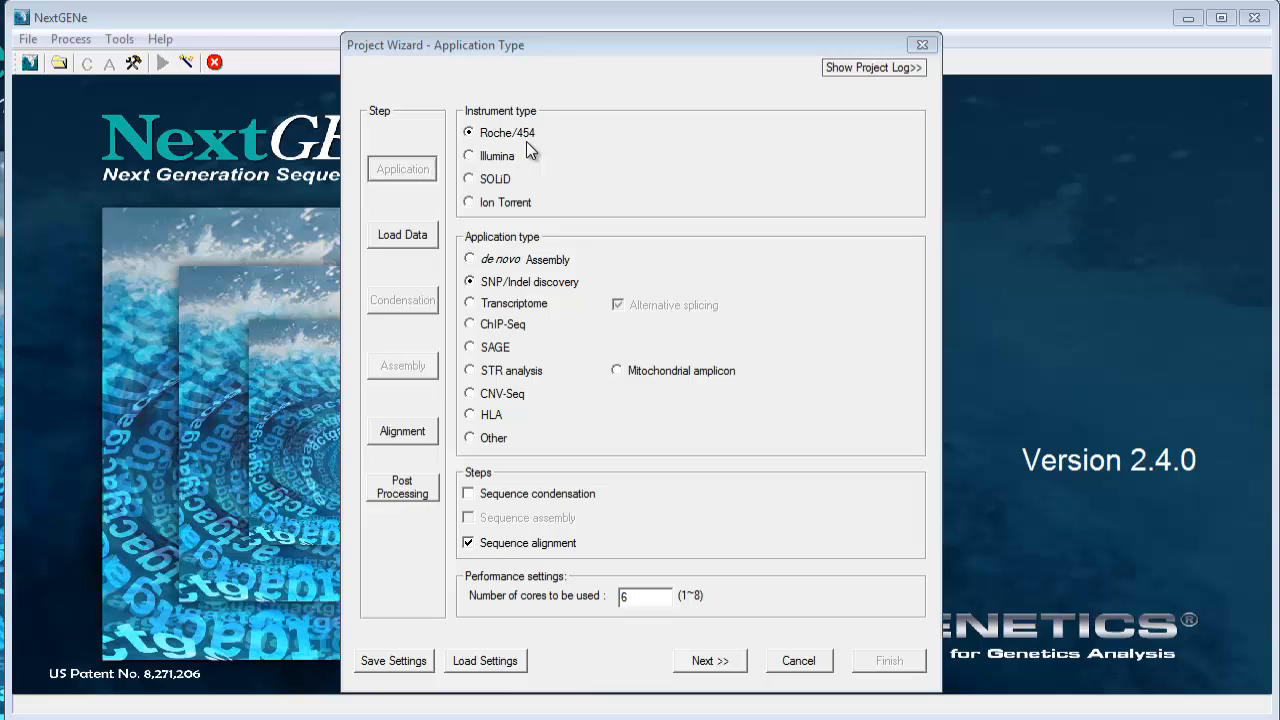
# Step: Choose HLA as the application type for the Roche/454 project
pyautogui.click(470, 414)
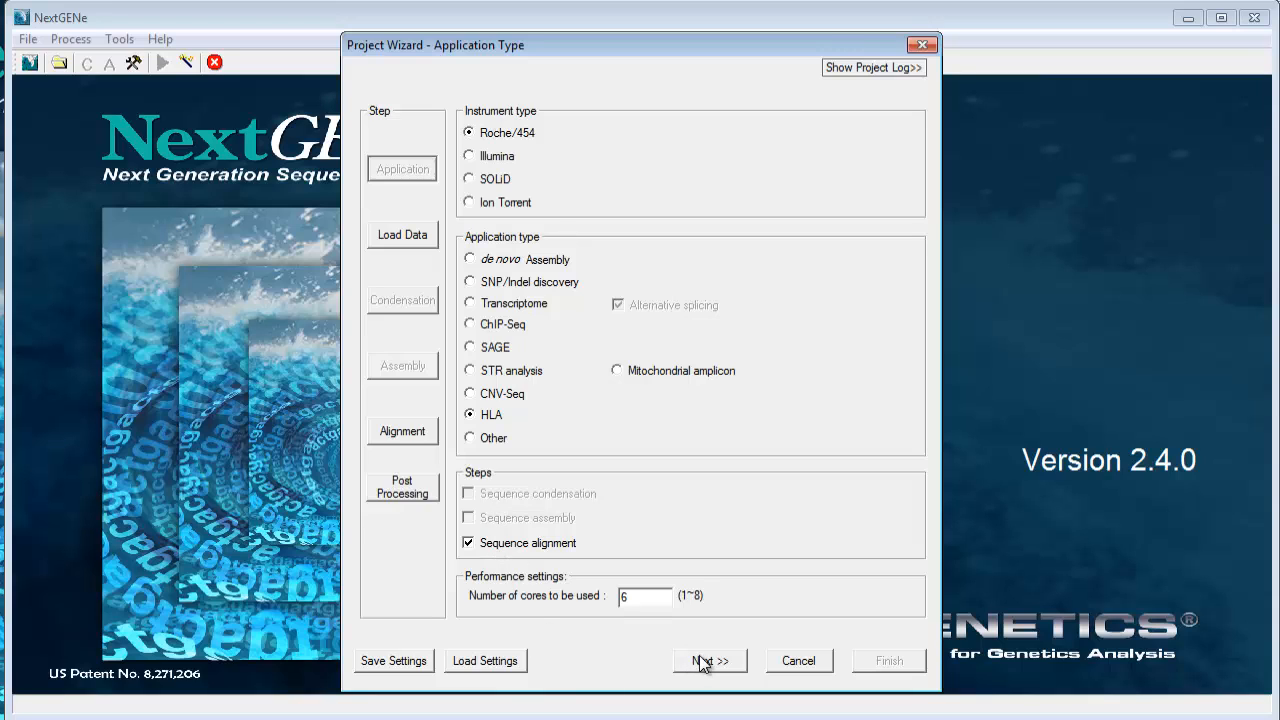
# Step: Move to the data loading step, trying and then unchecking the existing HLA mutation report option
pyautogui.click(710, 660)
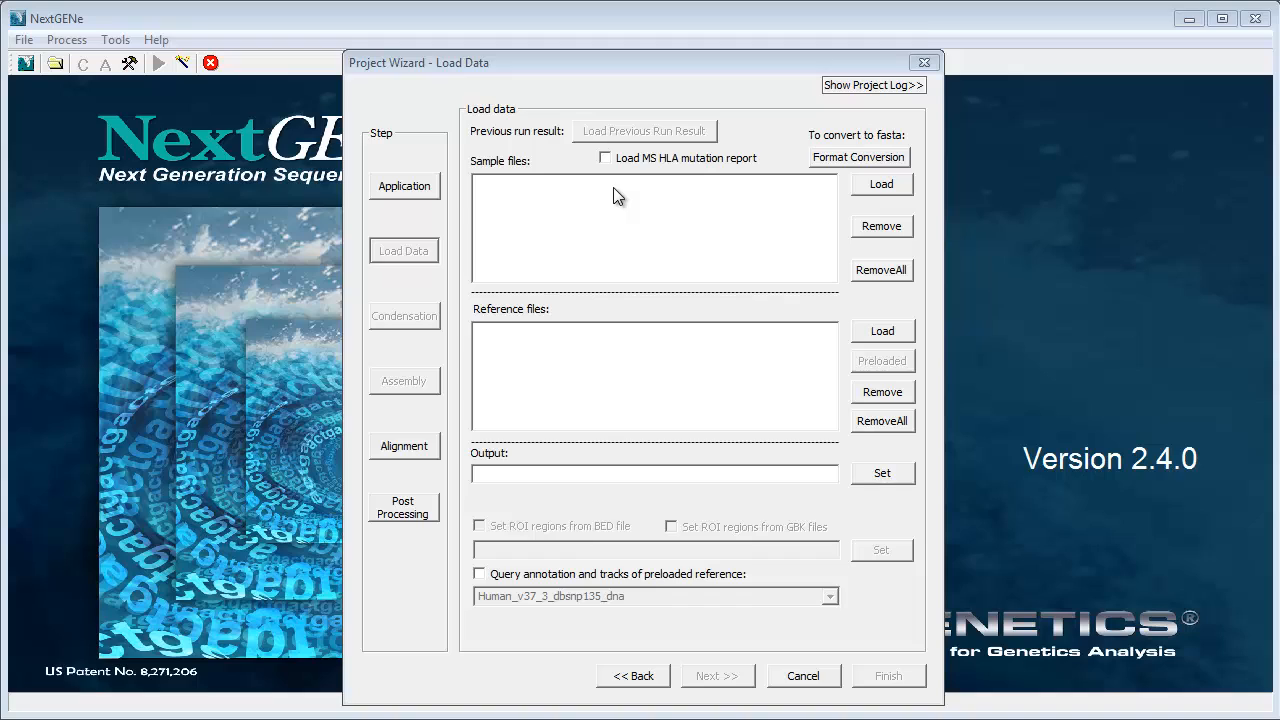
pyautogui.moveTo(616, 188)
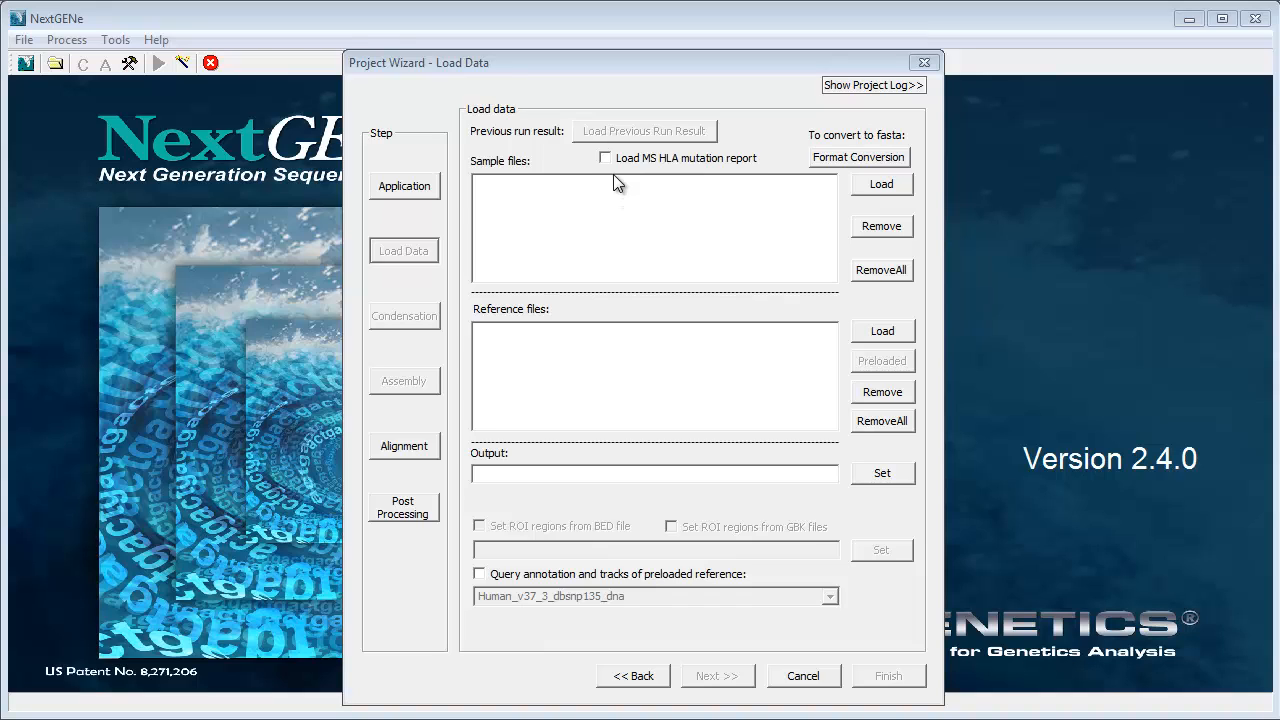
pyautogui.click(604, 158)
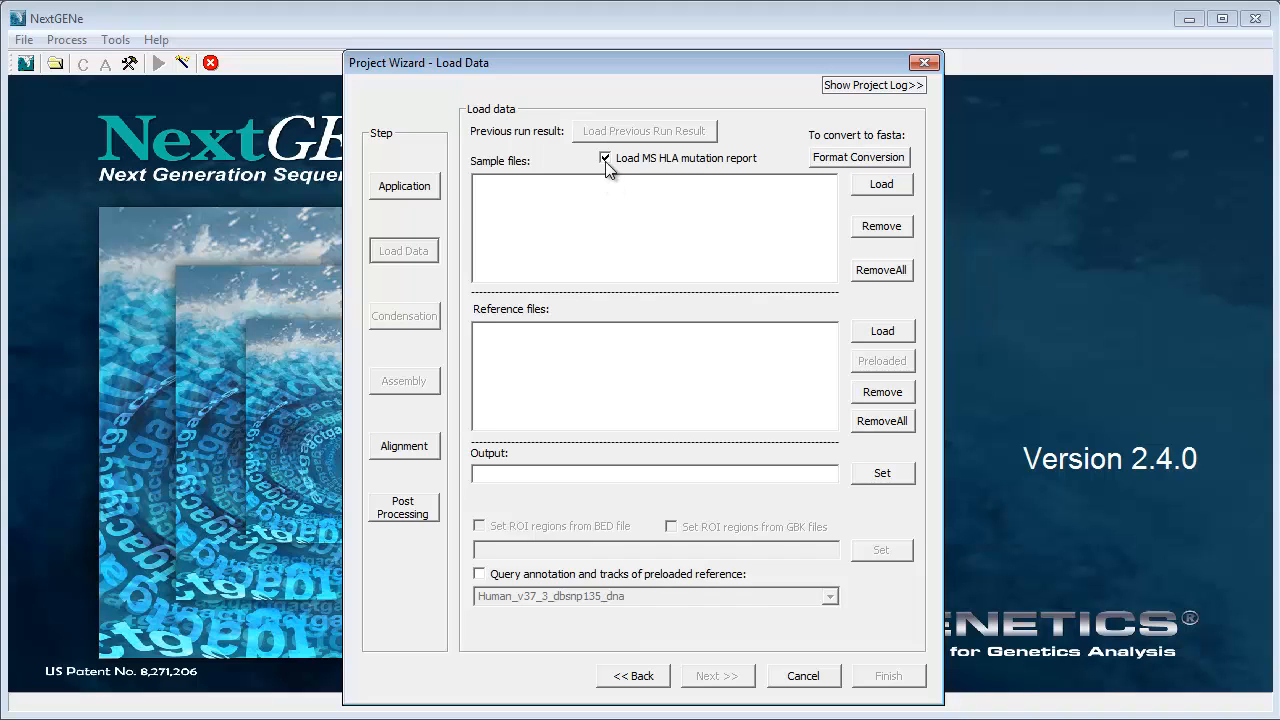
pyautogui.click(604, 158)
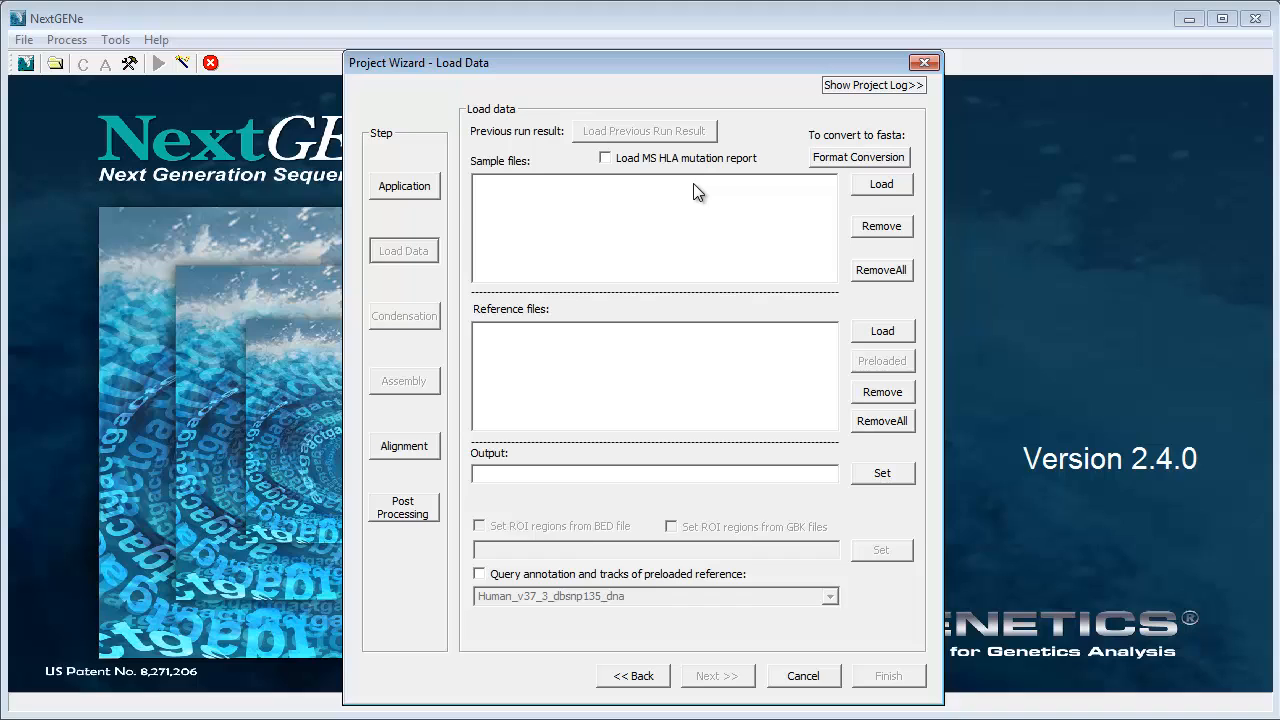
pyautogui.moveTo(836, 166)
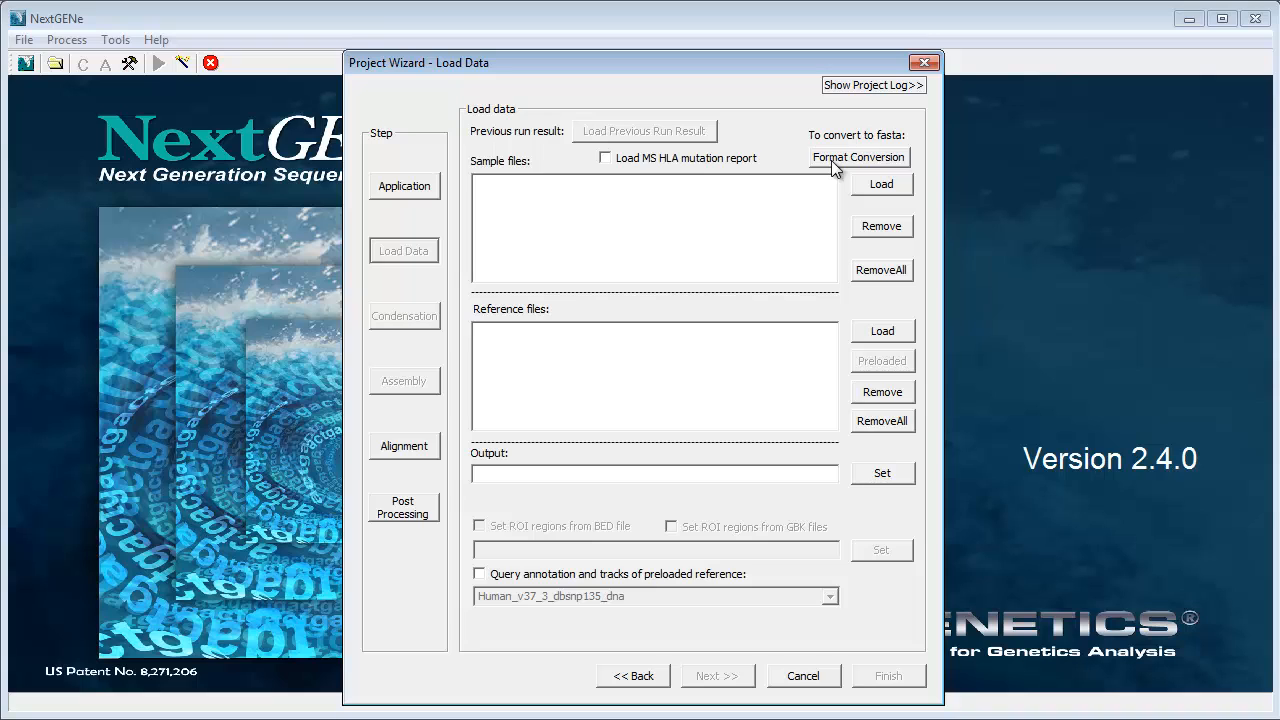
pyautogui.moveTo(876, 196)
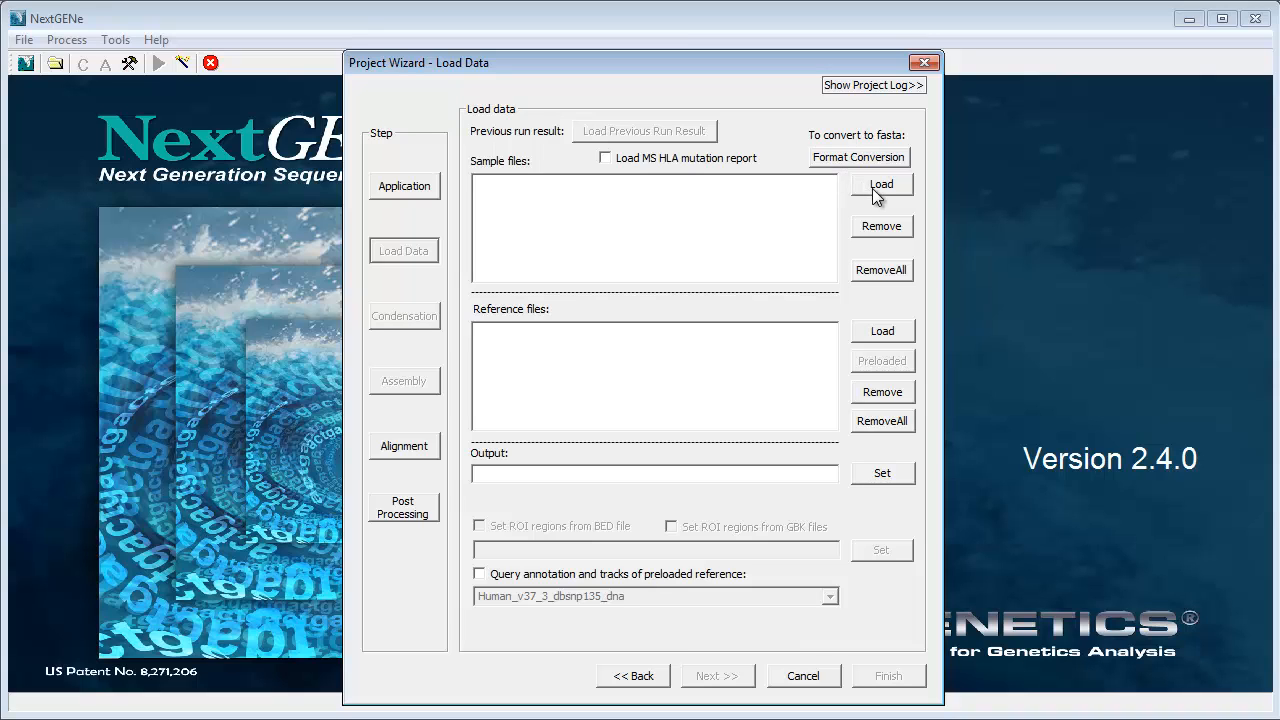
# Step: Load the hla_sample_1_1 and hla_sample_1_2 converted fasta files as sample files
pyautogui.click(880, 184)
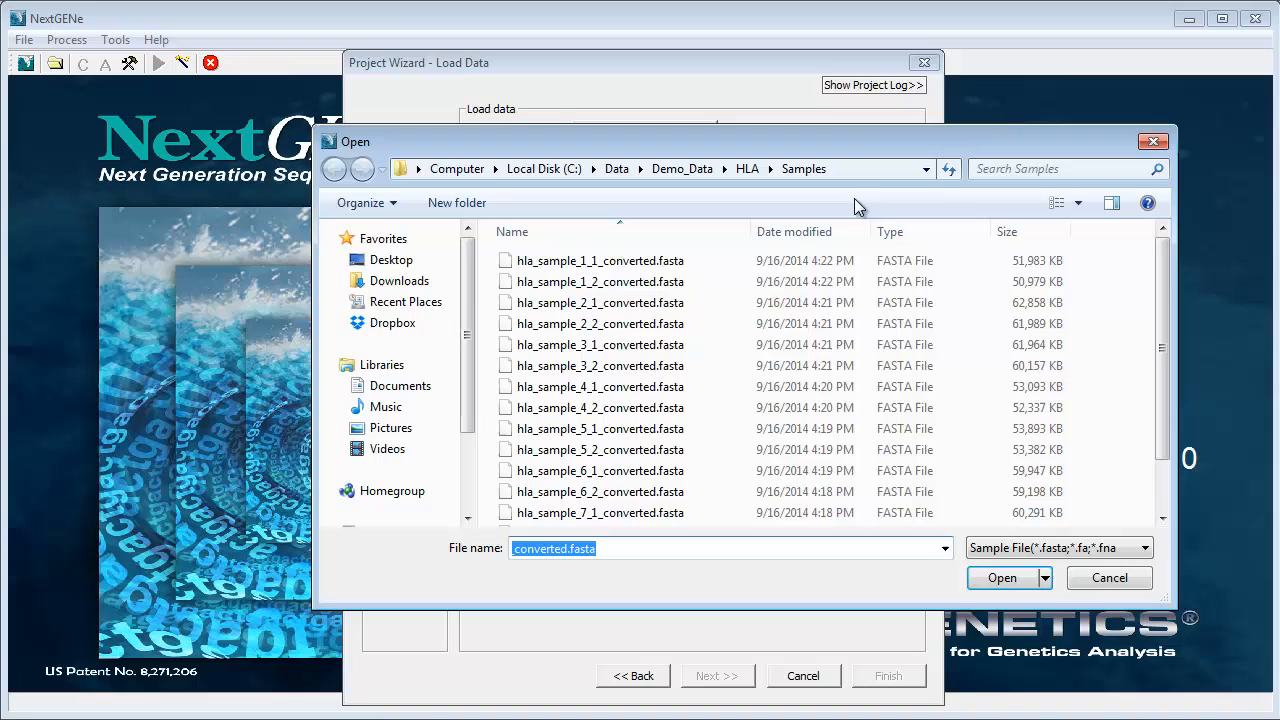
pyautogui.click(600, 260)
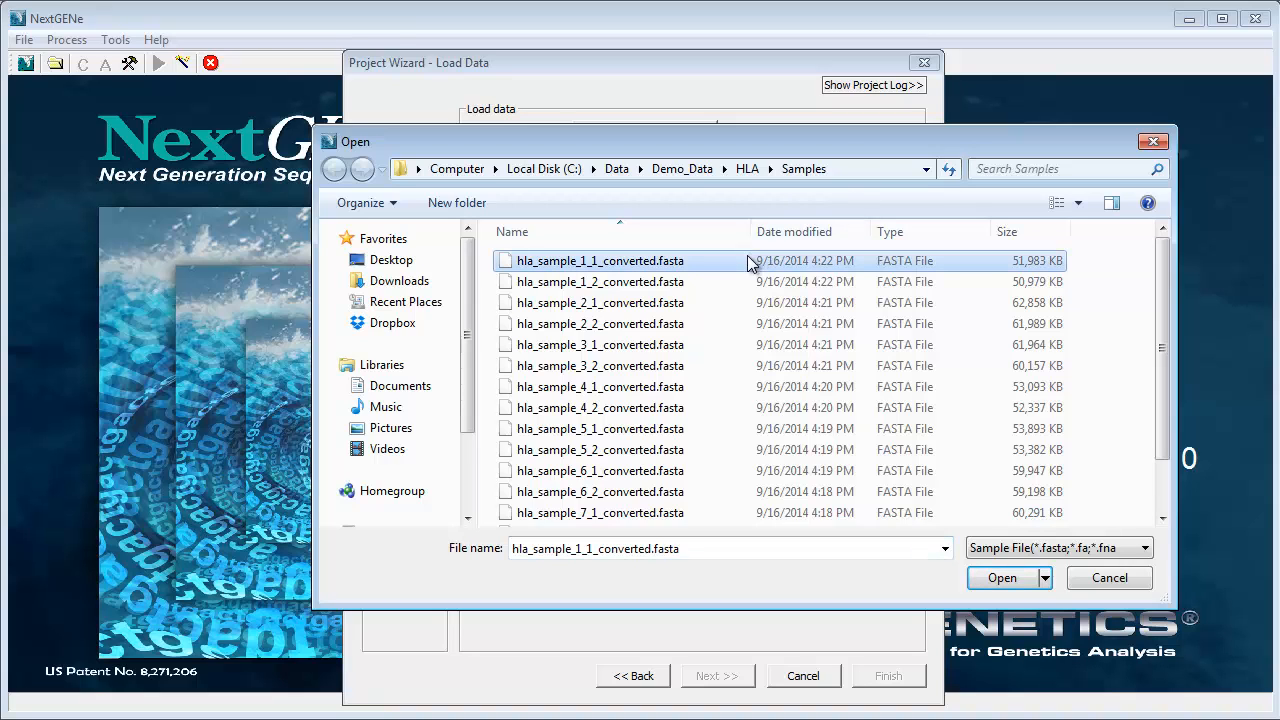
pyautogui.click(600, 280)
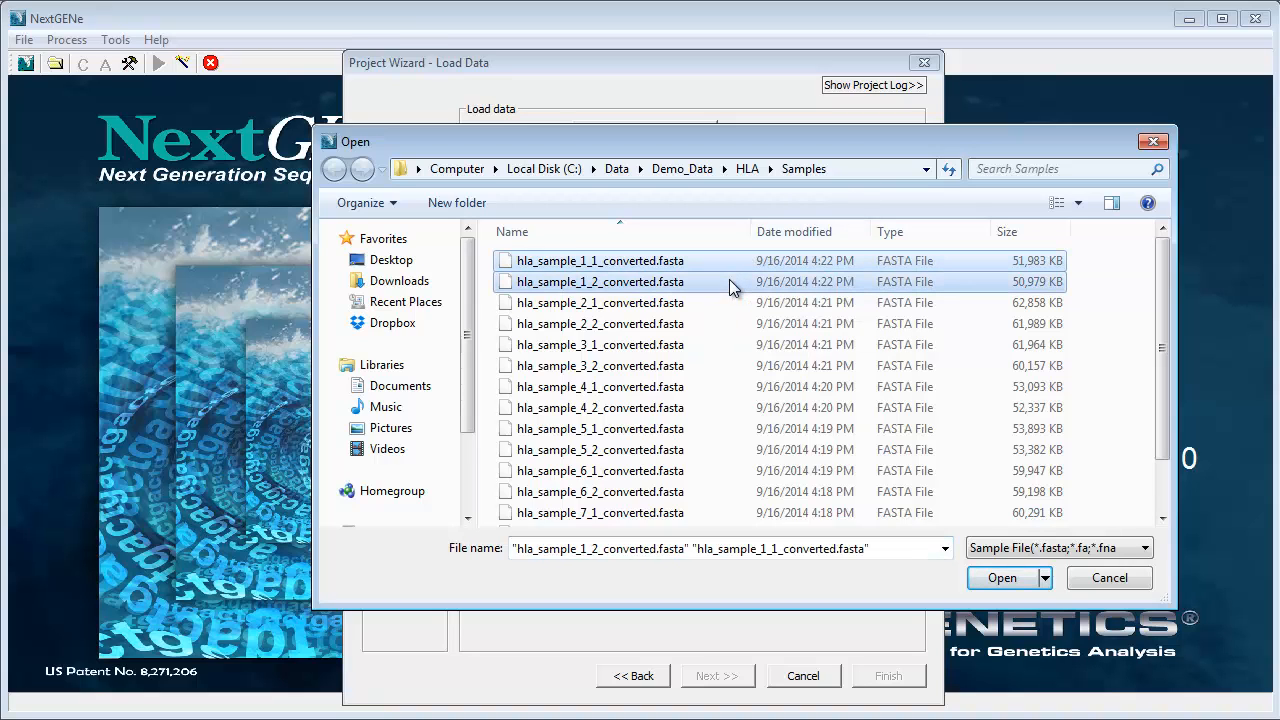
pyautogui.click(1002, 576)
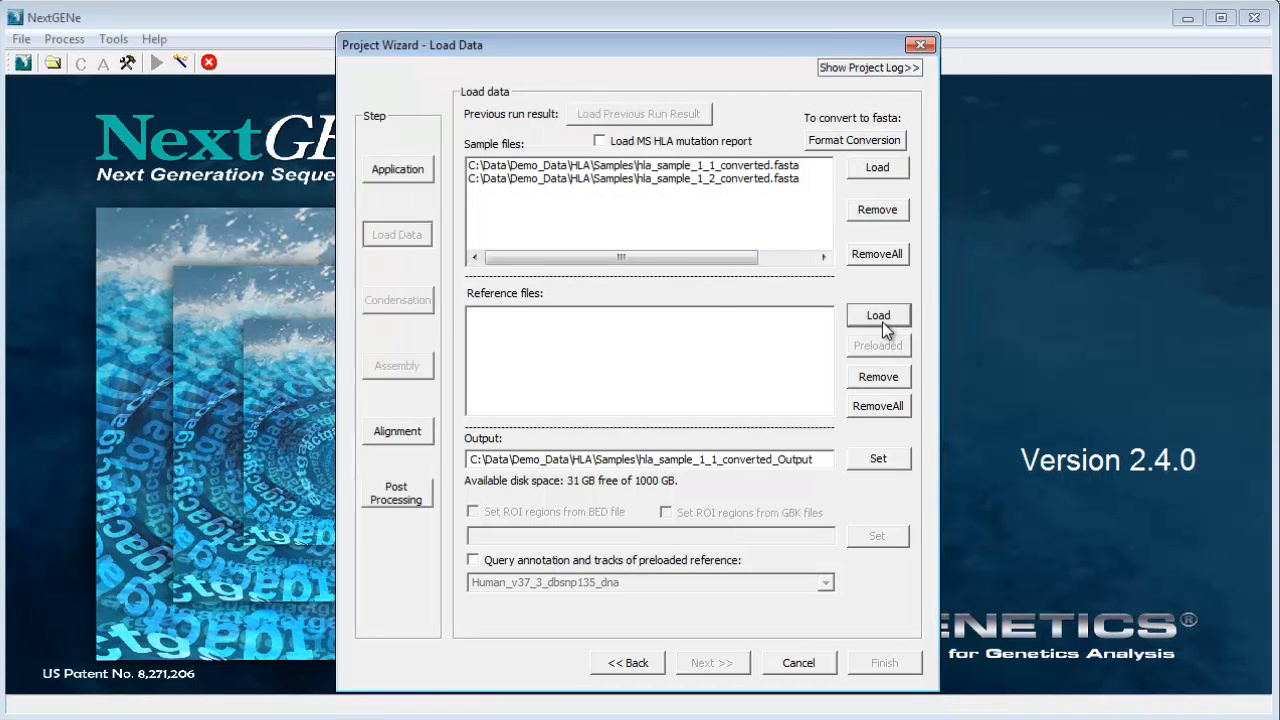
# Step: Load the HLA GenBank .gb files as the project references
pyautogui.click(876, 316)
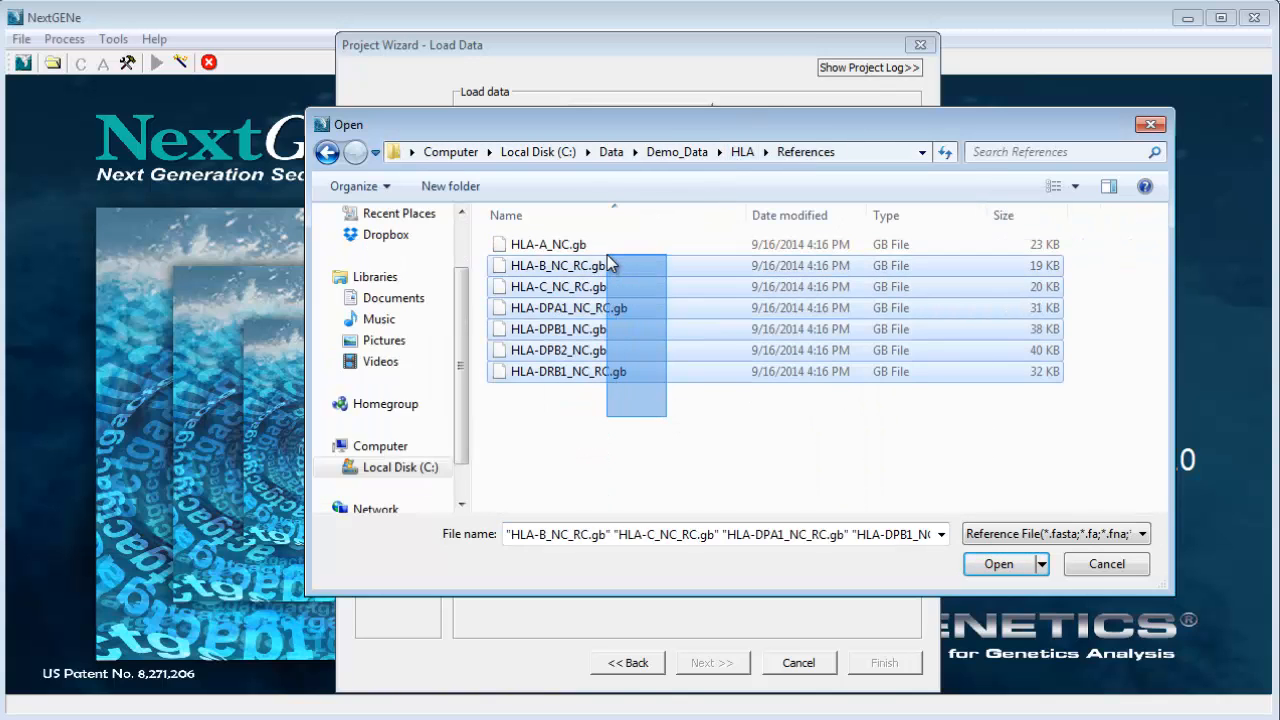
pyautogui.click(998, 564)
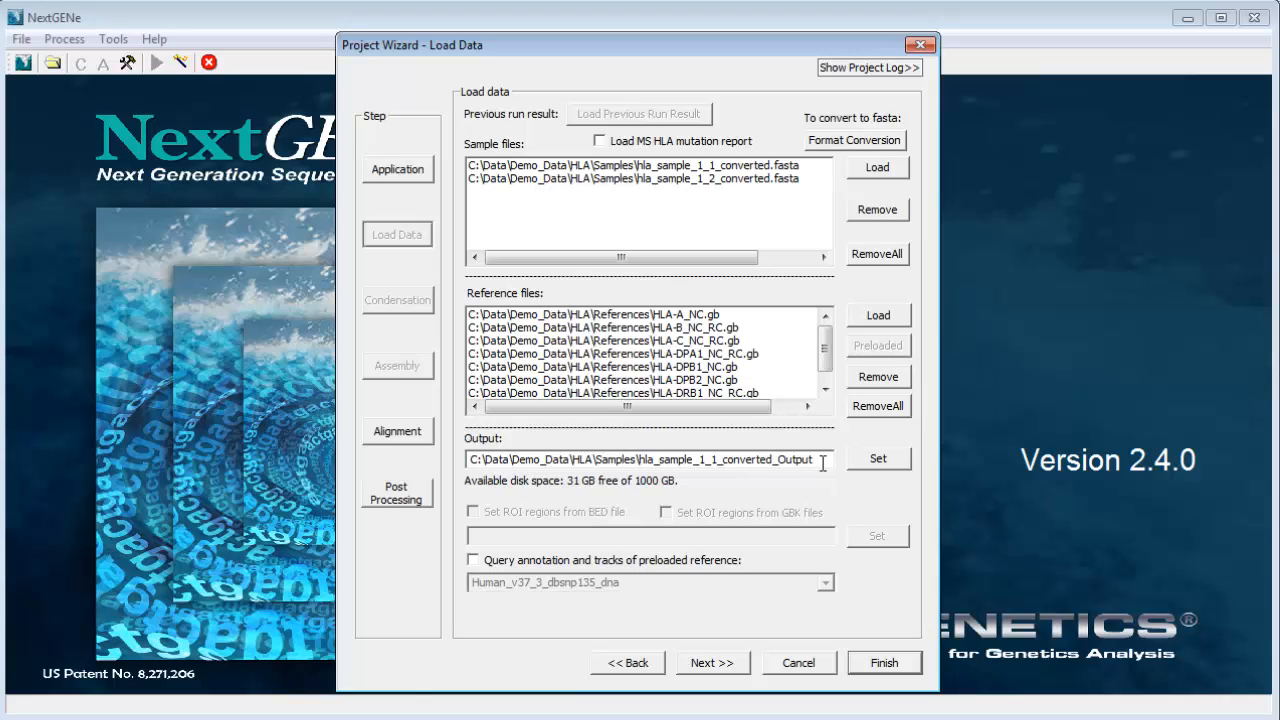
pyautogui.moveTo(820, 532)
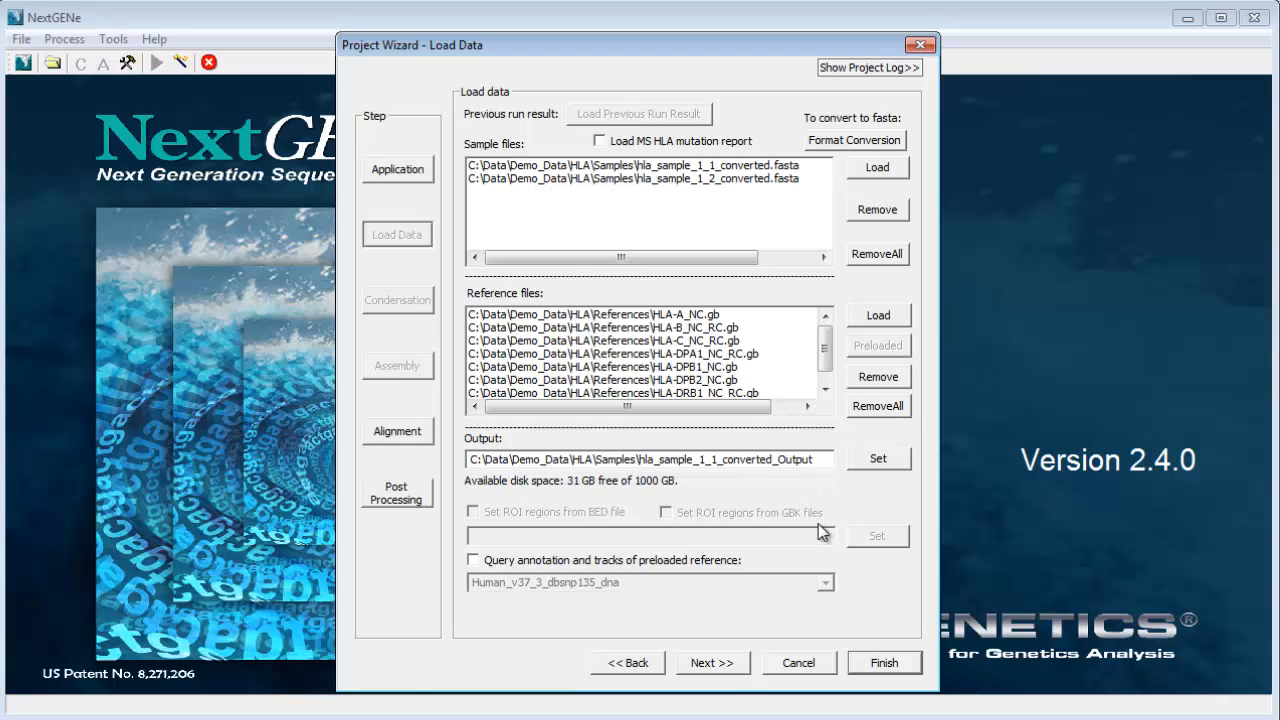
# Step: Load dbMHC_allelev.3.13.xml as the HLA allele dictionary for alignment
pyautogui.click(712, 662)
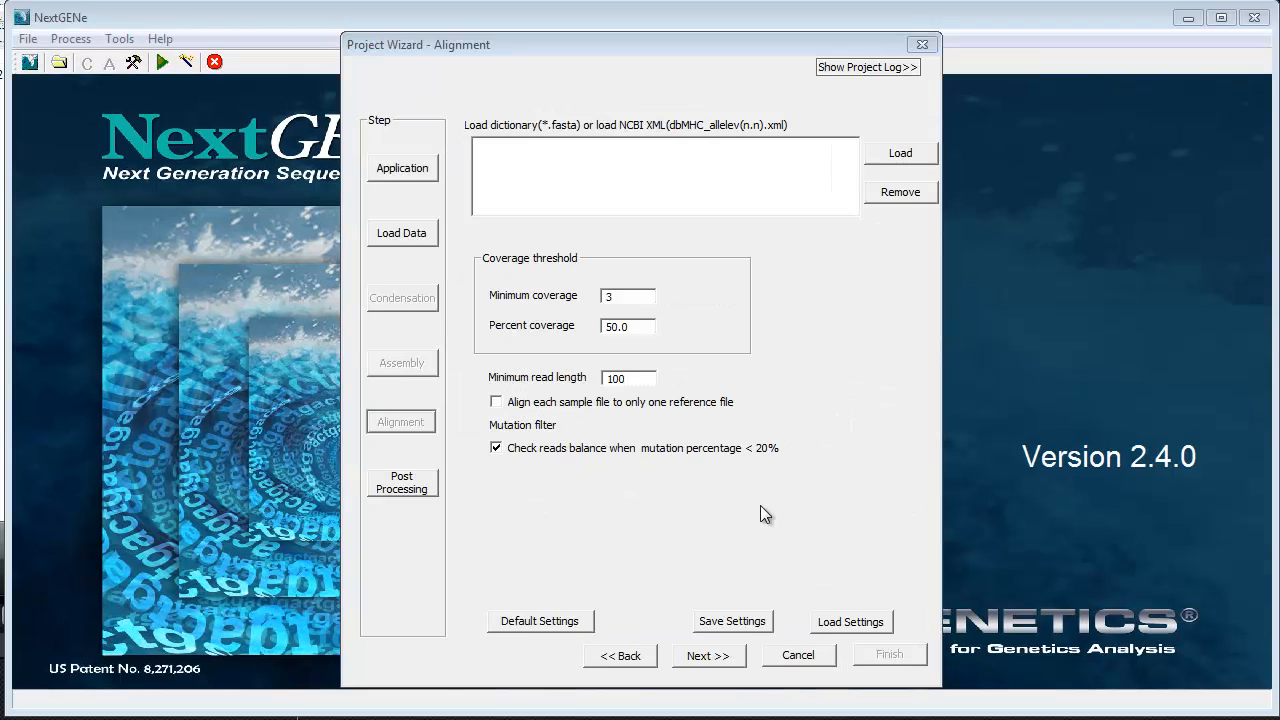
pyautogui.click(900, 152)
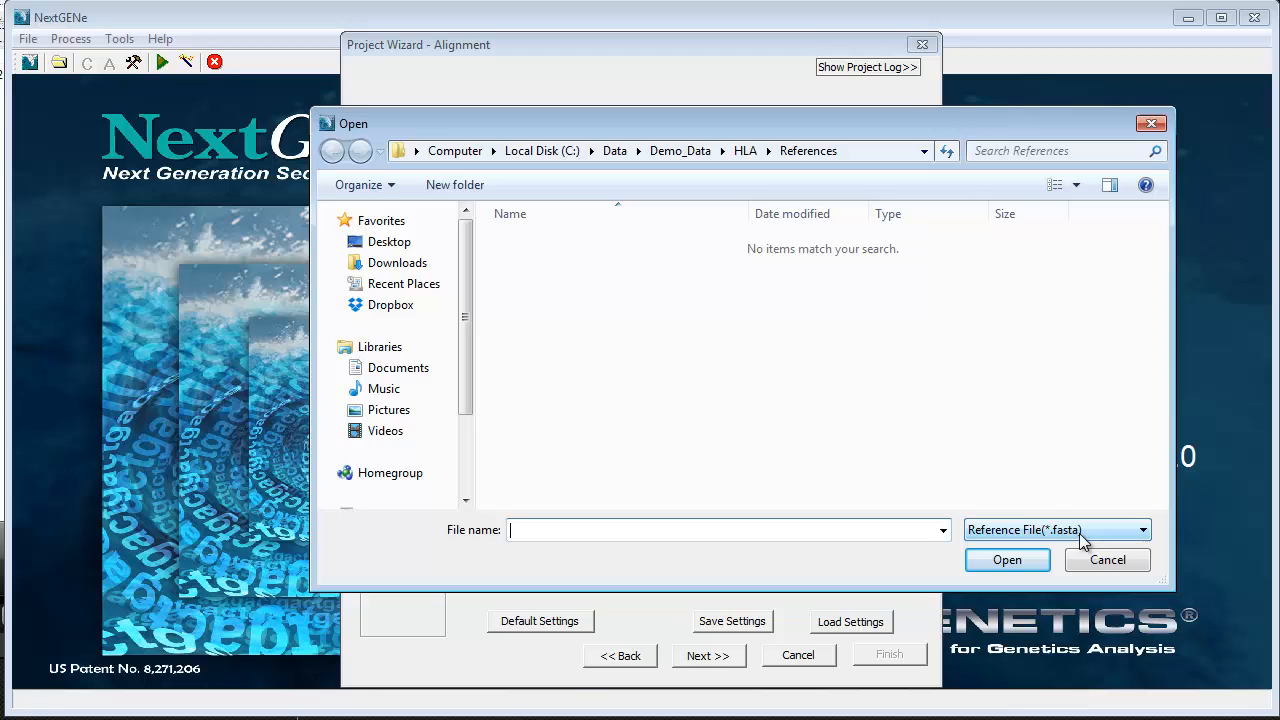
pyautogui.click(1140, 528)
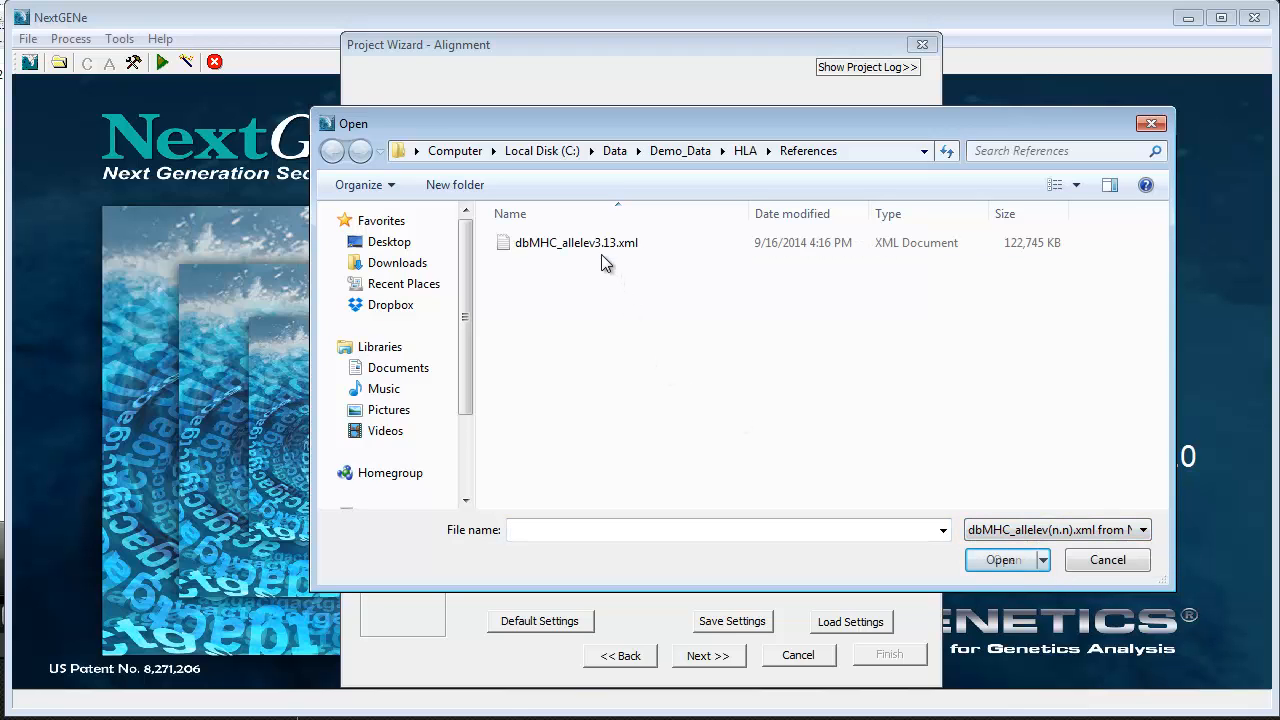
pyautogui.doubleClick(576, 242)
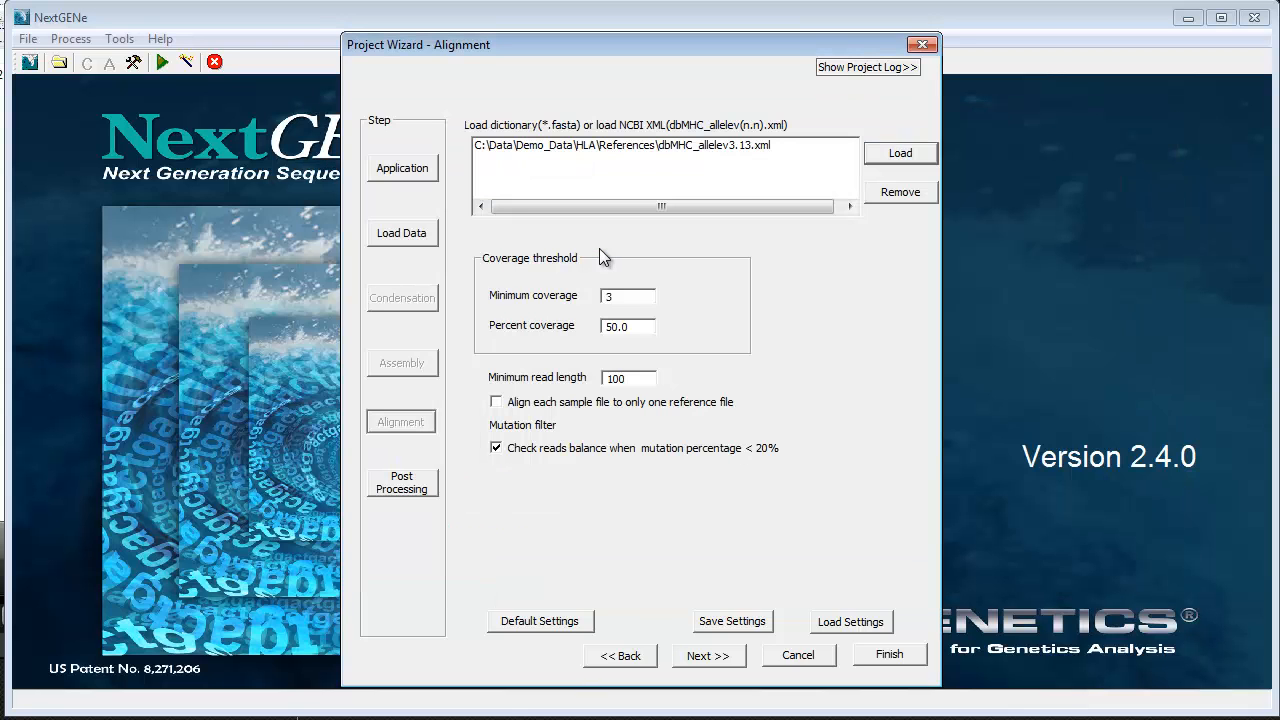
# Step: Keep minimum coverage 3, percent coverage 50.0 and minimum read length 100 in the alignment settings
pyautogui.click(628, 296)
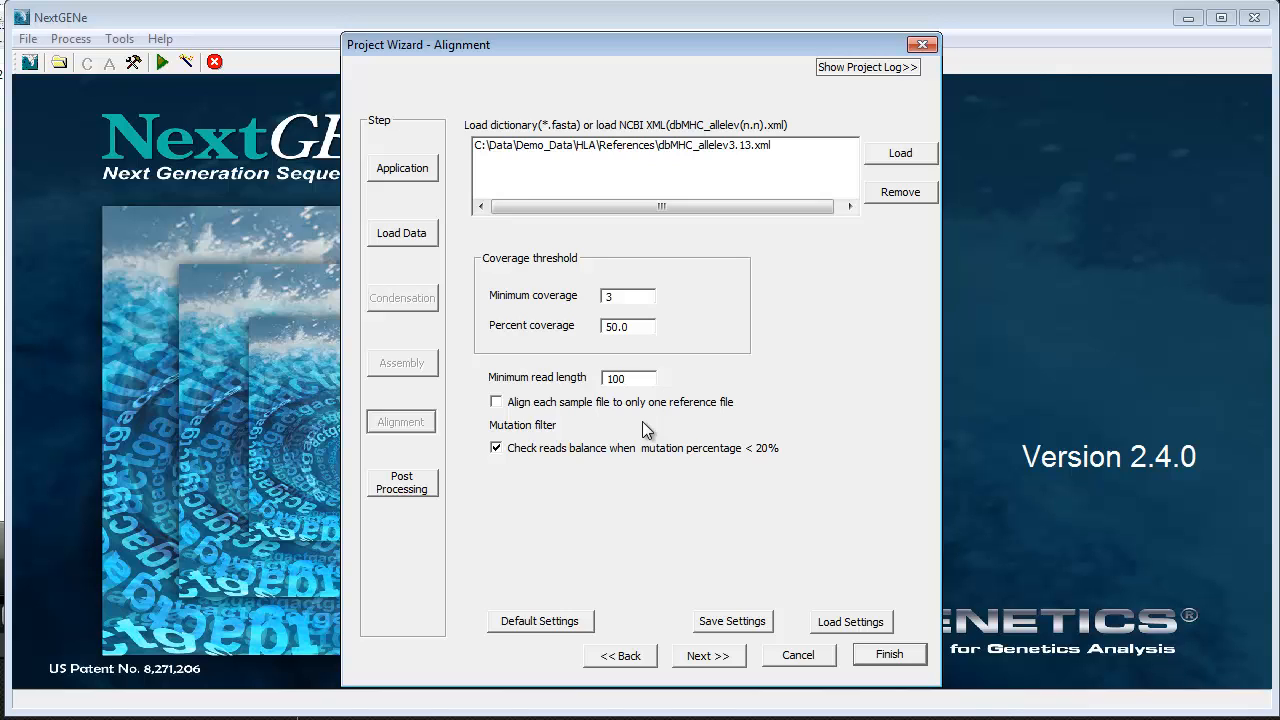
pyautogui.click(628, 378)
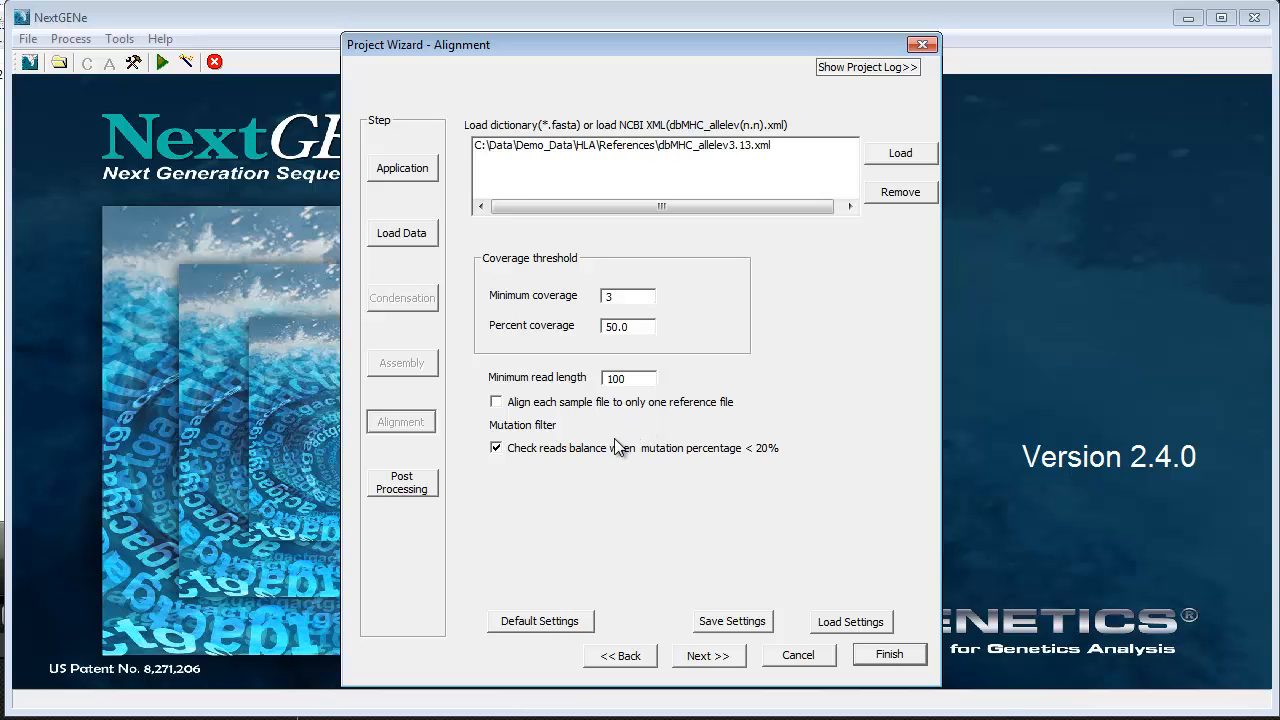
pyautogui.moveTo(608, 468)
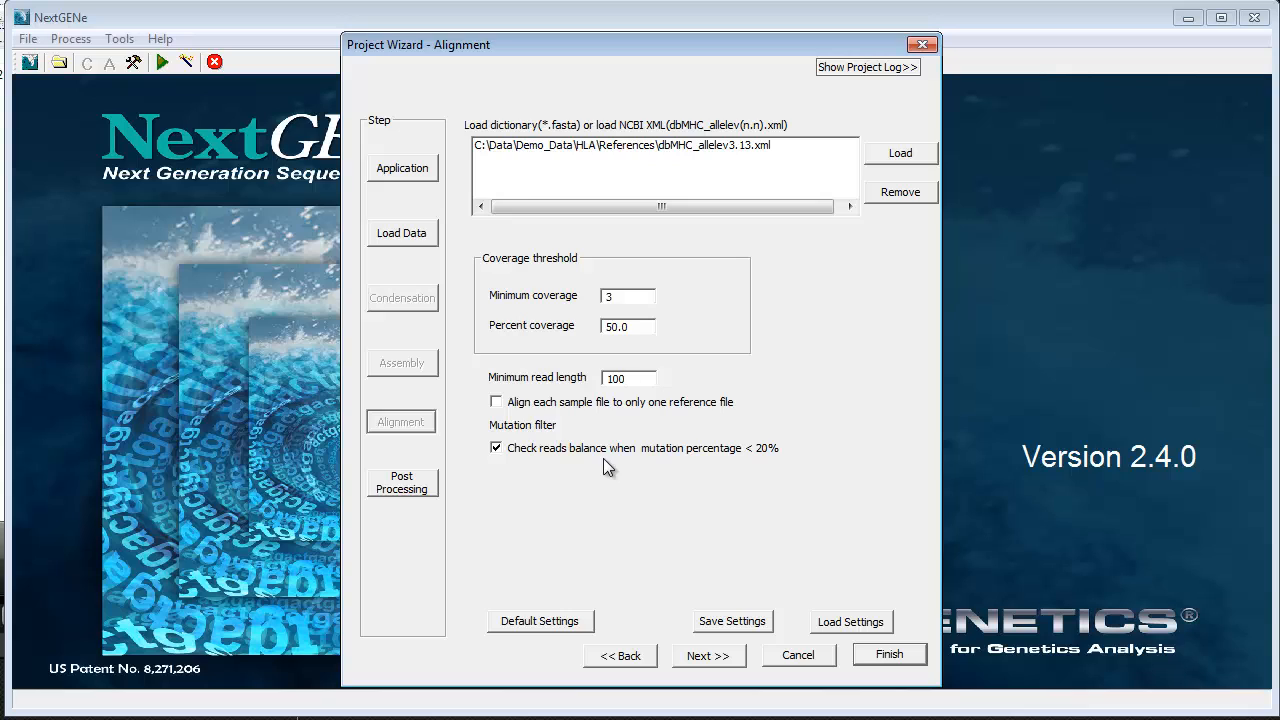
pyautogui.click(628, 378)
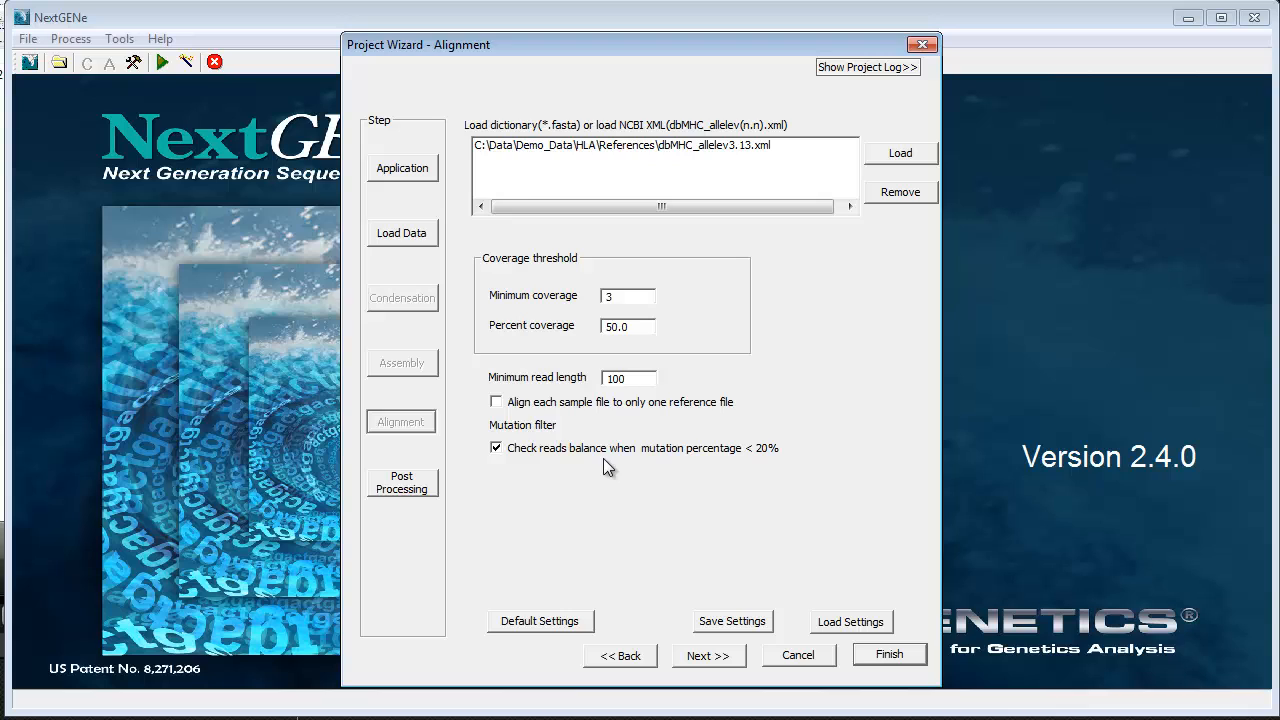
pyautogui.click(628, 378)
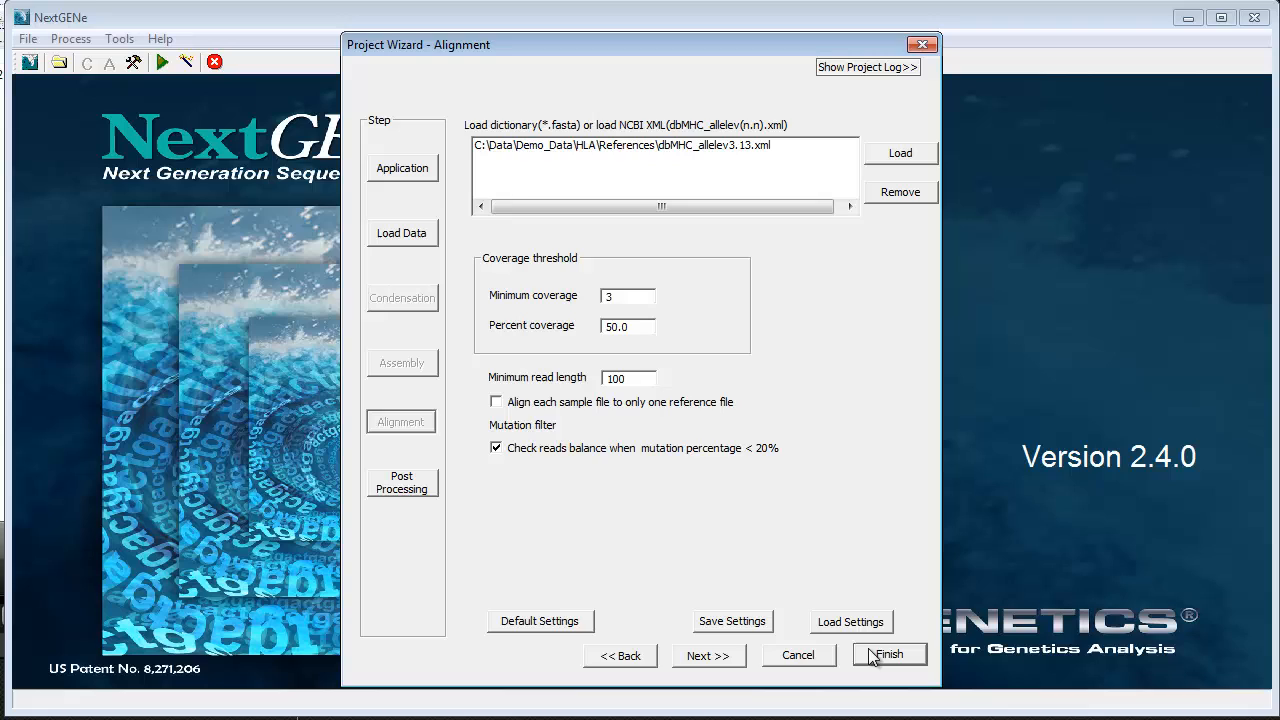
pyautogui.moveTo(708, 656)
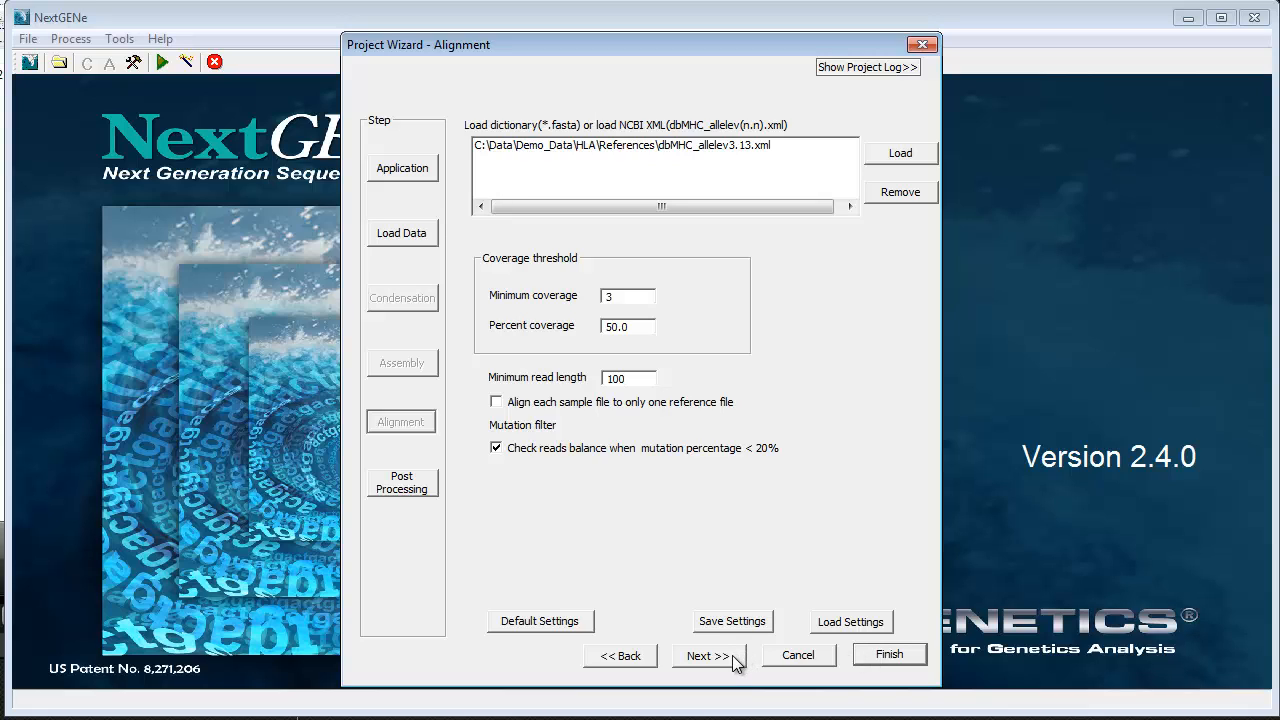
# Step: Add an HLA report with HLA_report_settings.ini in the post-processing step and proceed
pyautogui.click(708, 656)
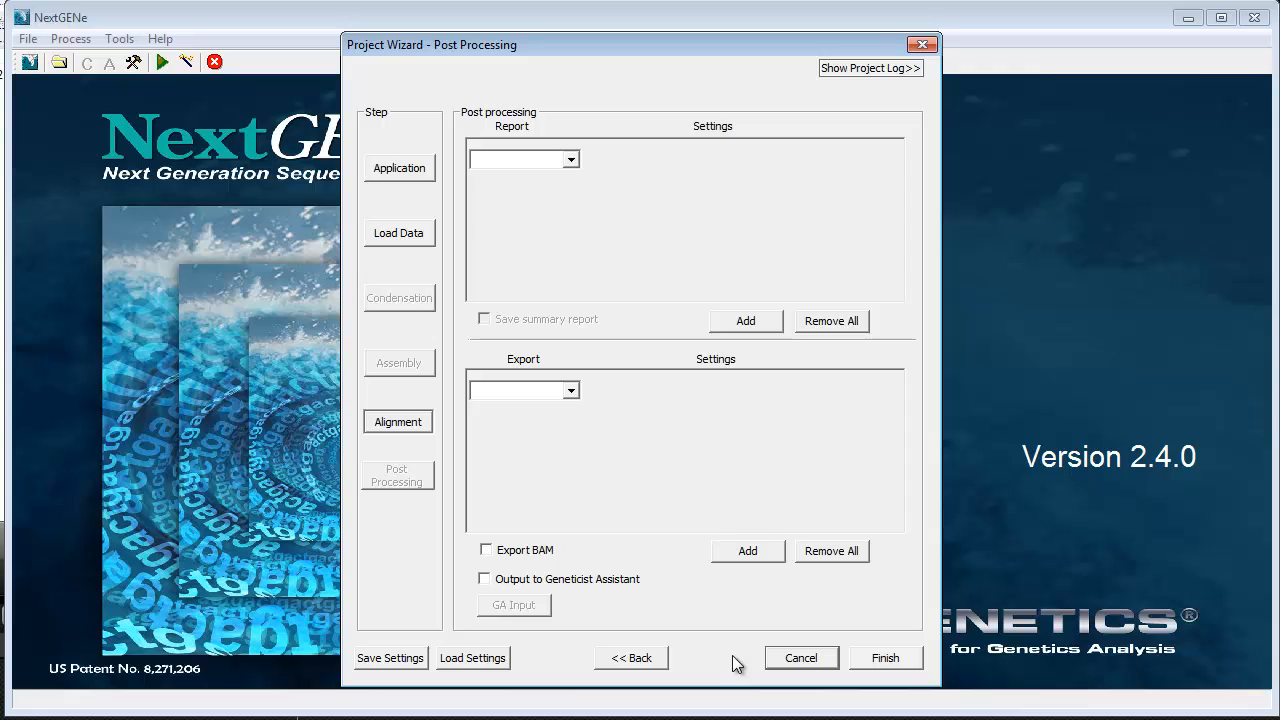
pyautogui.moveTo(708, 500)
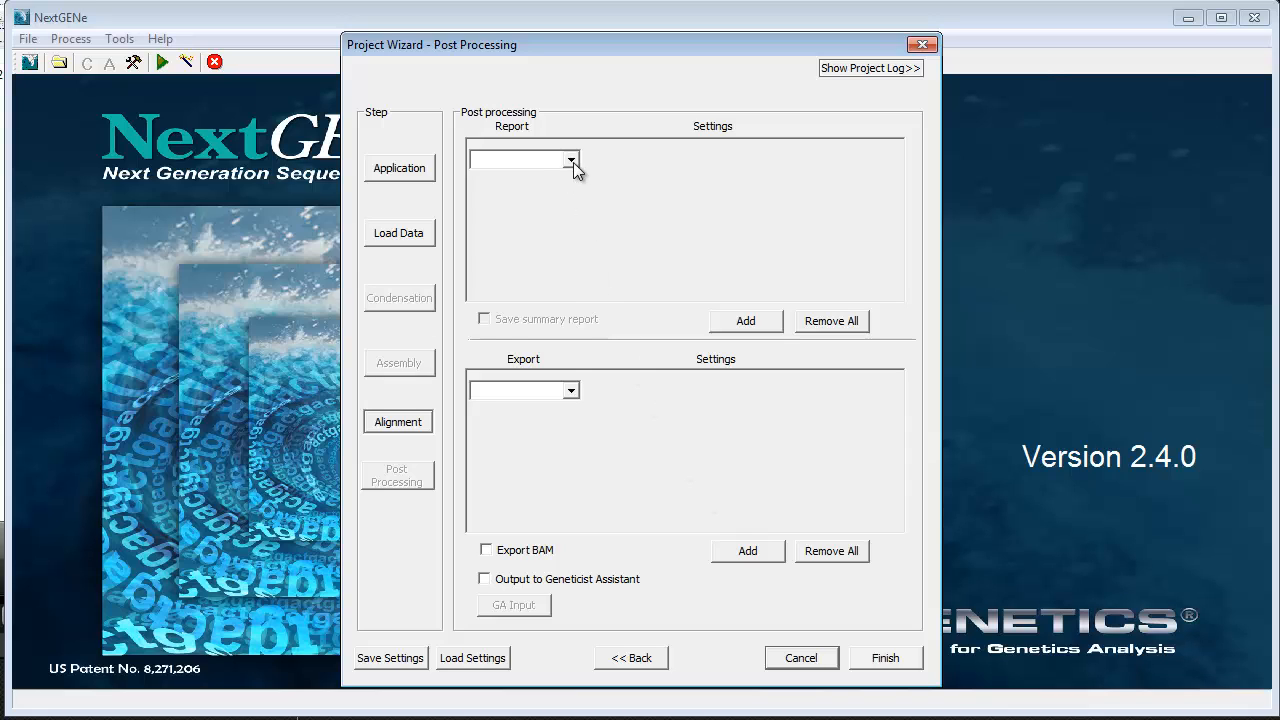
pyautogui.click(570, 160)
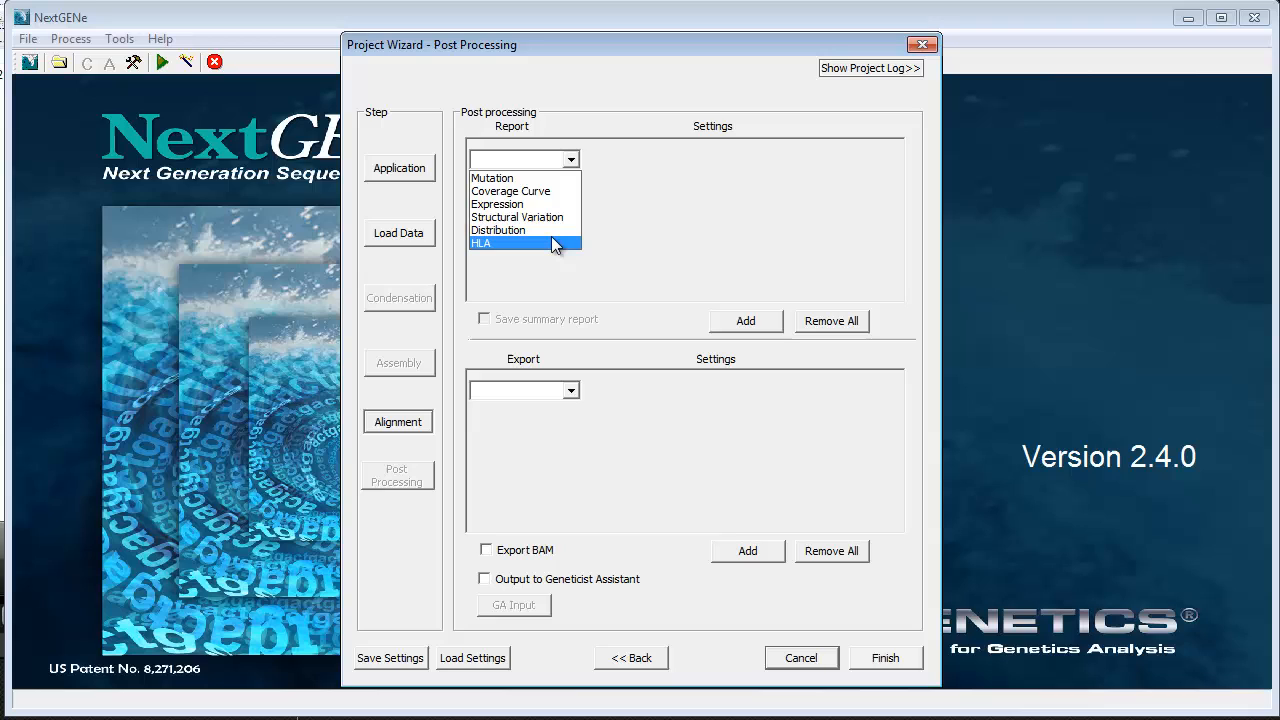
pyautogui.click(482, 242)
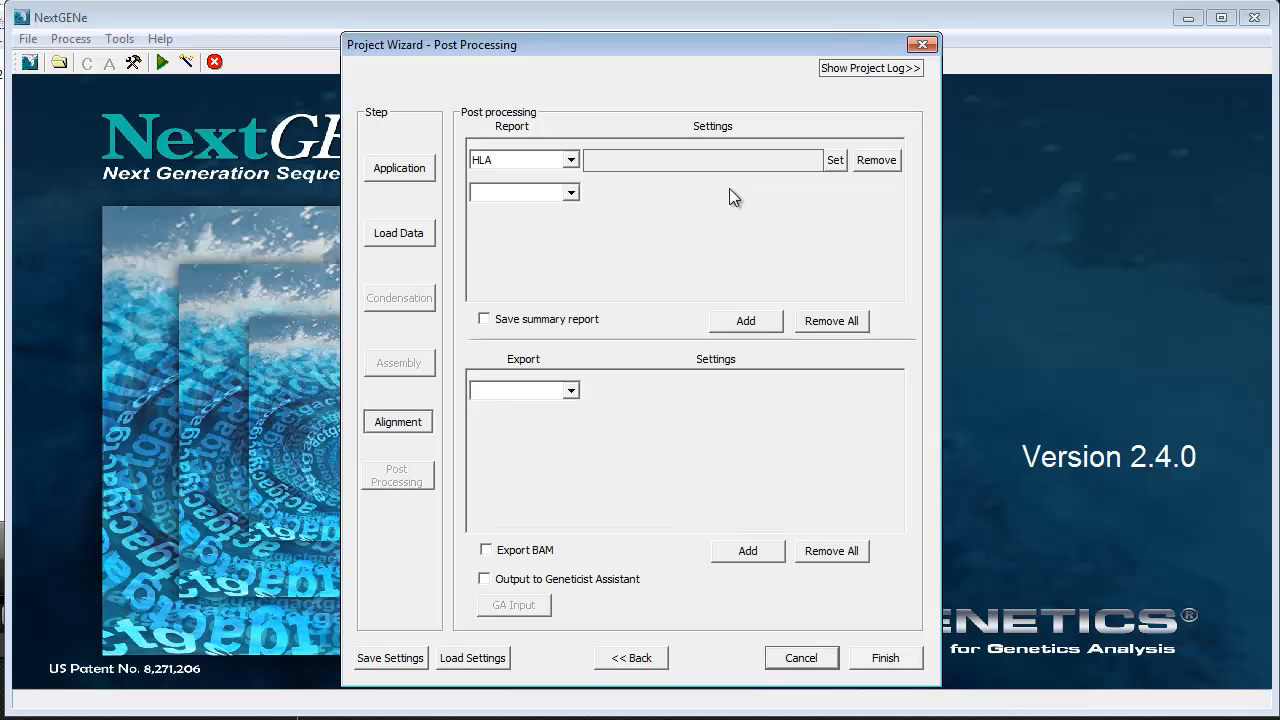
pyautogui.click(834, 160)
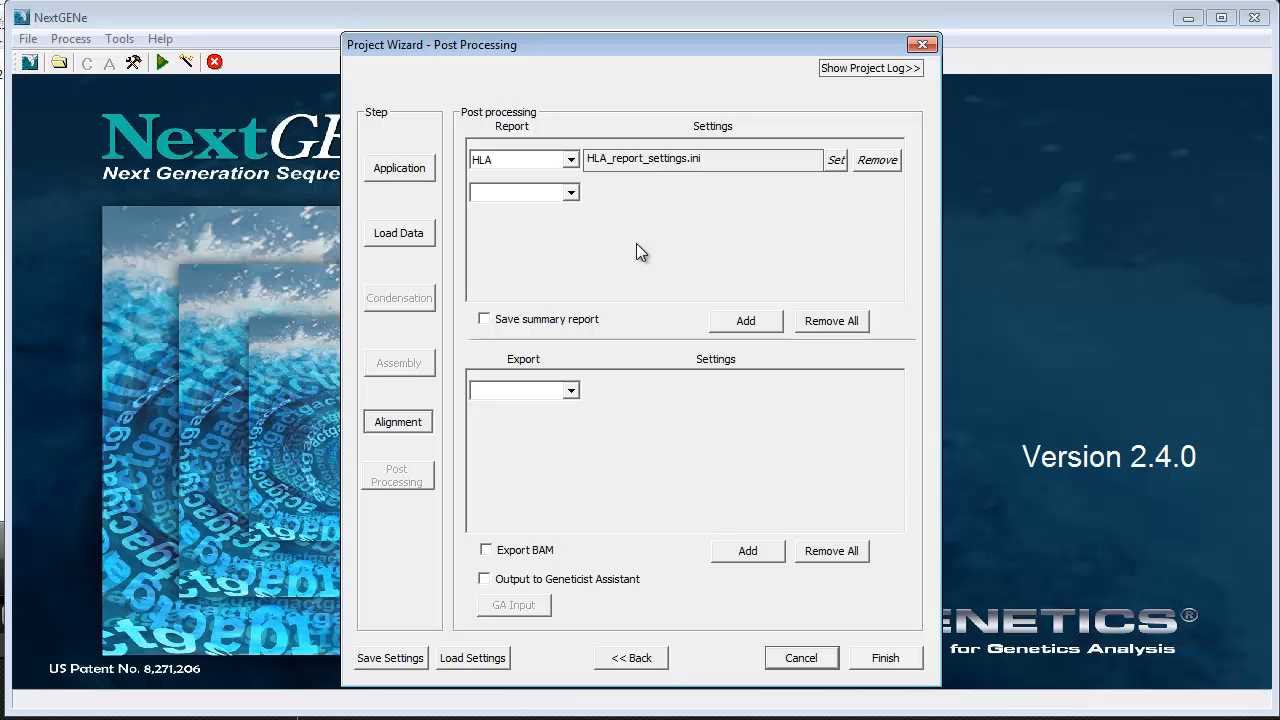
pyautogui.moveTo(708, 418)
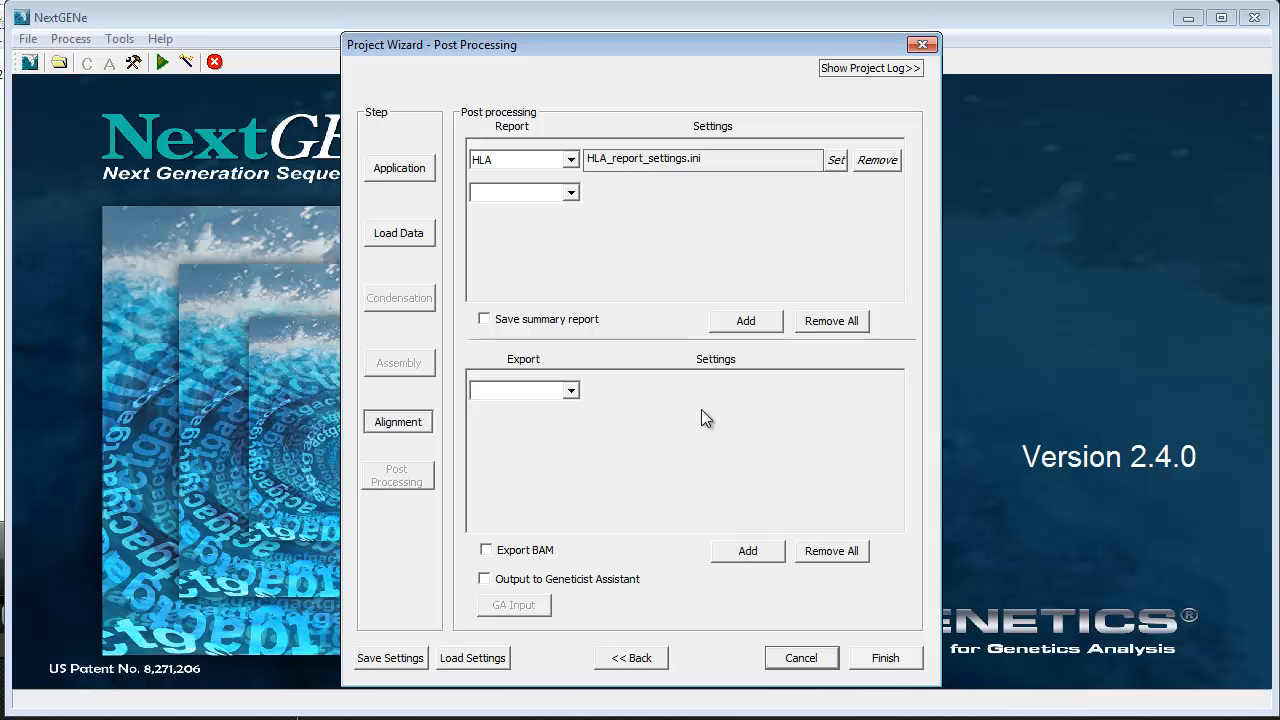
pyautogui.click(884, 656)
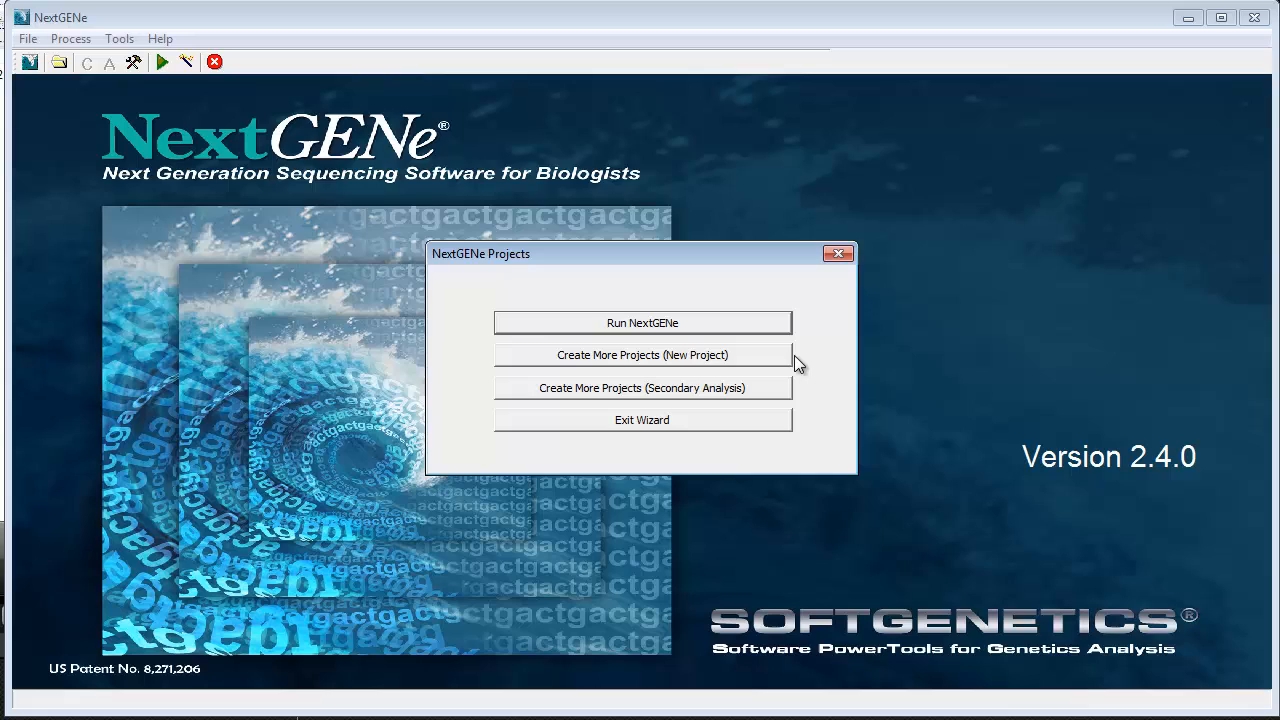
pyautogui.moveTo(796, 336)
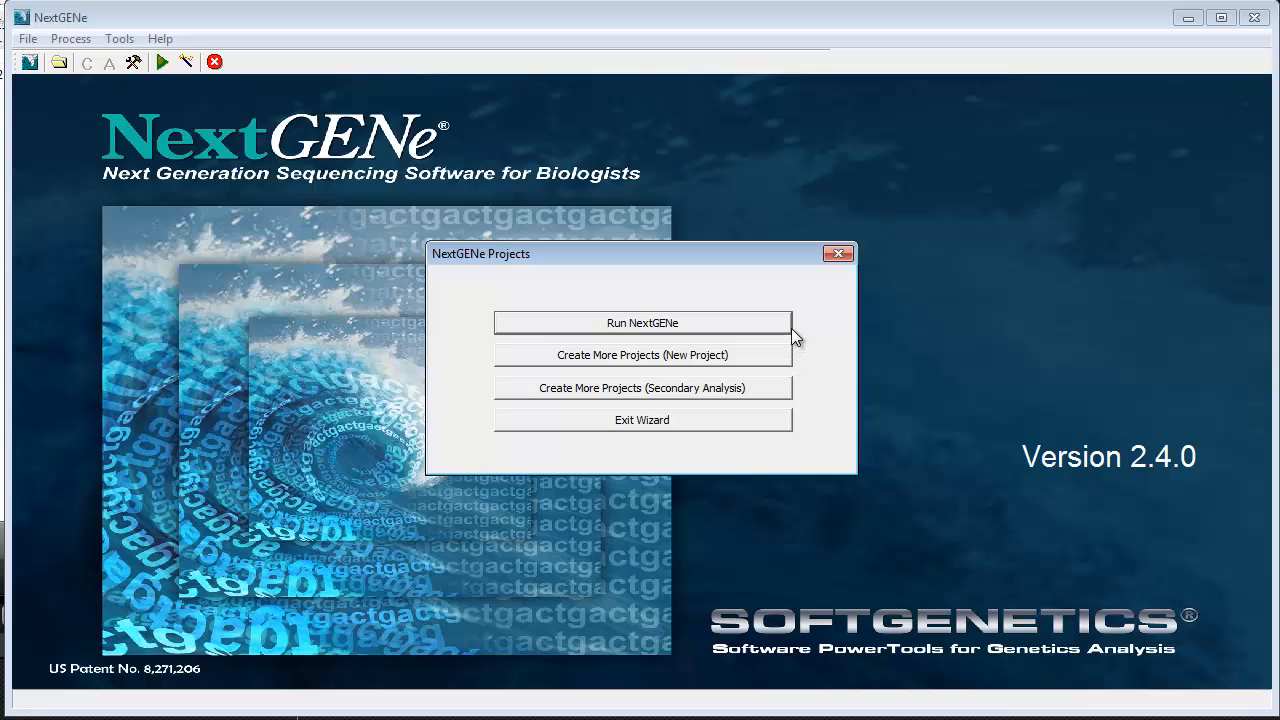
# Step: Run the configured HLA typing project in NextGENe
pyautogui.click(642, 322)
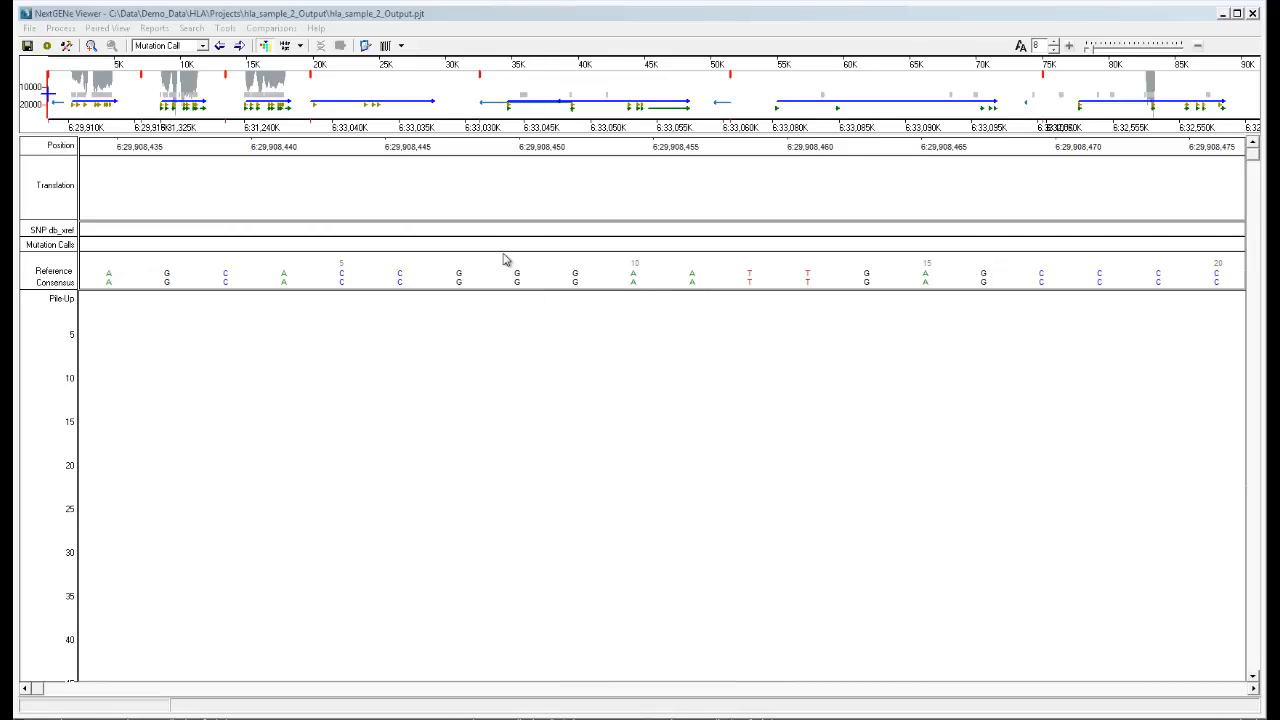
# Step: Open the finished project output in NextGENe Viewer to reach the HLA report
pyautogui.click(400, 46)
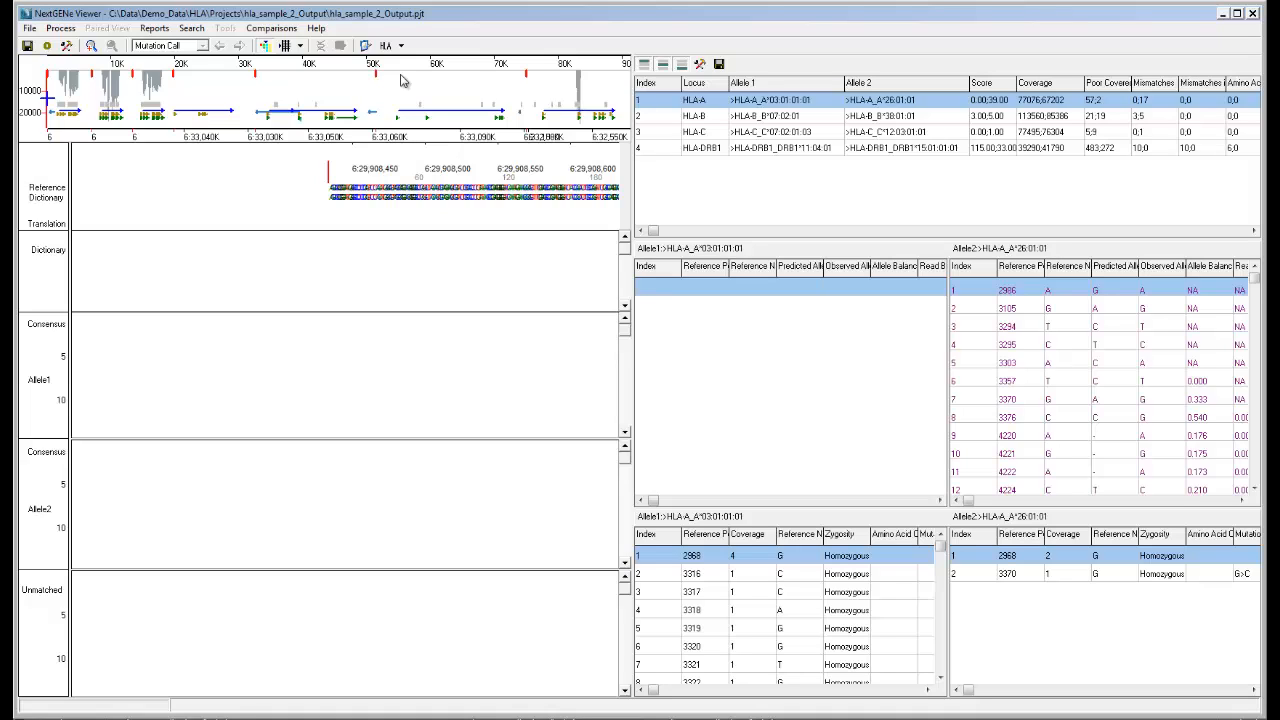
pyautogui.moveTo(400, 84)
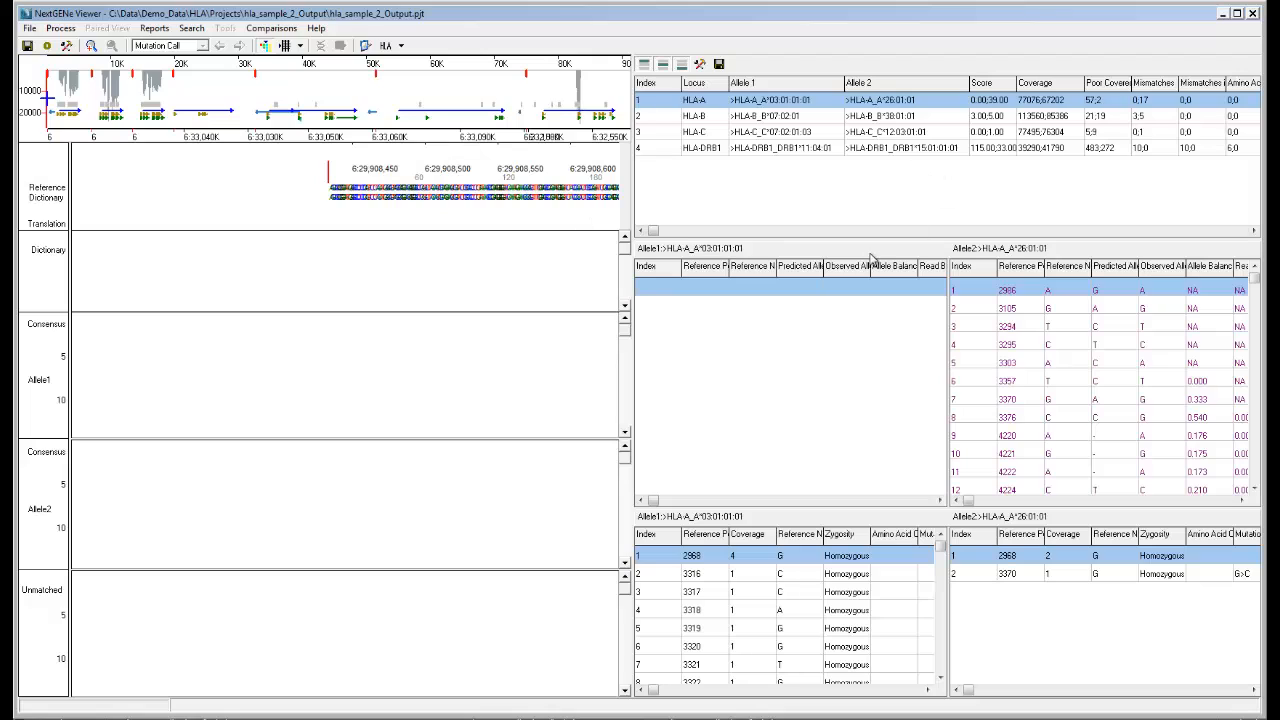
pyautogui.moveTo(864, 196)
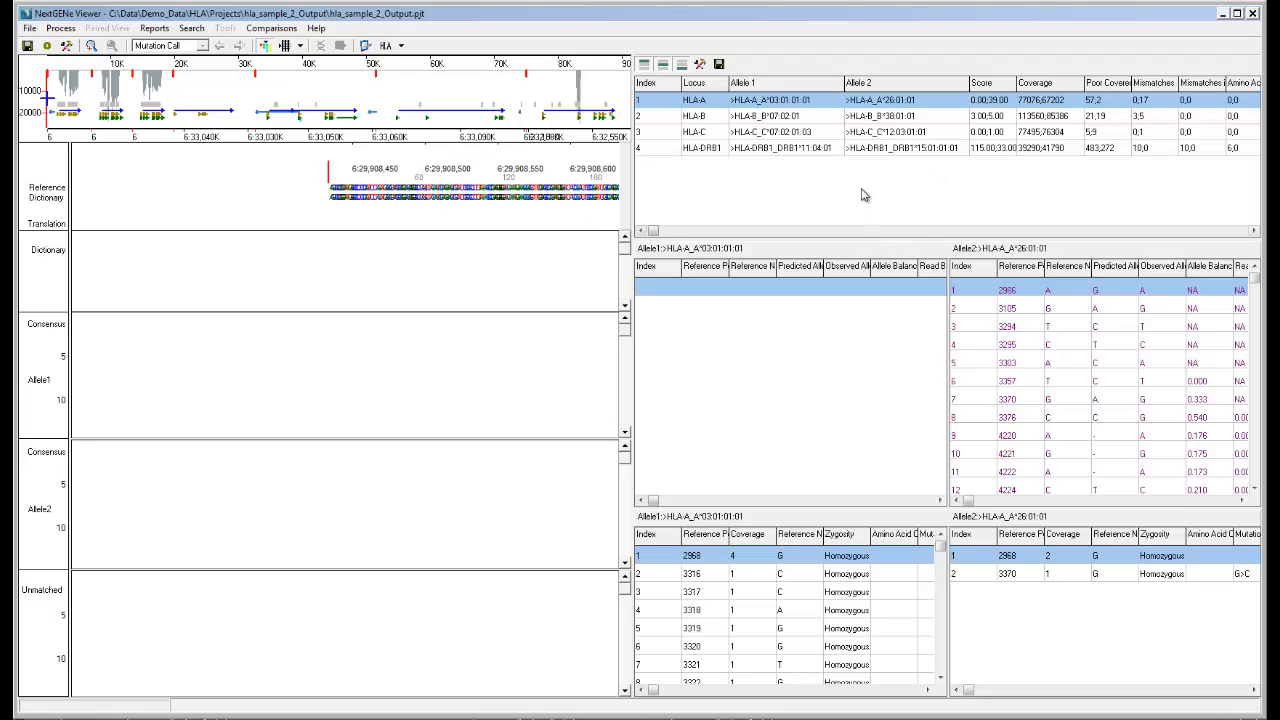
pyautogui.moveTo(790, 120)
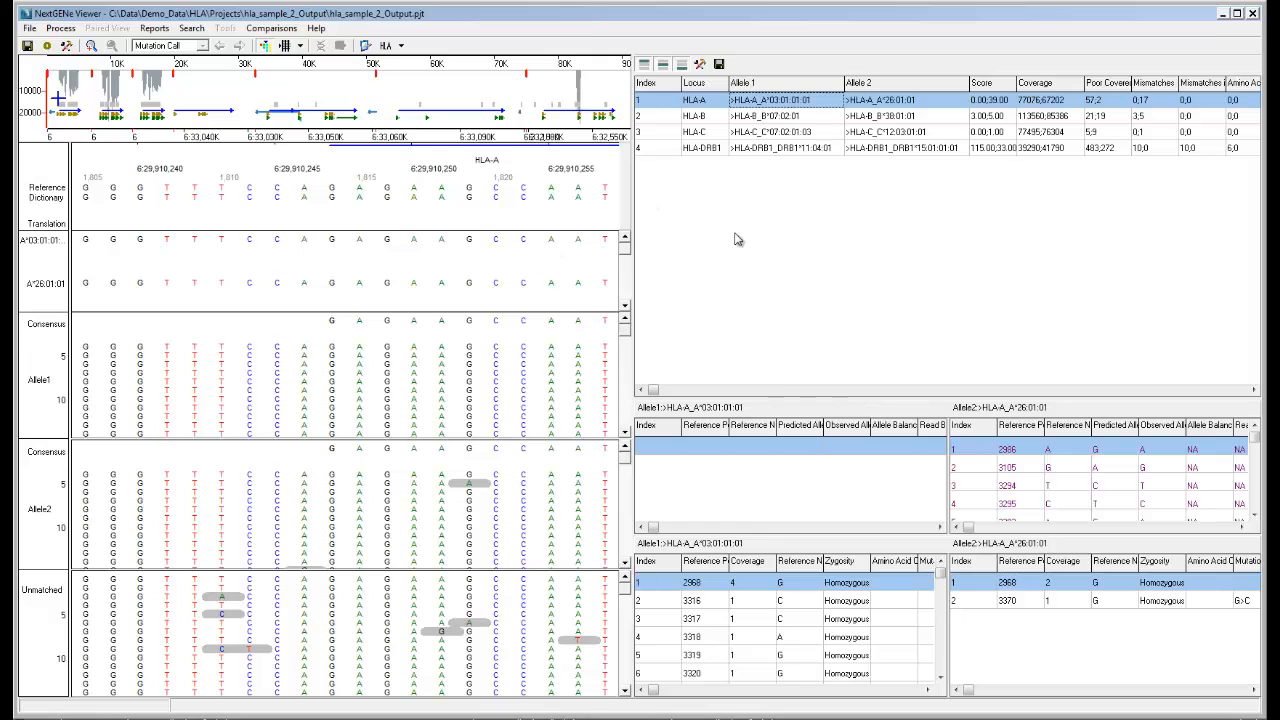
pyautogui.moveTo(756, 236)
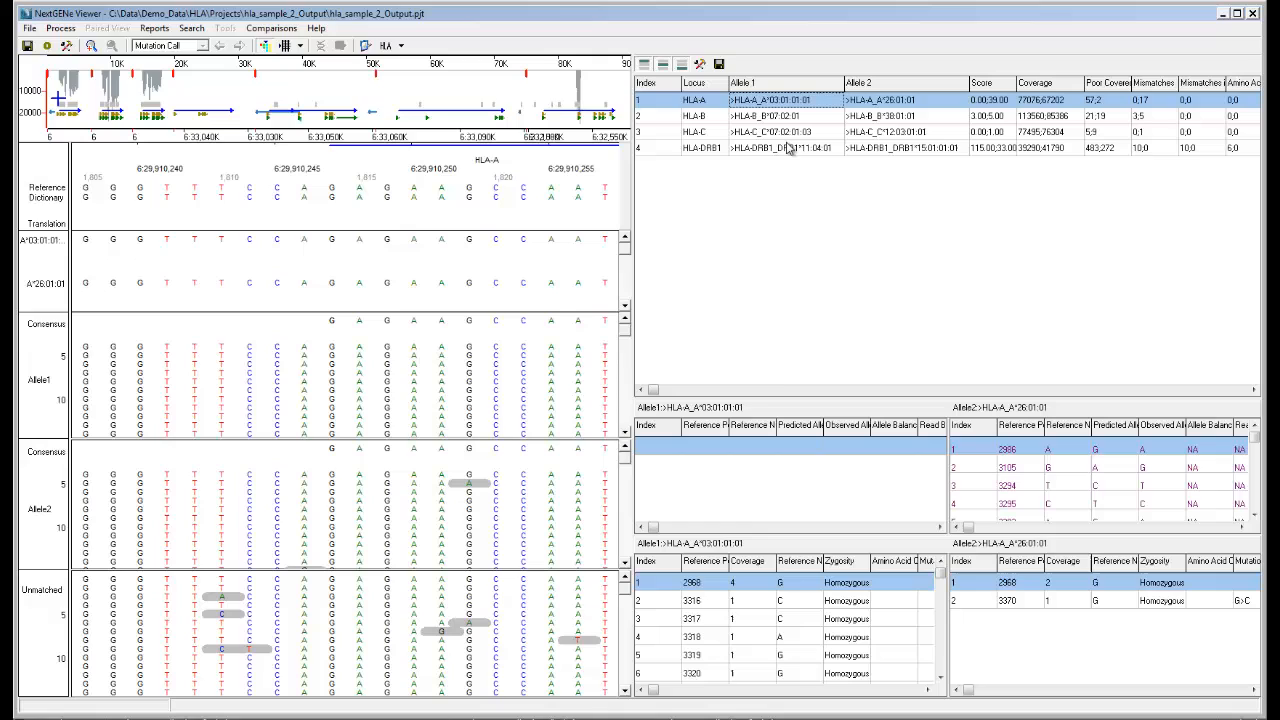
pyautogui.moveTo(780, 456)
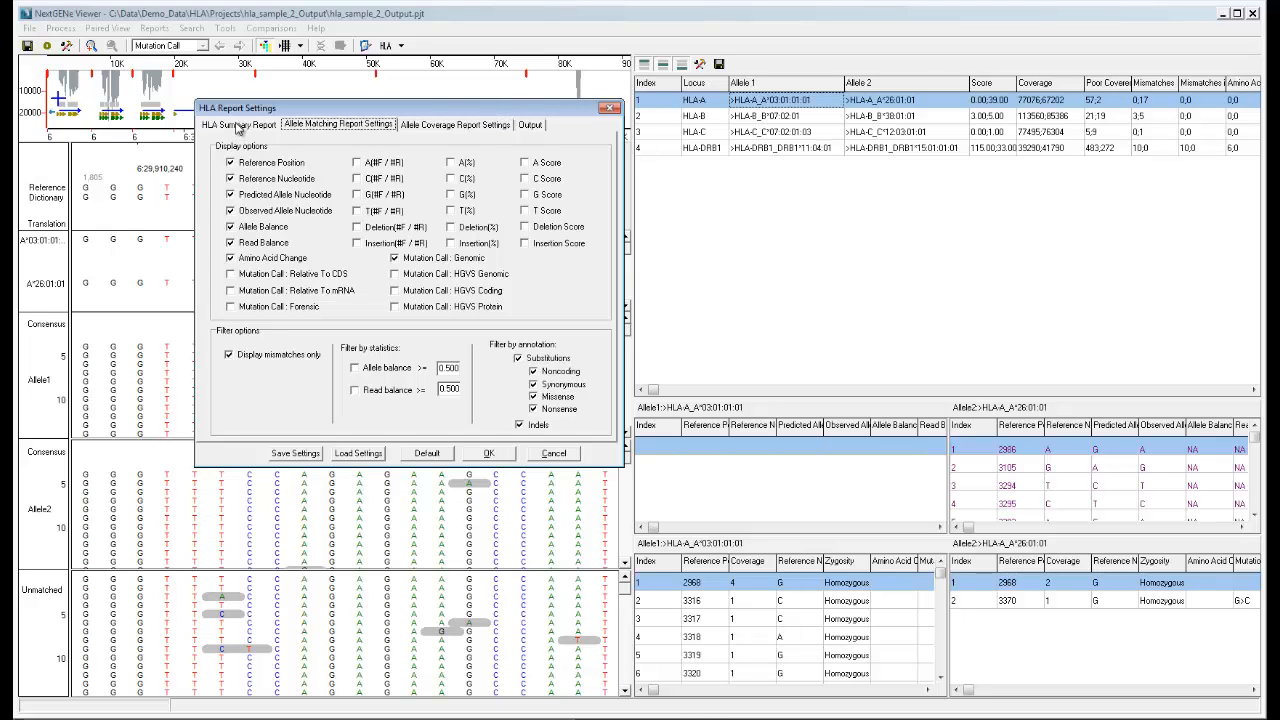
# Step: Show the HLA Summary Report options with display fields, type precision and allele pairs
pyautogui.click(238, 124)
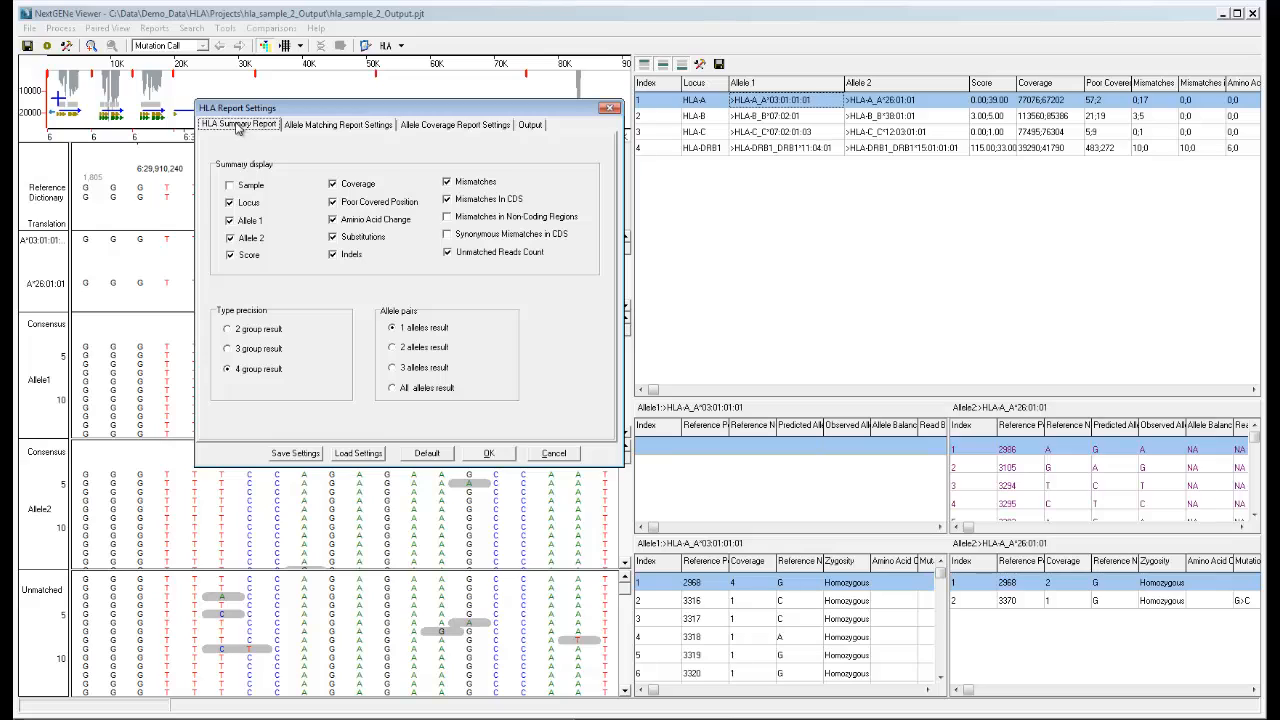
pyautogui.moveTo(290, 276)
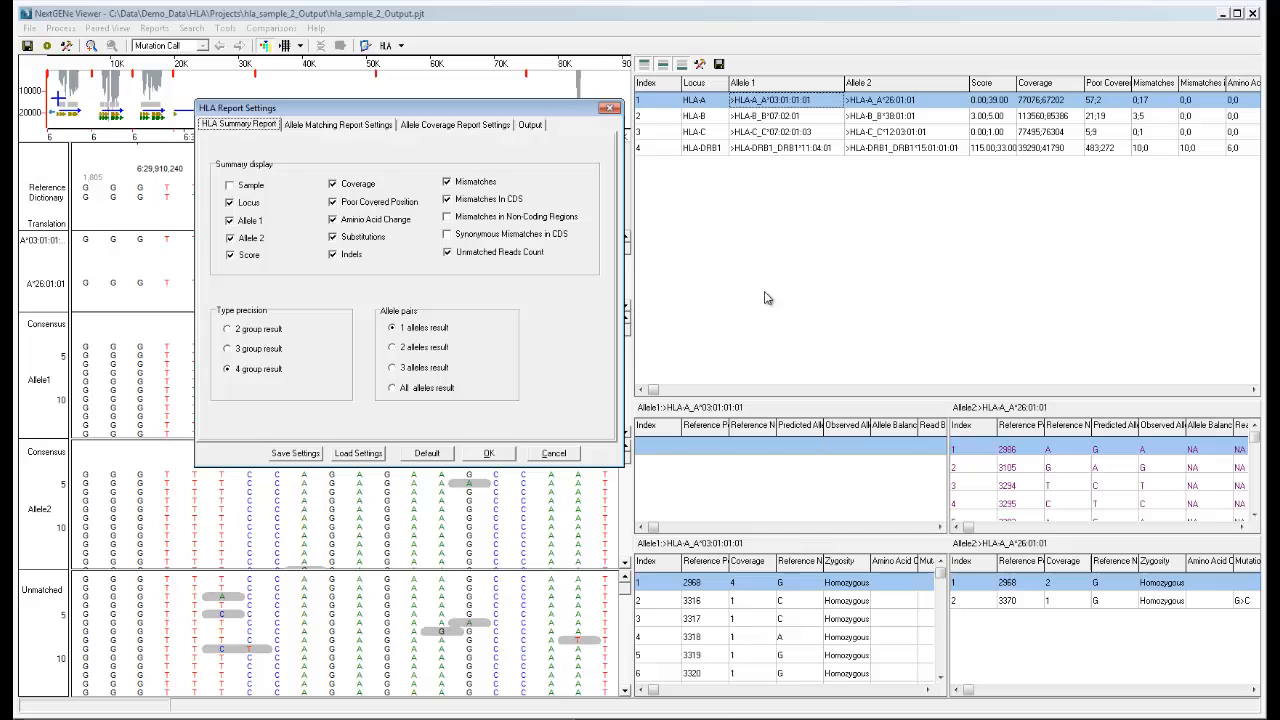
pyautogui.moveTo(776, 108)
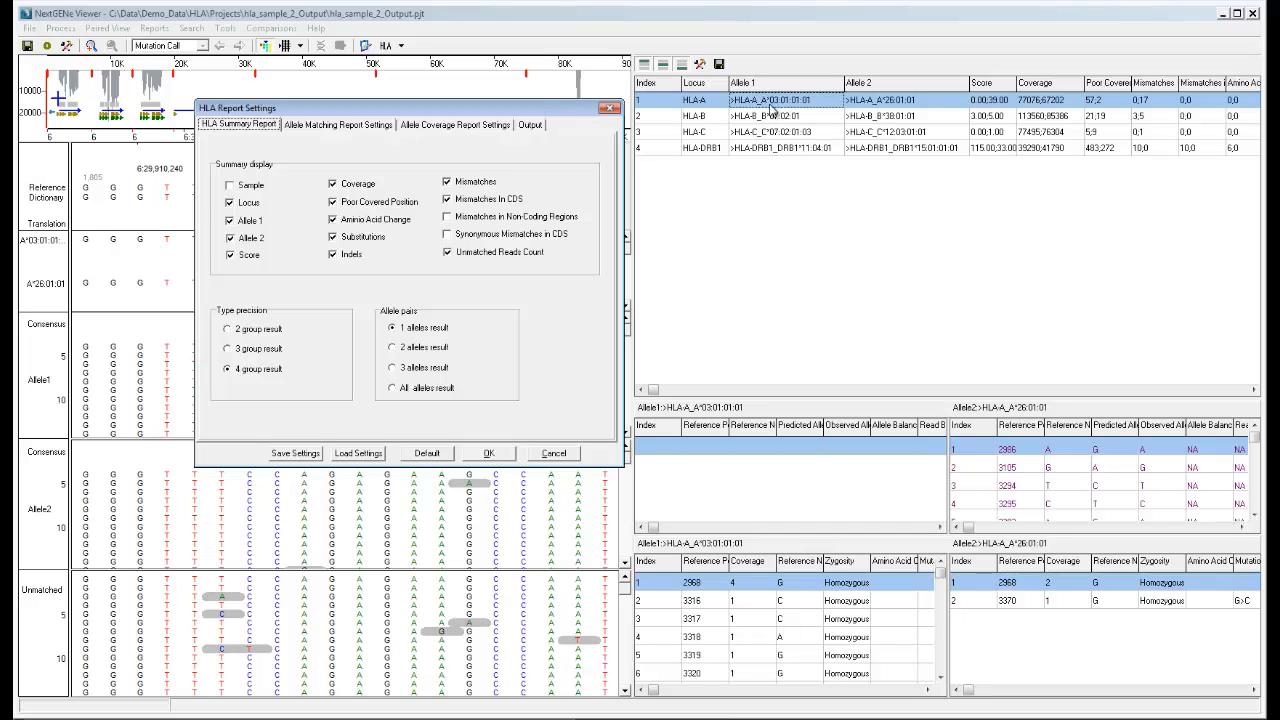
pyautogui.moveTo(812, 112)
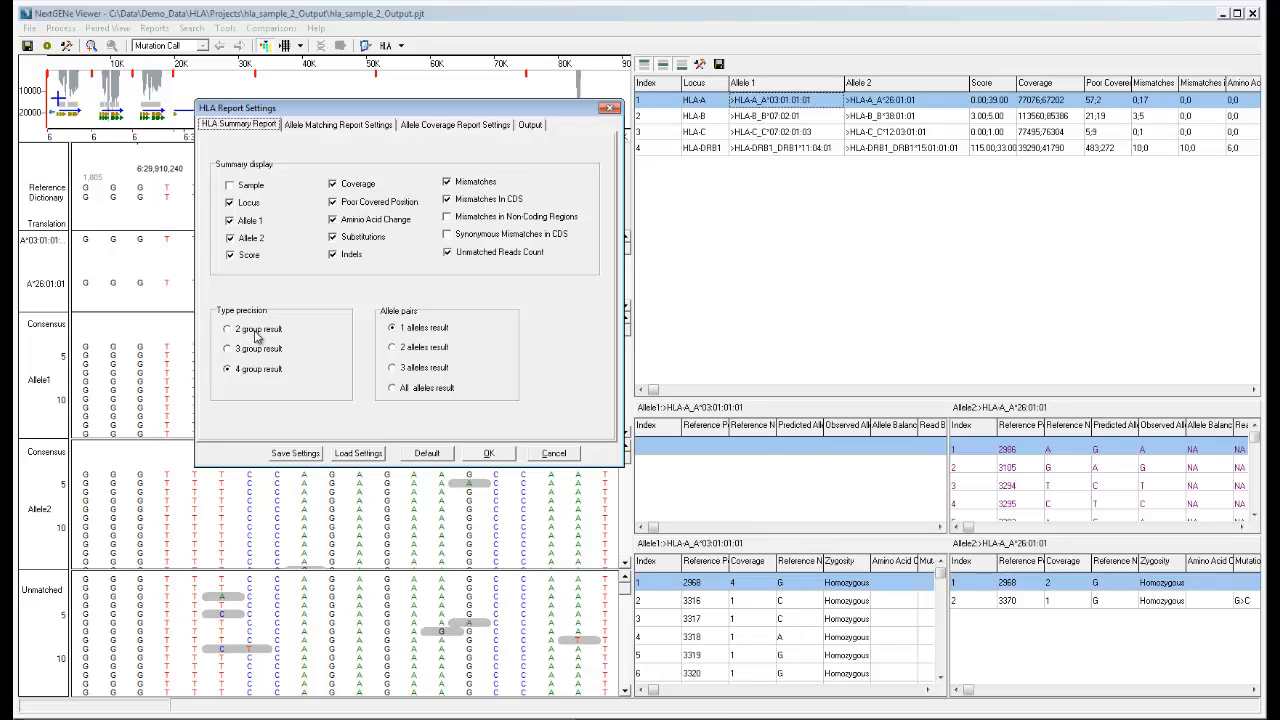
pyautogui.moveTo(252, 364)
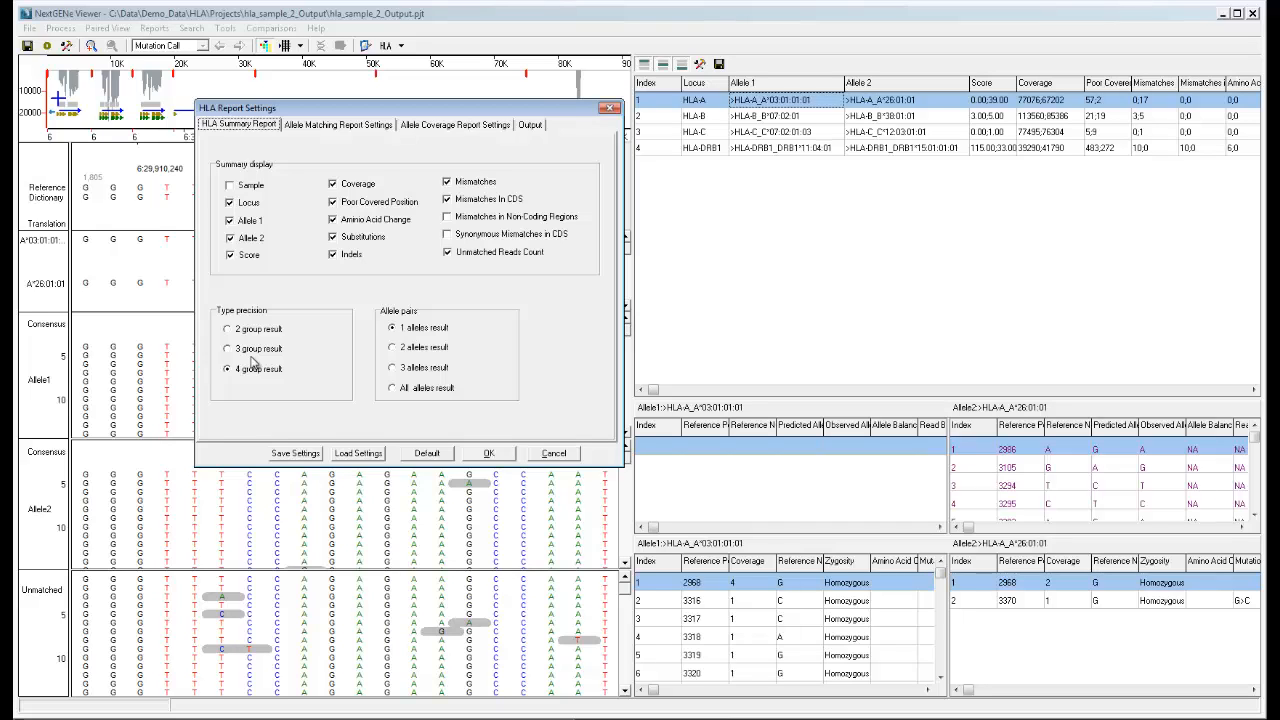
pyautogui.moveTo(372, 390)
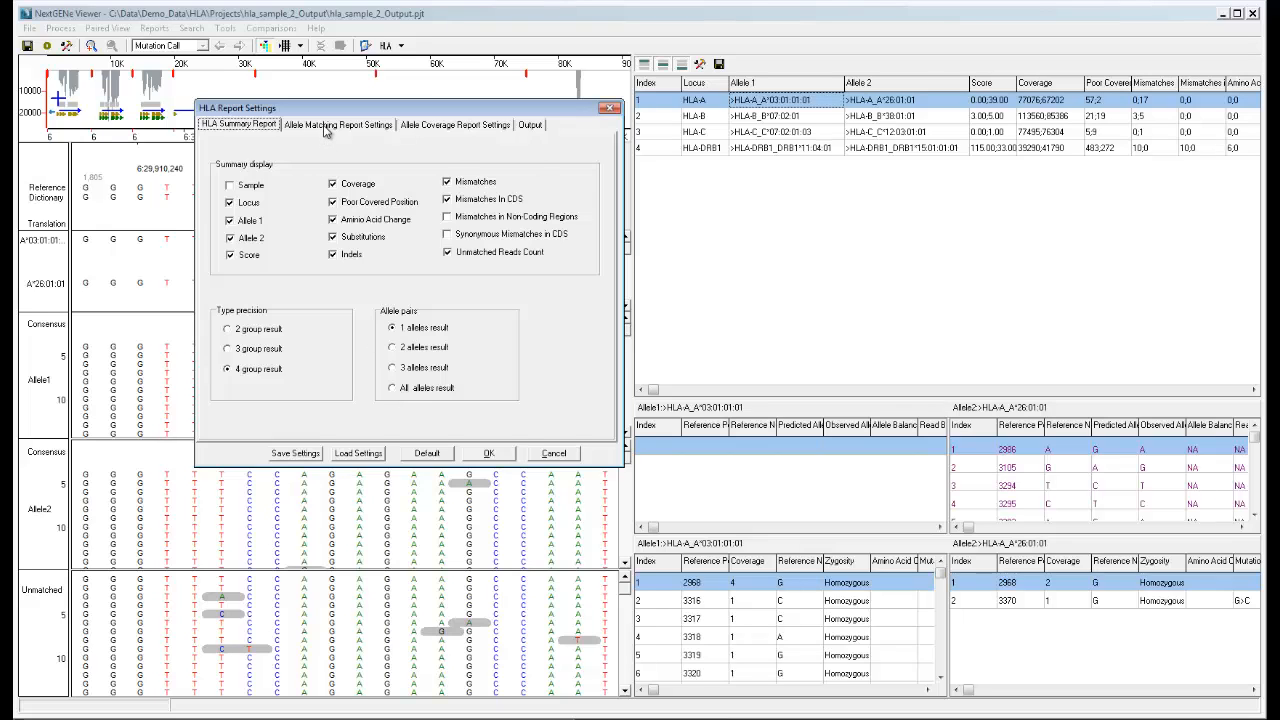
# Step: Show the Allele Matching Report options with mismatch, statistics and annotation filters
pyautogui.click(338, 124)
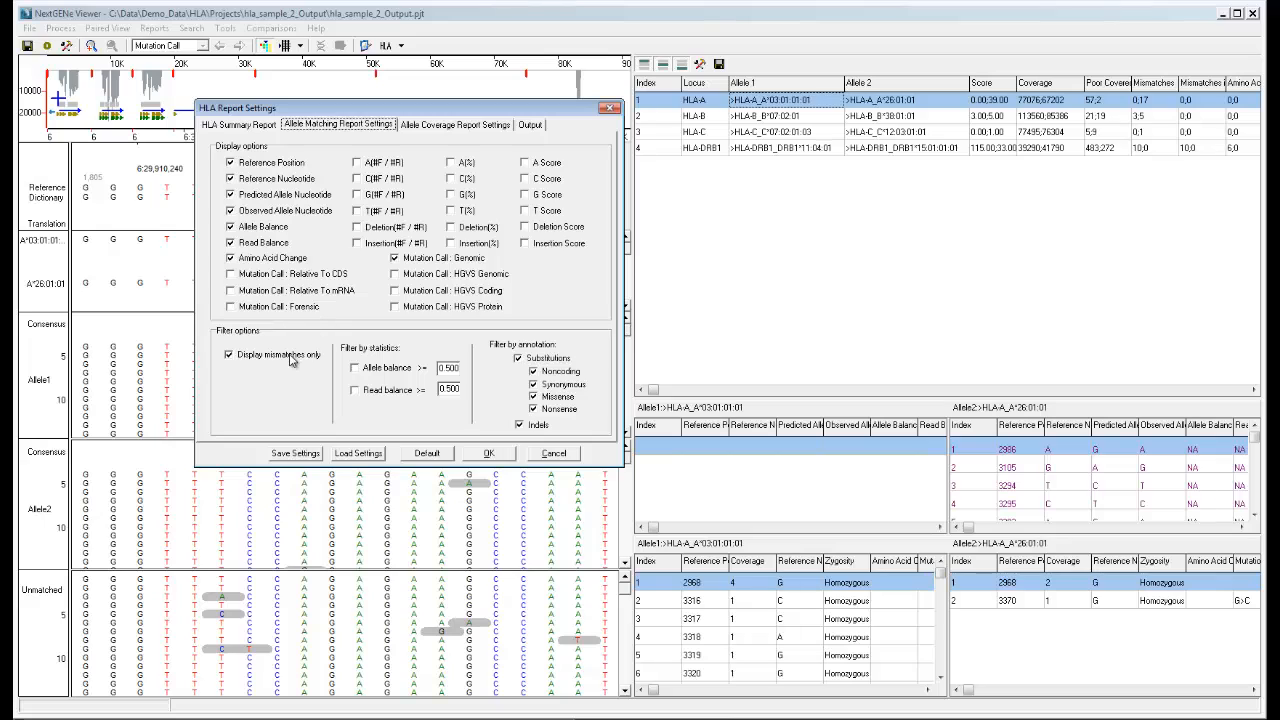
pyautogui.moveTo(272, 370)
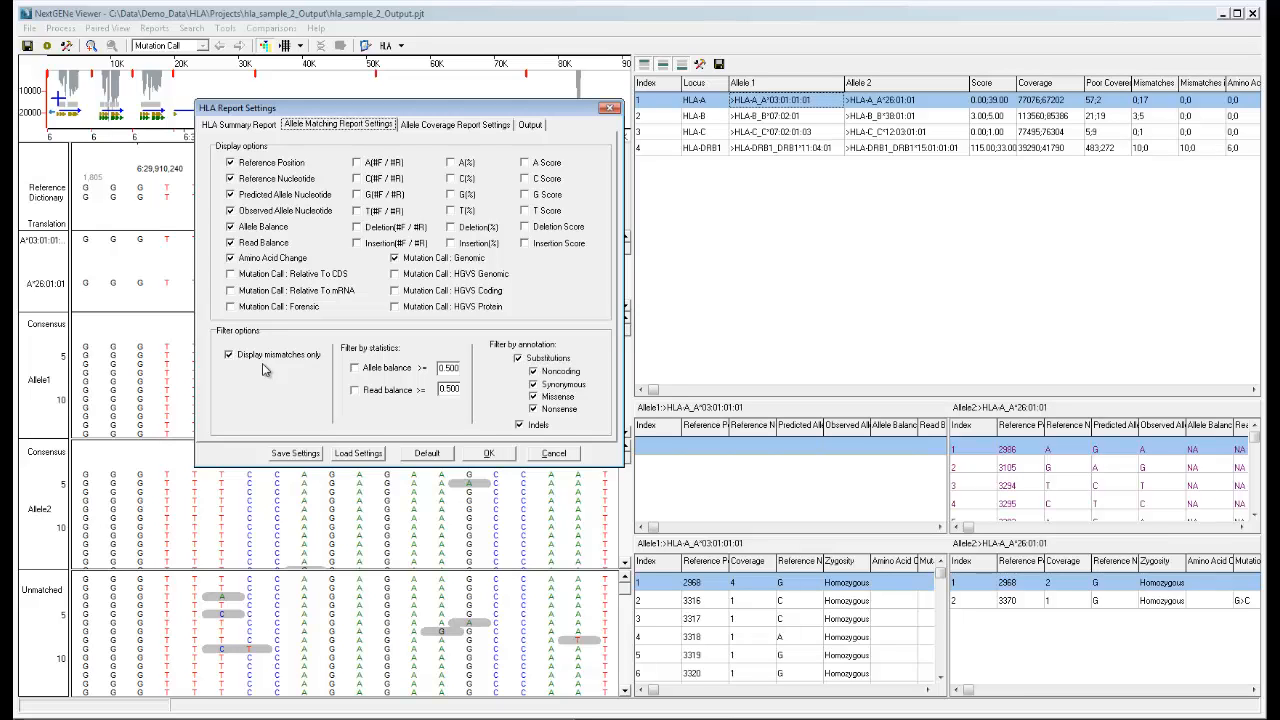
pyautogui.moveTo(310, 380)
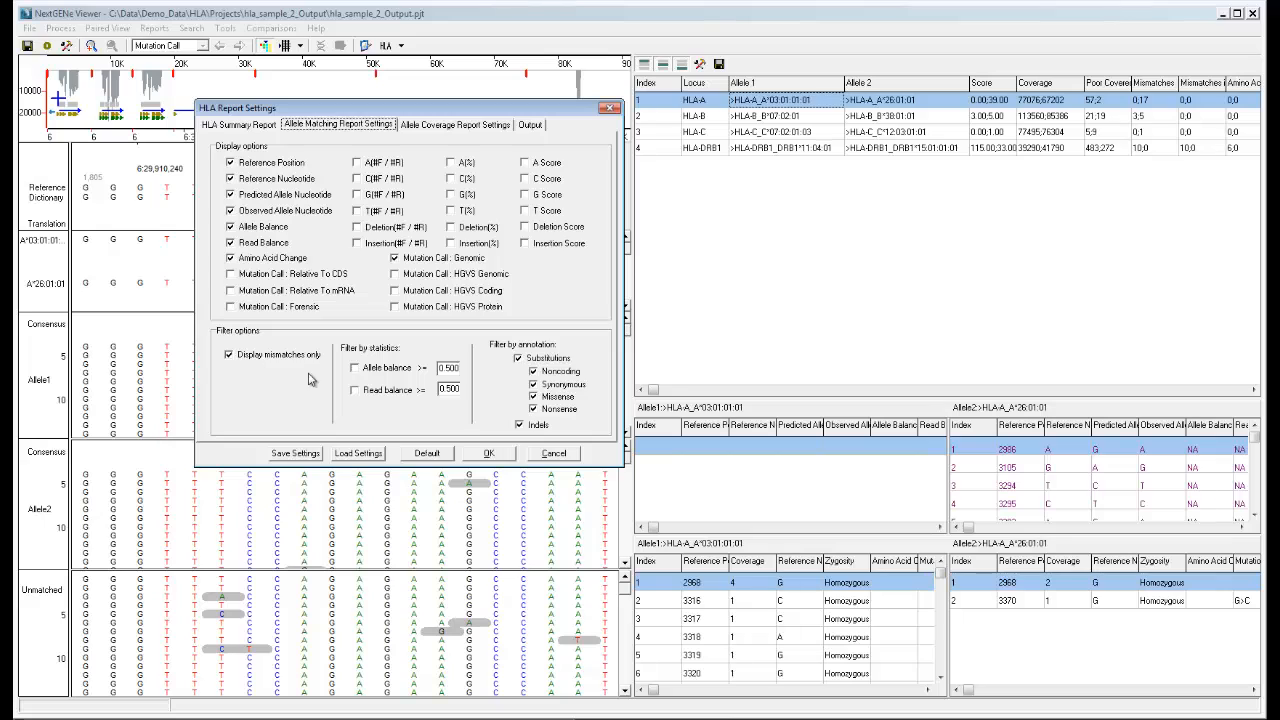
pyautogui.moveTo(336, 386)
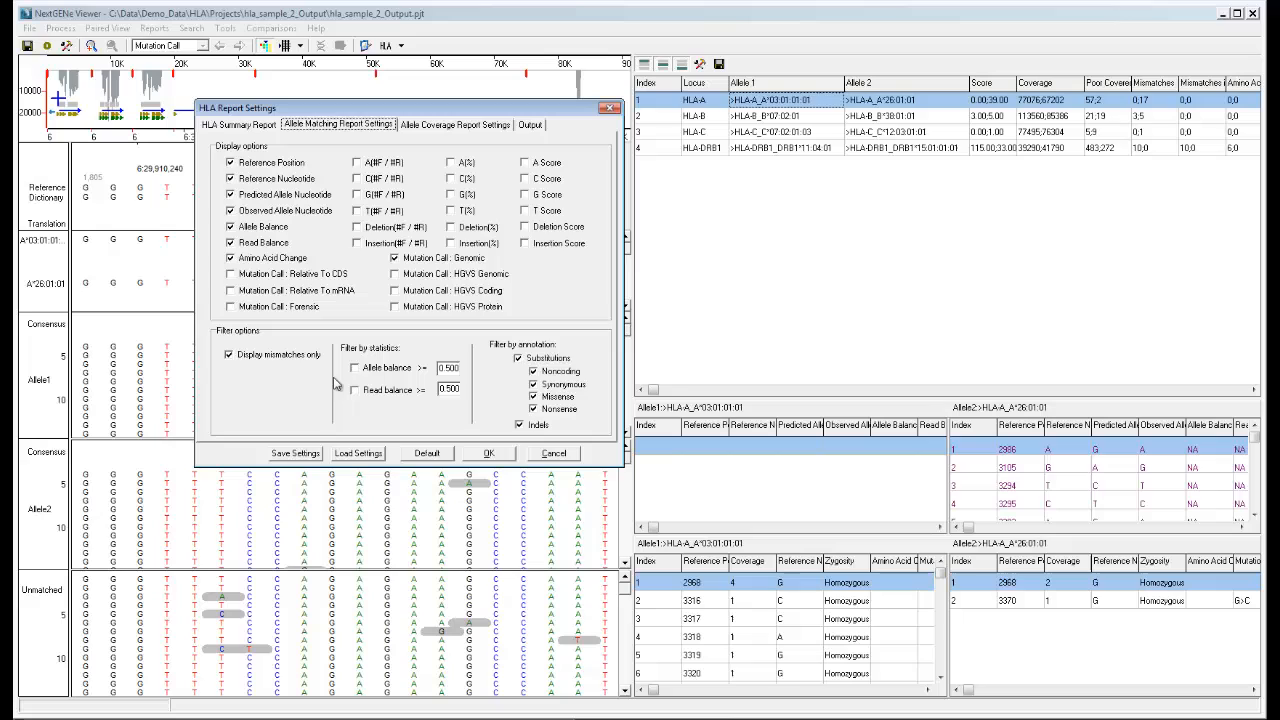
pyautogui.moveTo(378, 380)
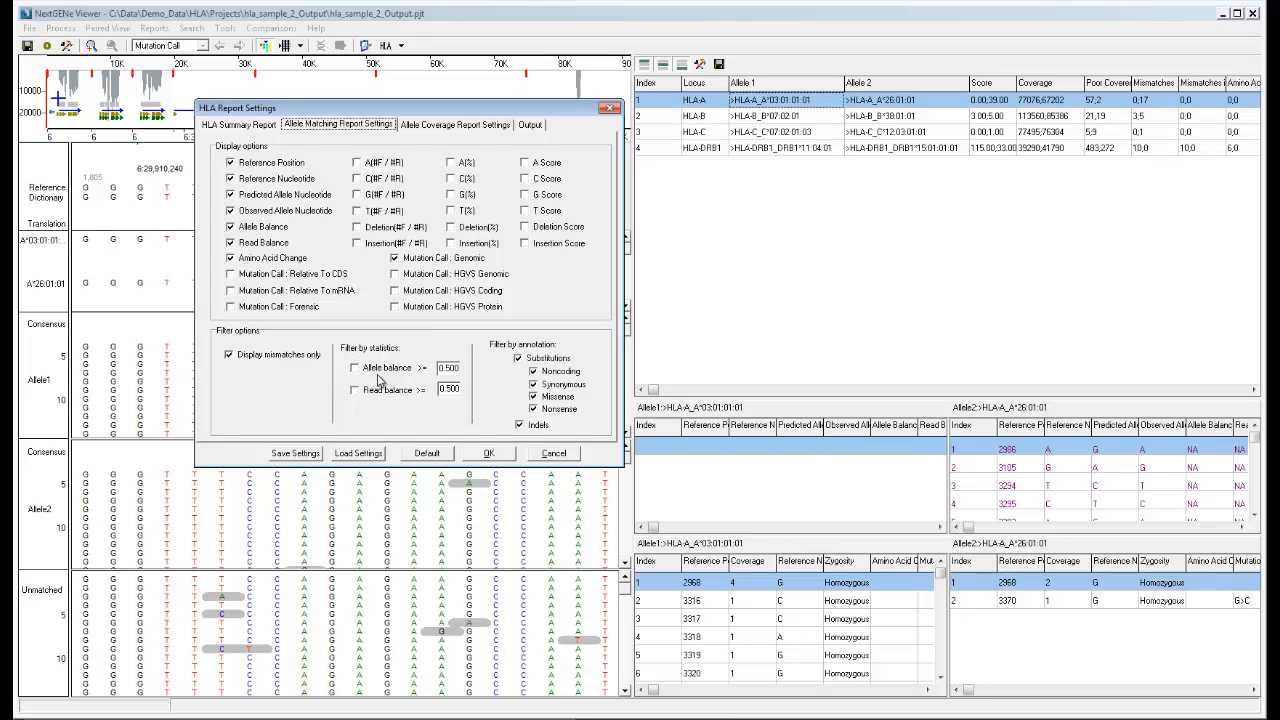
pyautogui.moveTo(372, 404)
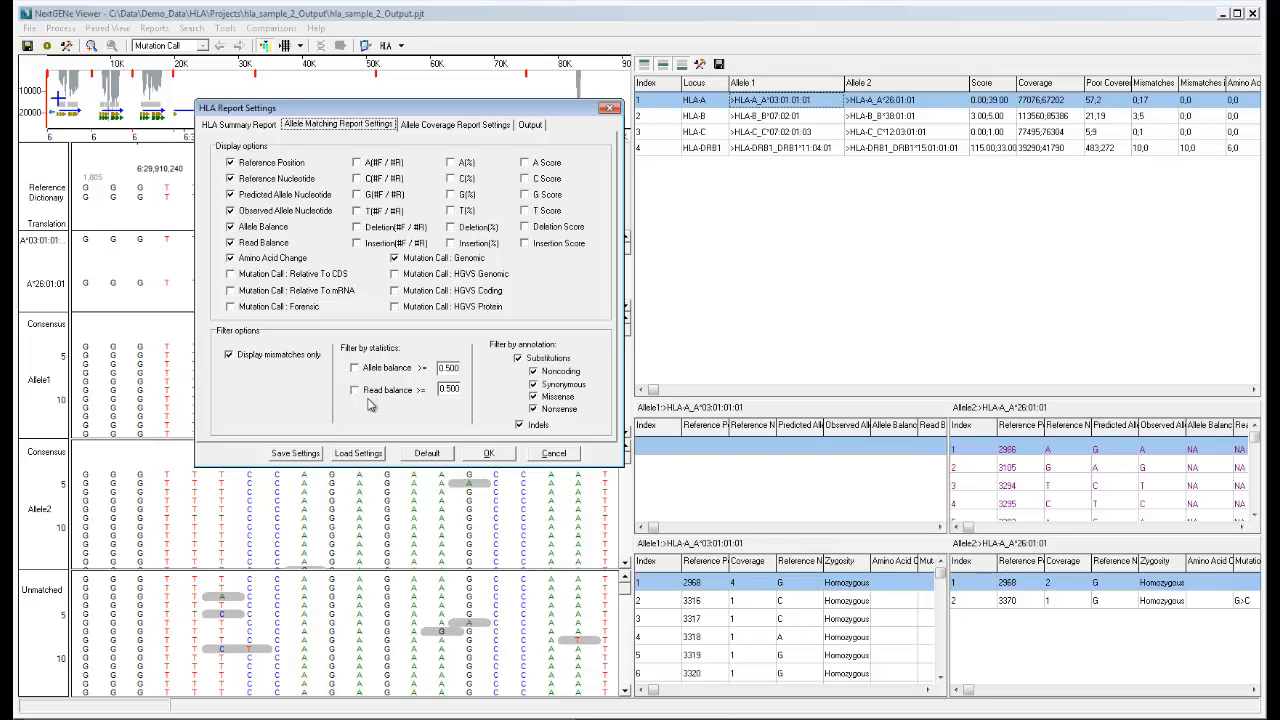
pyautogui.moveTo(492, 388)
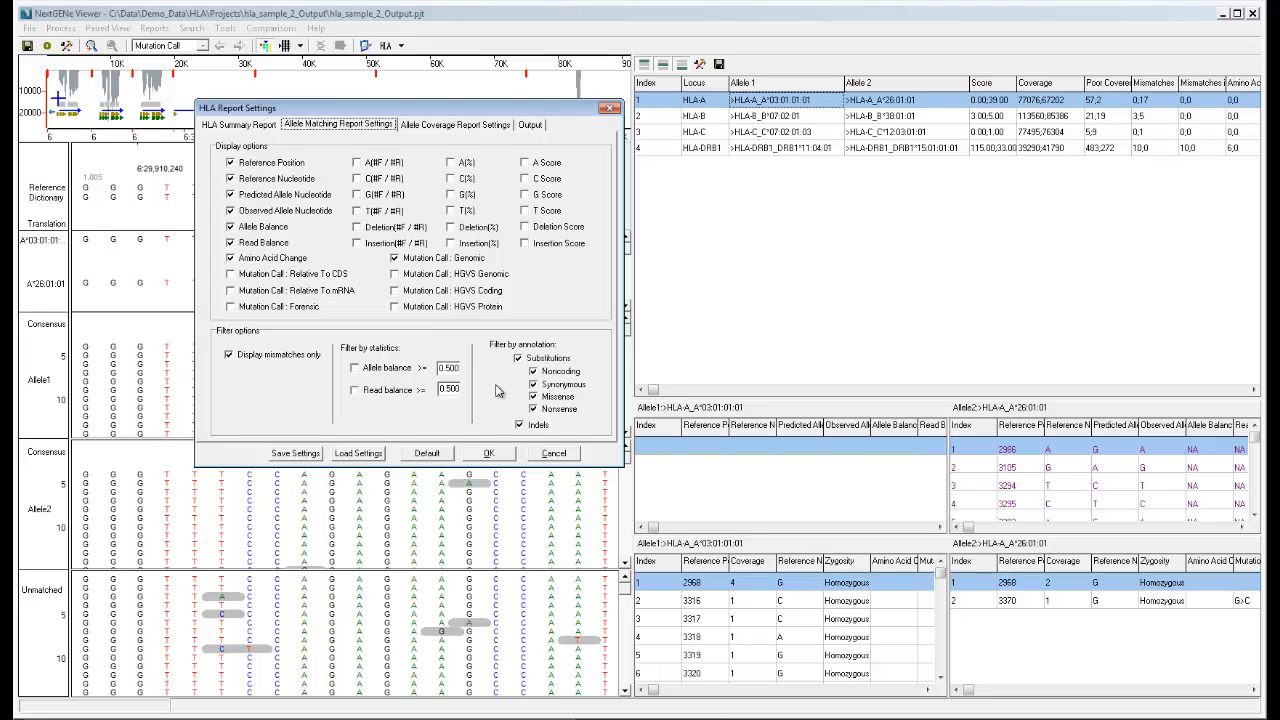
# Step: Show the Allele Coverage Report options with minimum coverage and zygosity filters
pyautogui.click(456, 124)
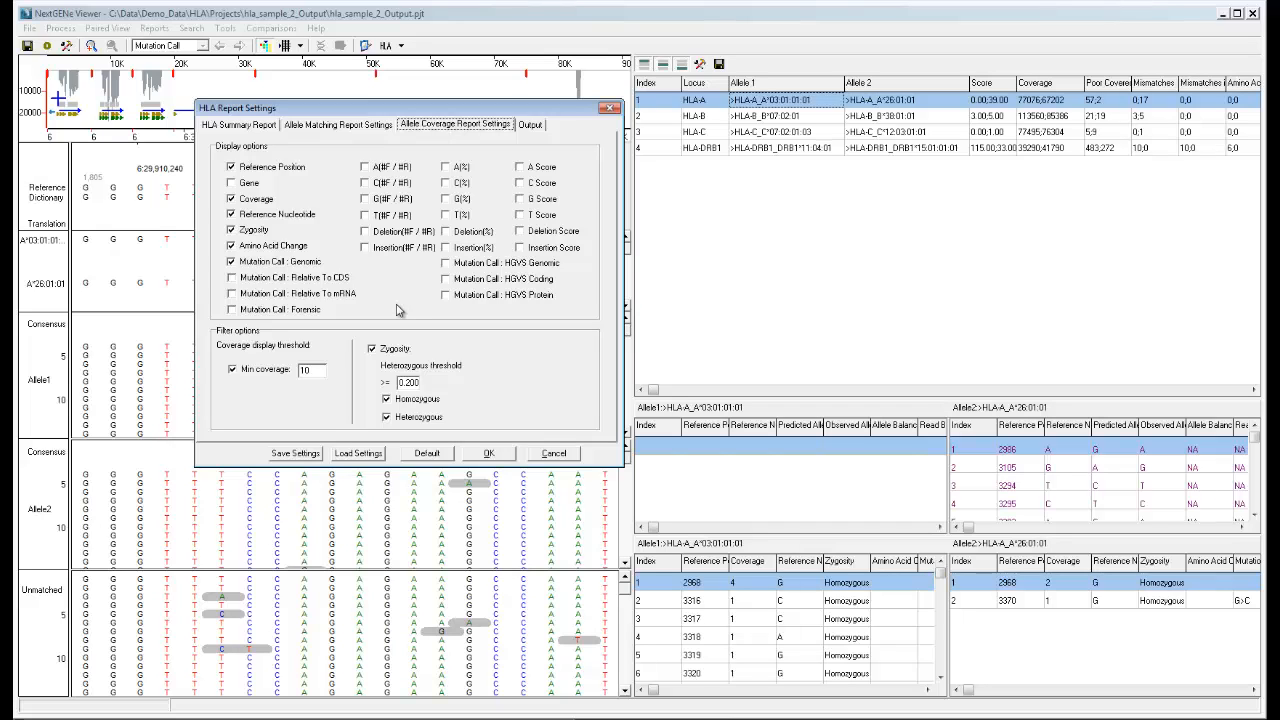
pyautogui.moveTo(334, 388)
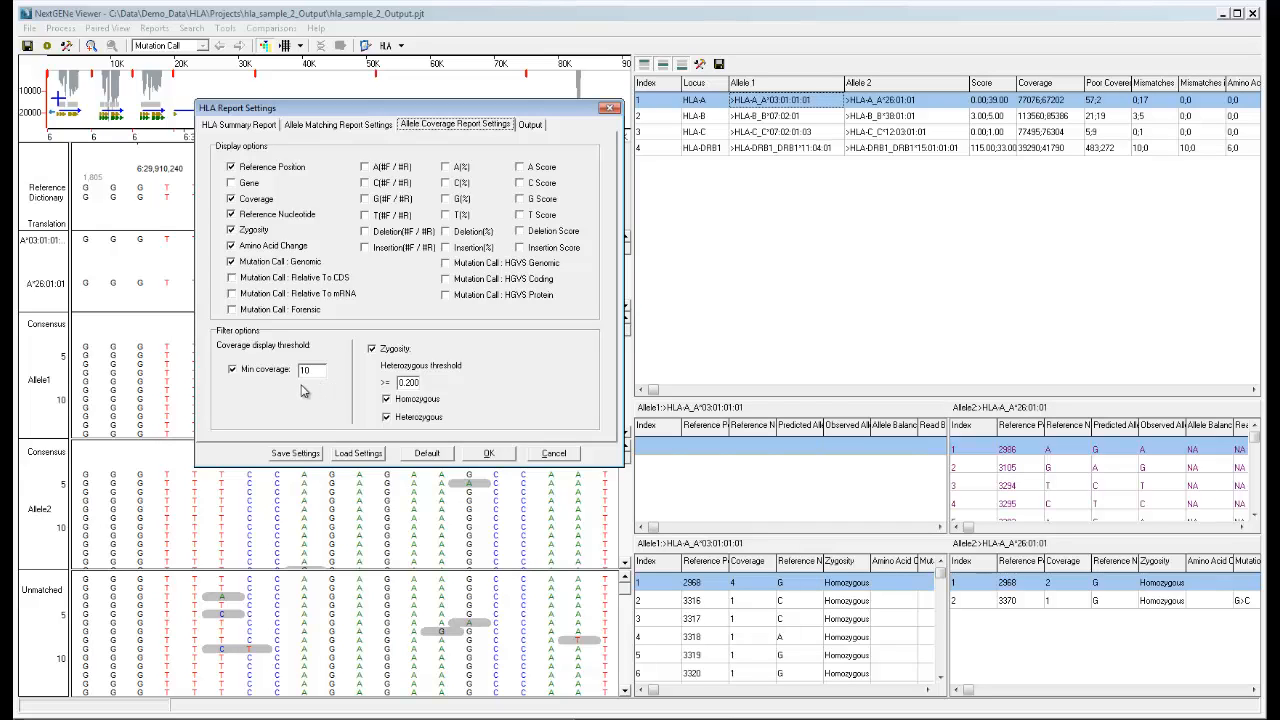
pyautogui.moveTo(364, 376)
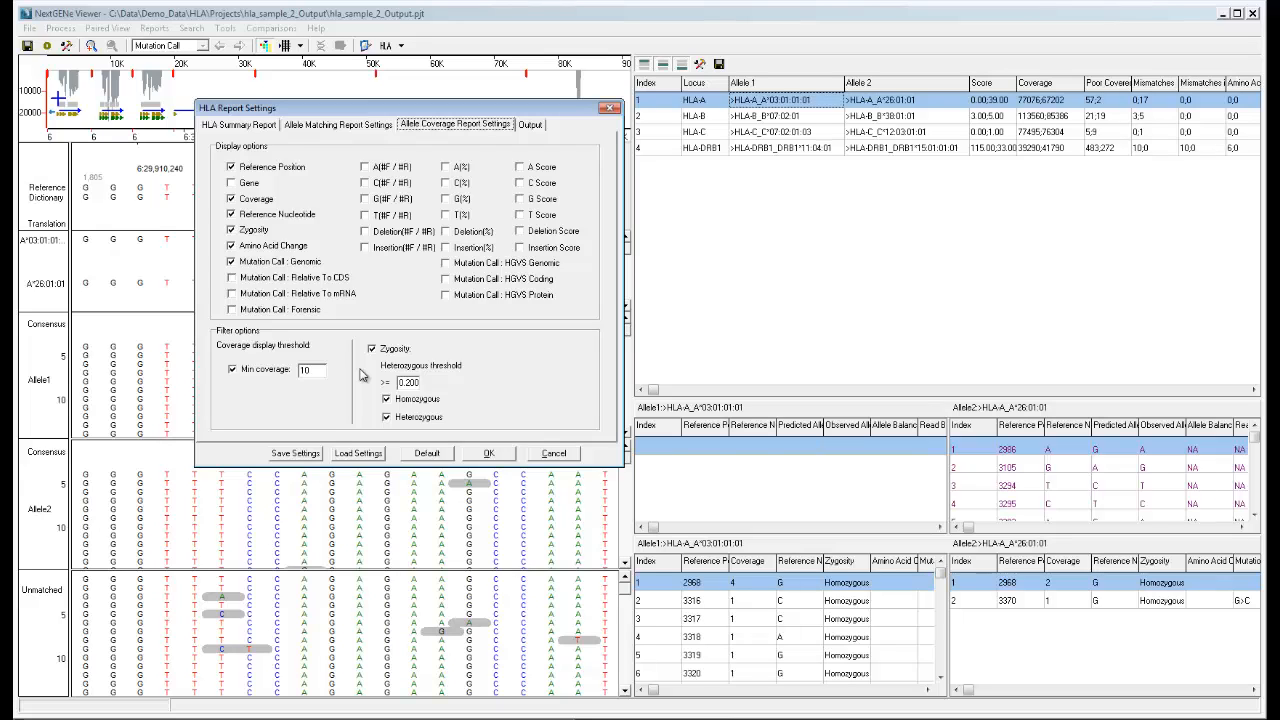
pyautogui.moveTo(376, 398)
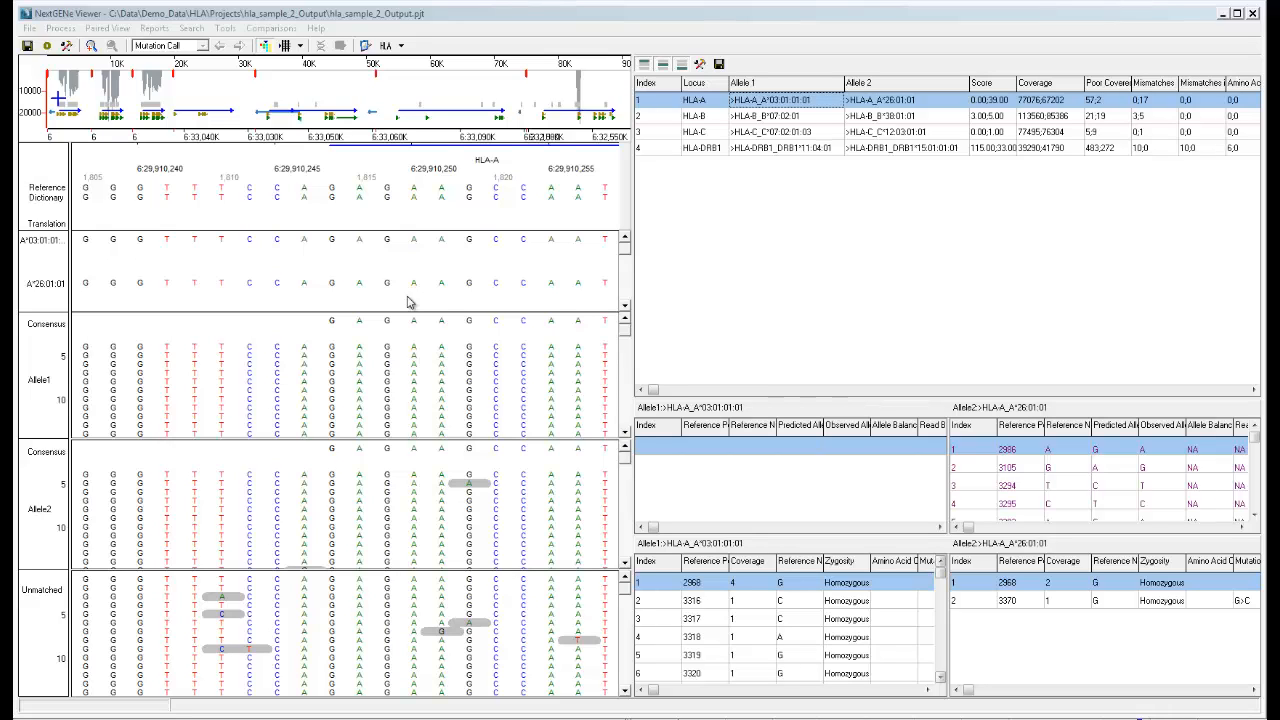
pyautogui.moveTo(176, 132)
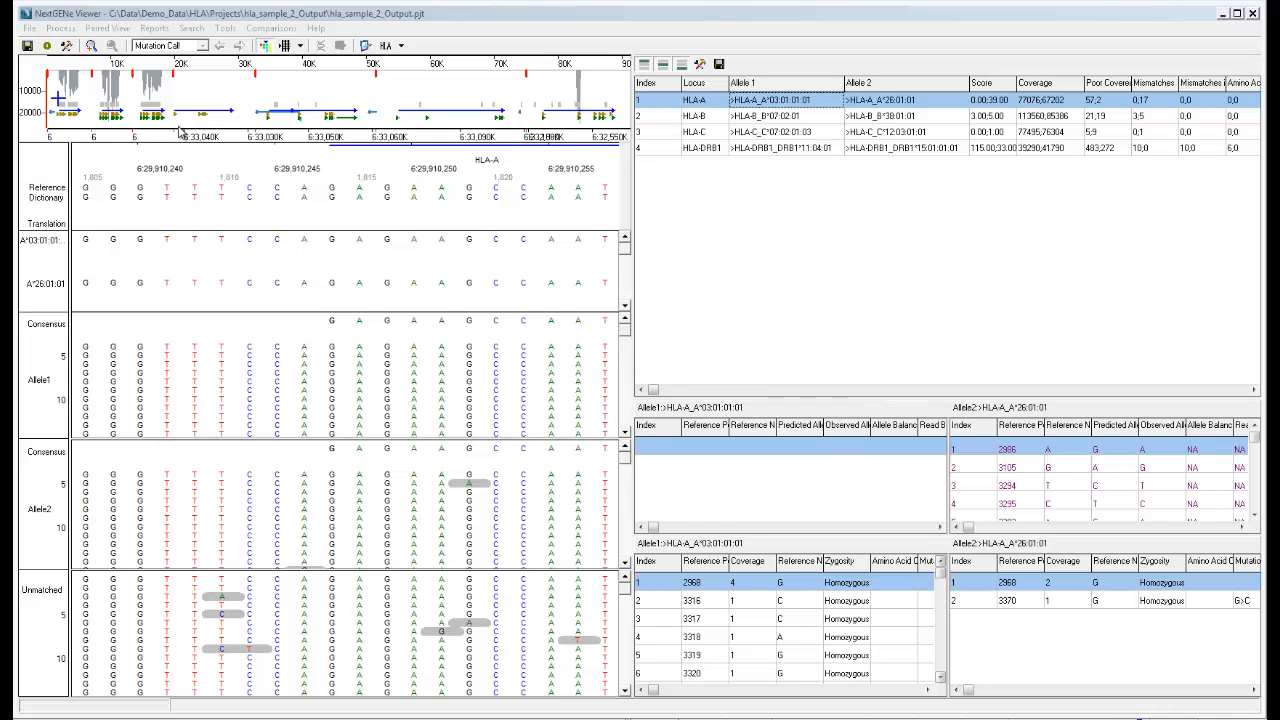
pyautogui.moveTo(112, 94)
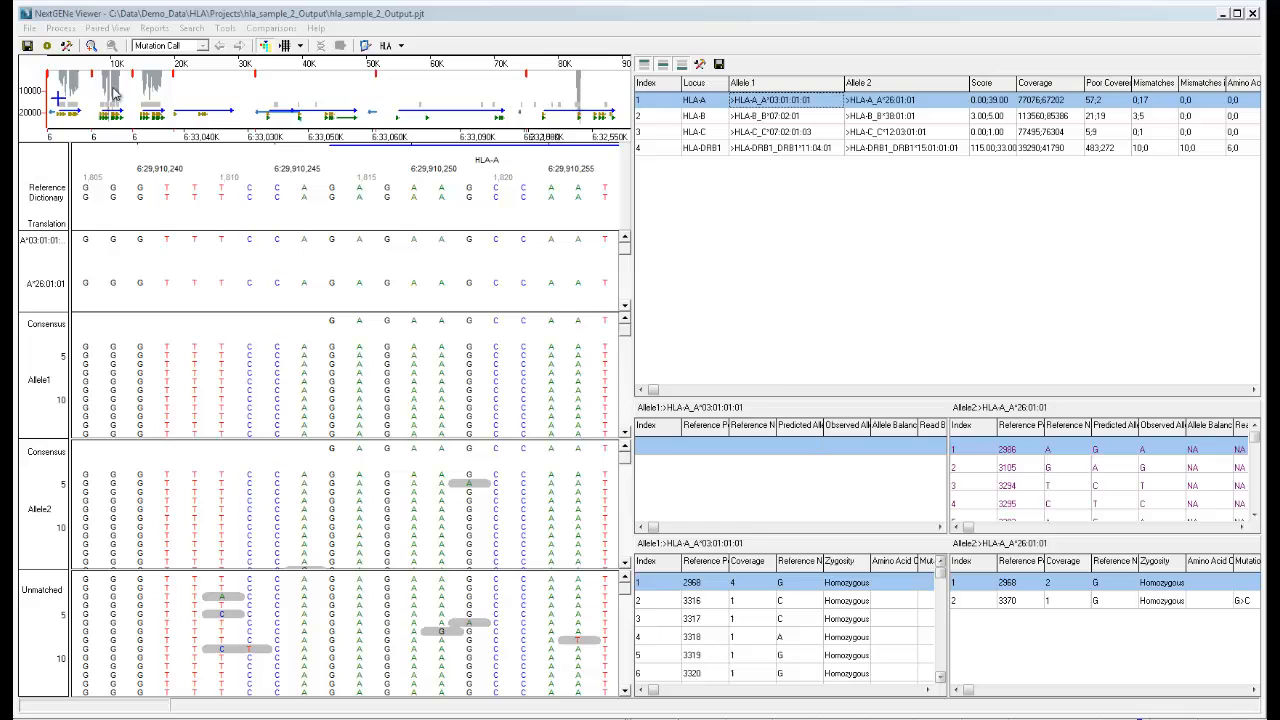
pyautogui.moveTo(136, 124)
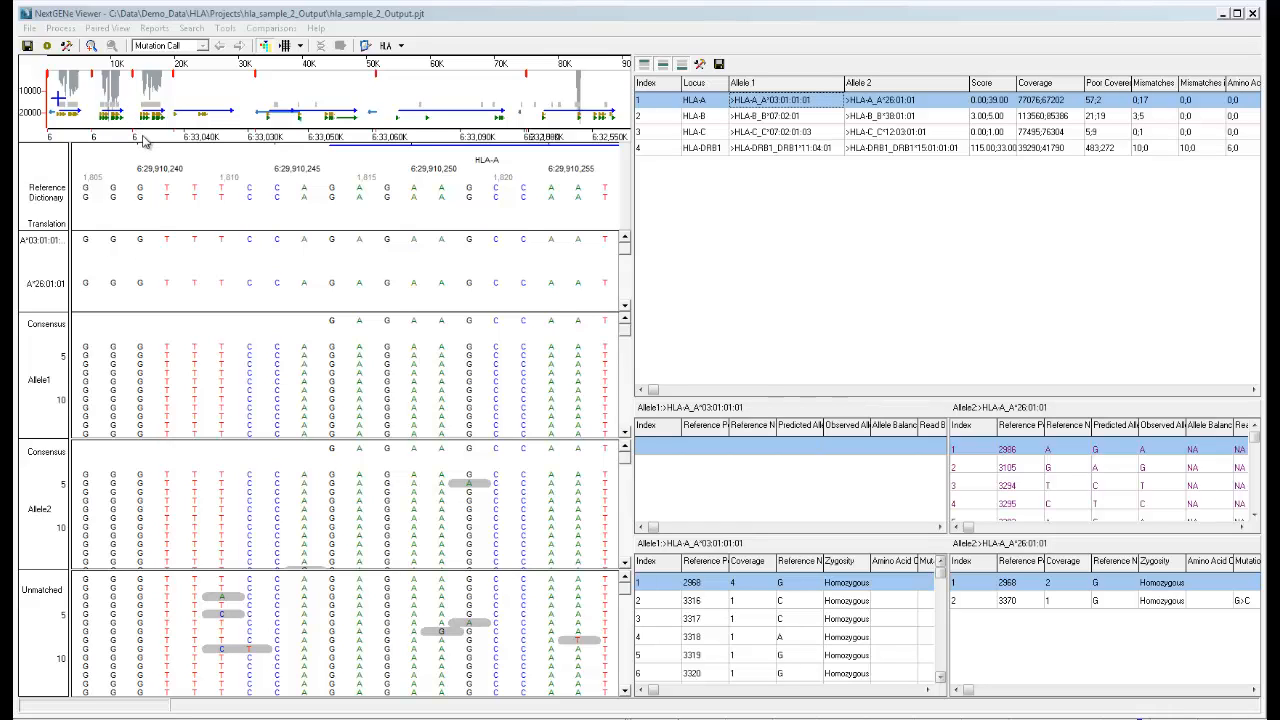
pyautogui.moveTo(490, 196)
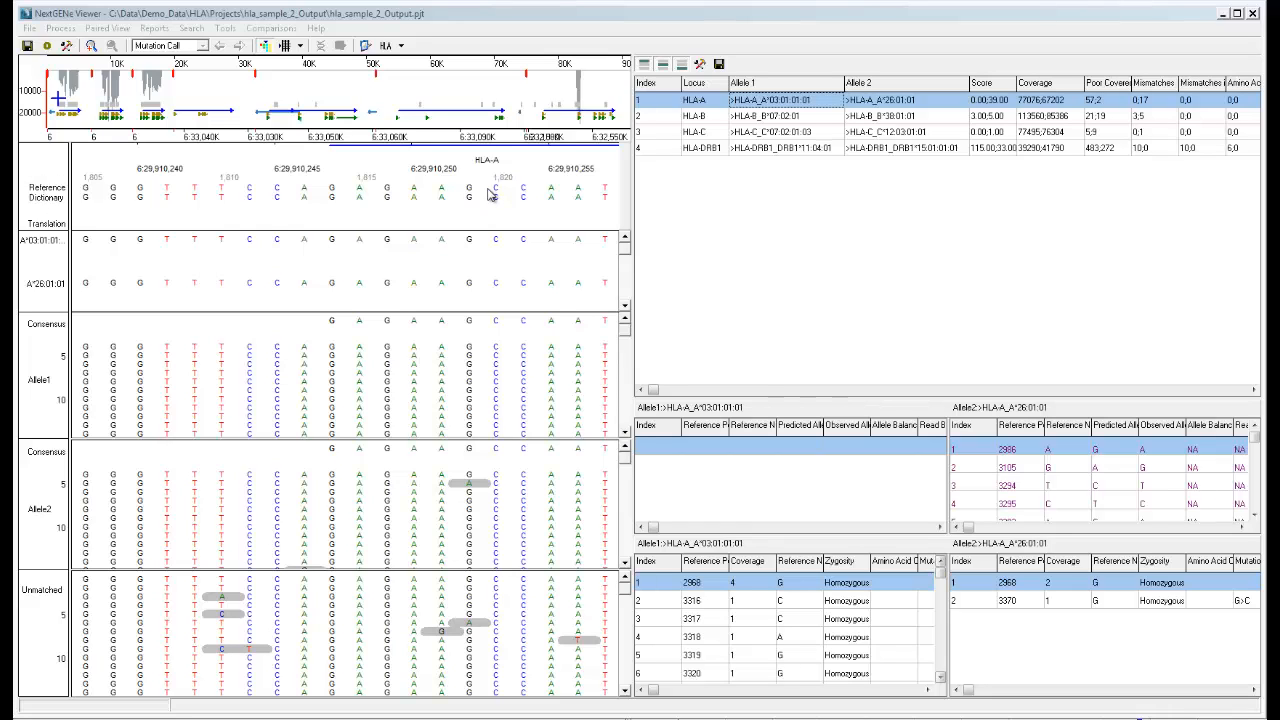
pyautogui.moveTo(424, 188)
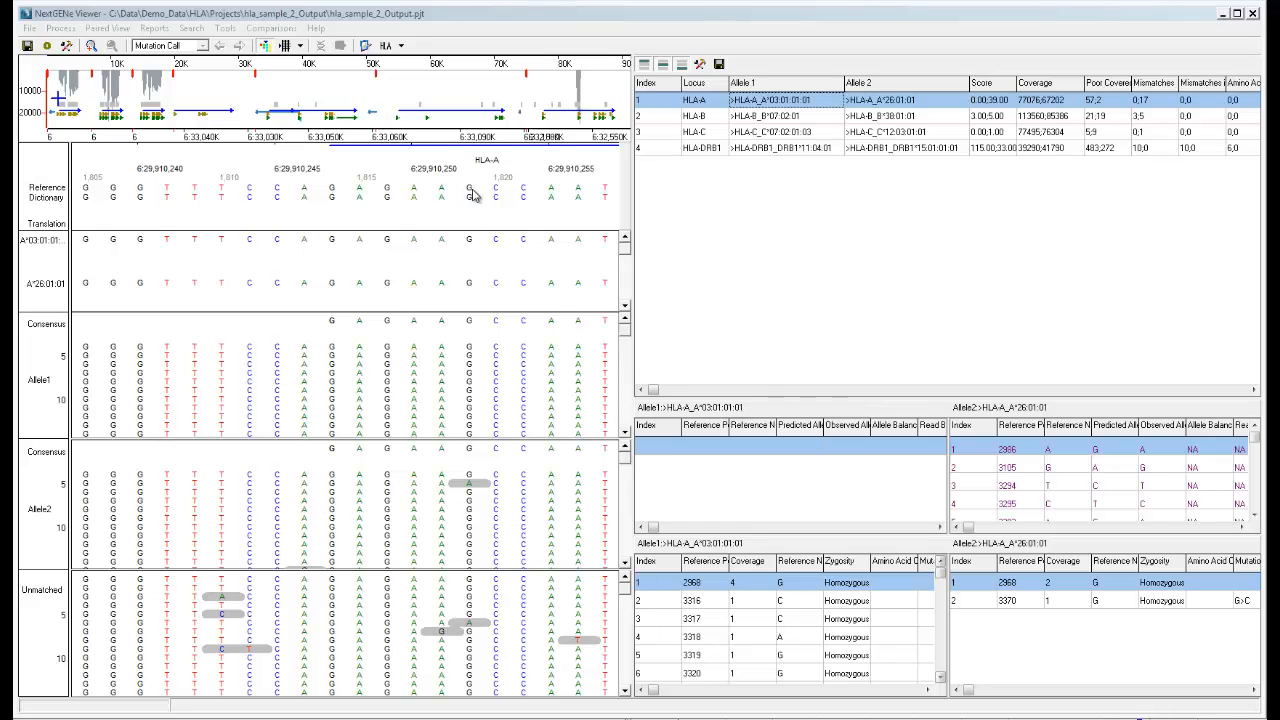
pyautogui.moveTo(472, 218)
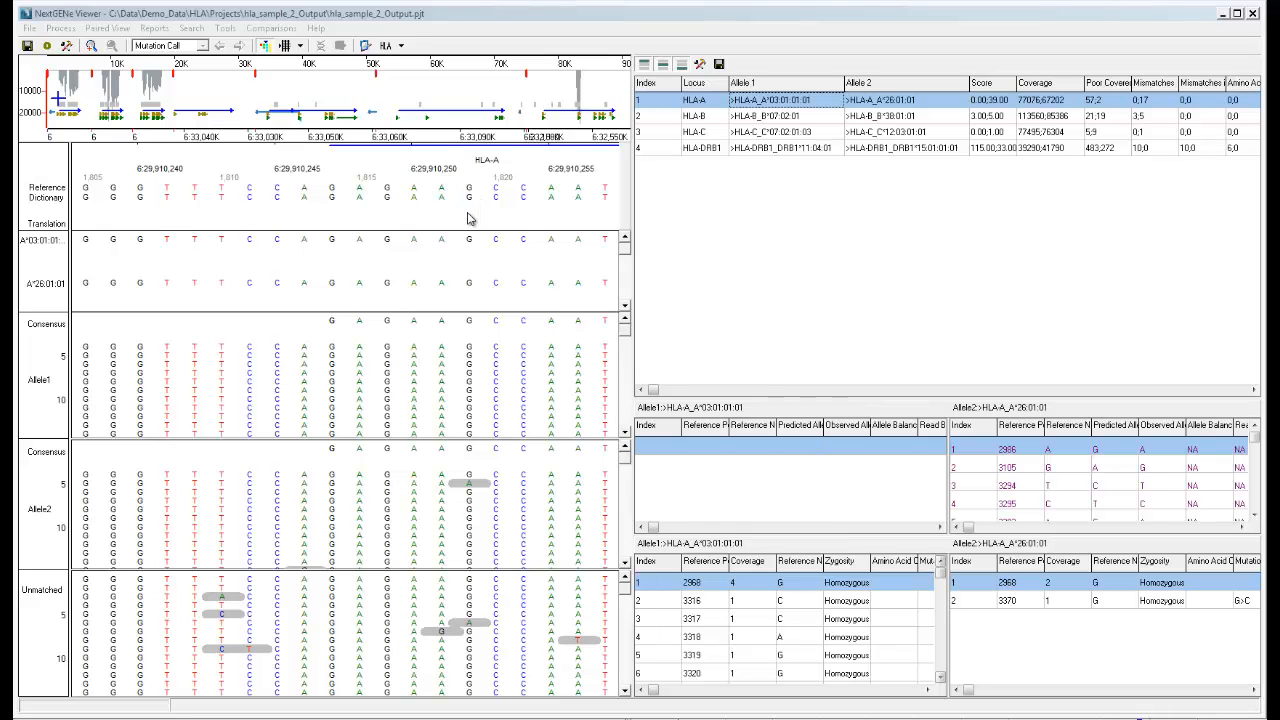
pyautogui.moveTo(478, 276)
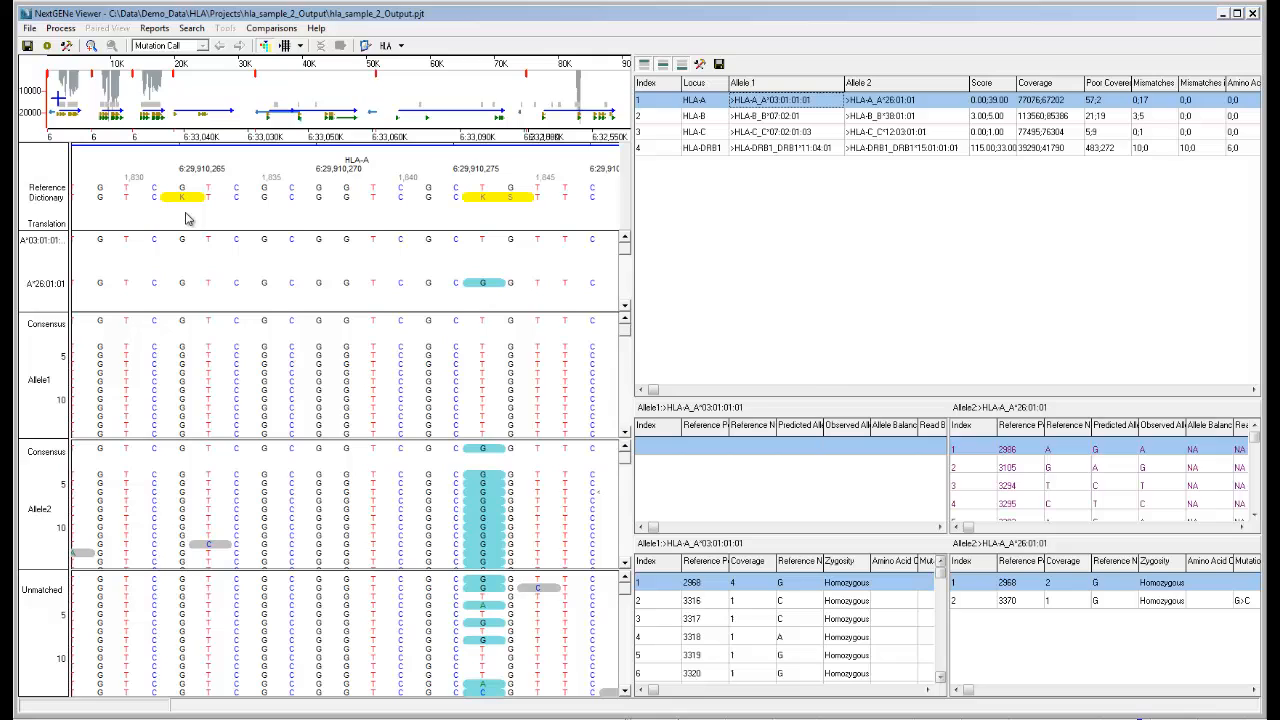
pyautogui.moveTo(186, 218)
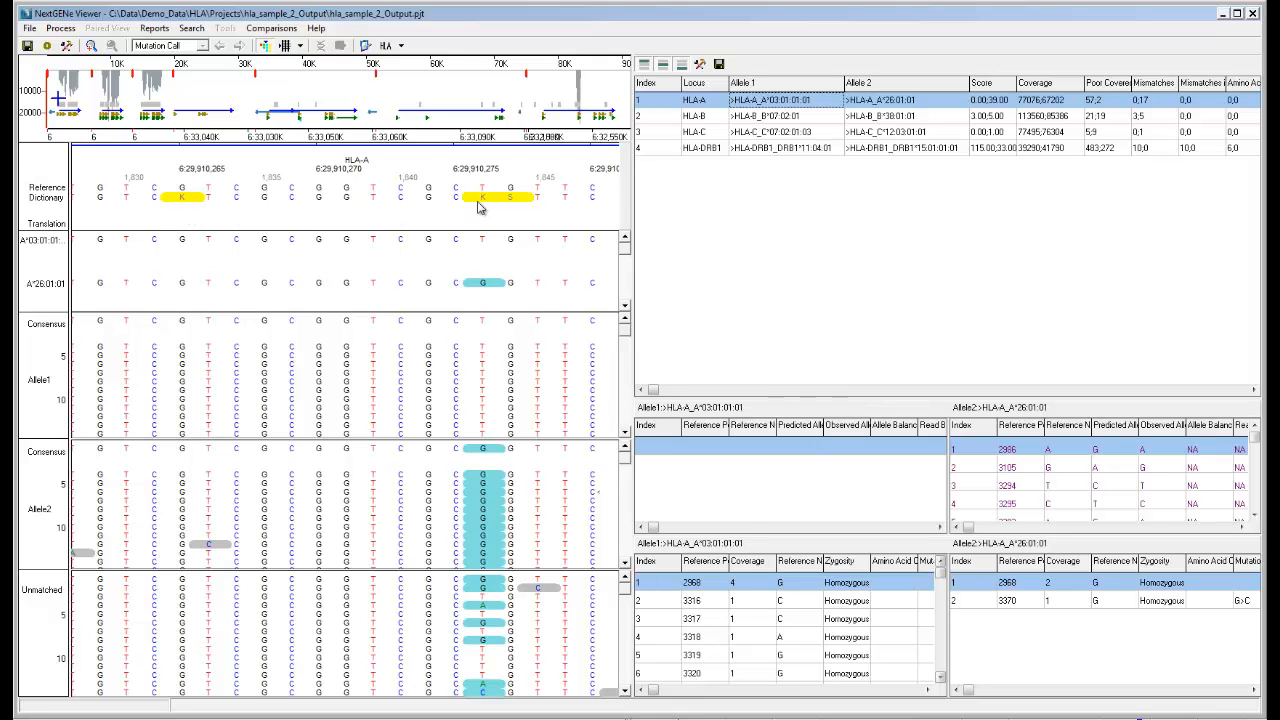
pyautogui.moveTo(512, 204)
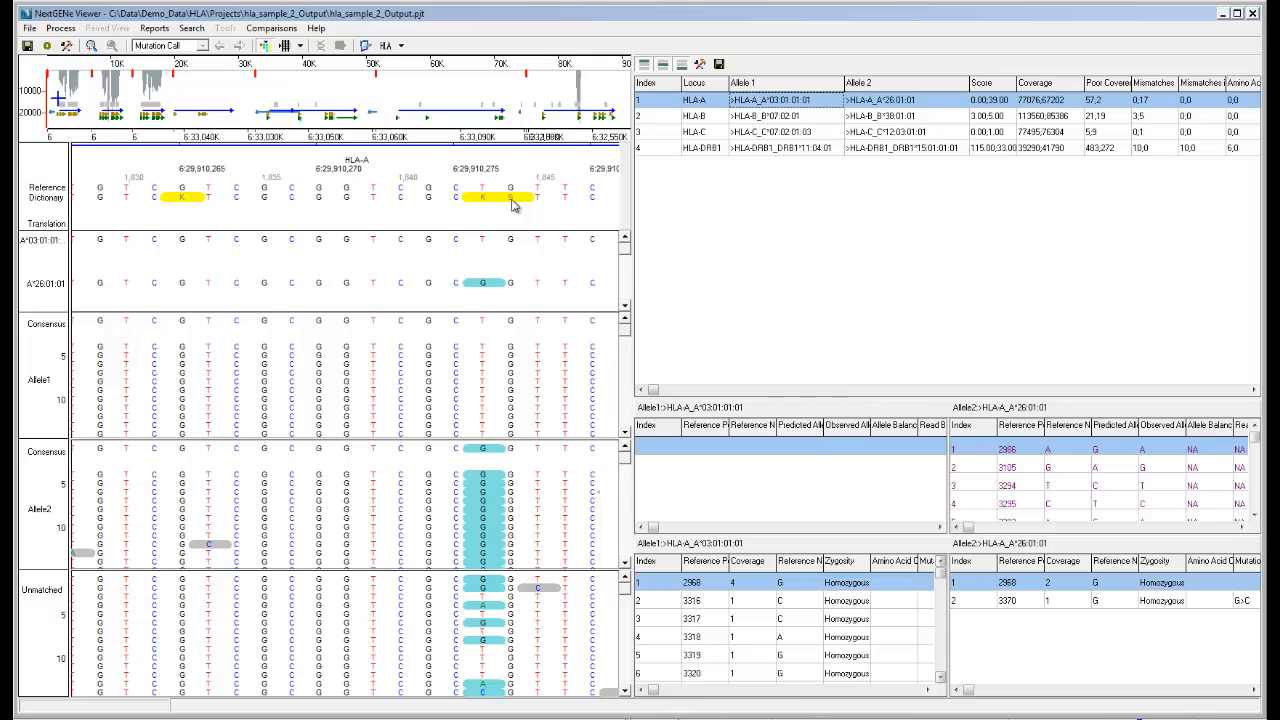
pyautogui.moveTo(448, 212)
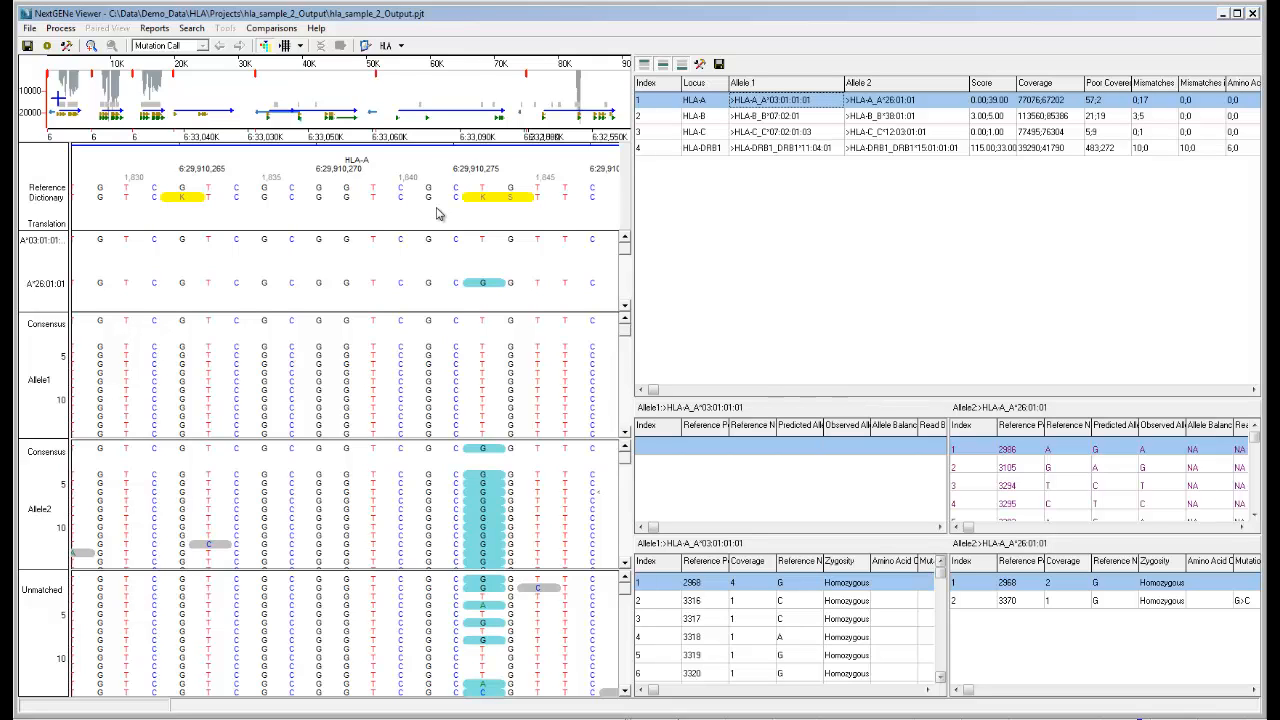
pyautogui.moveTo(400, 296)
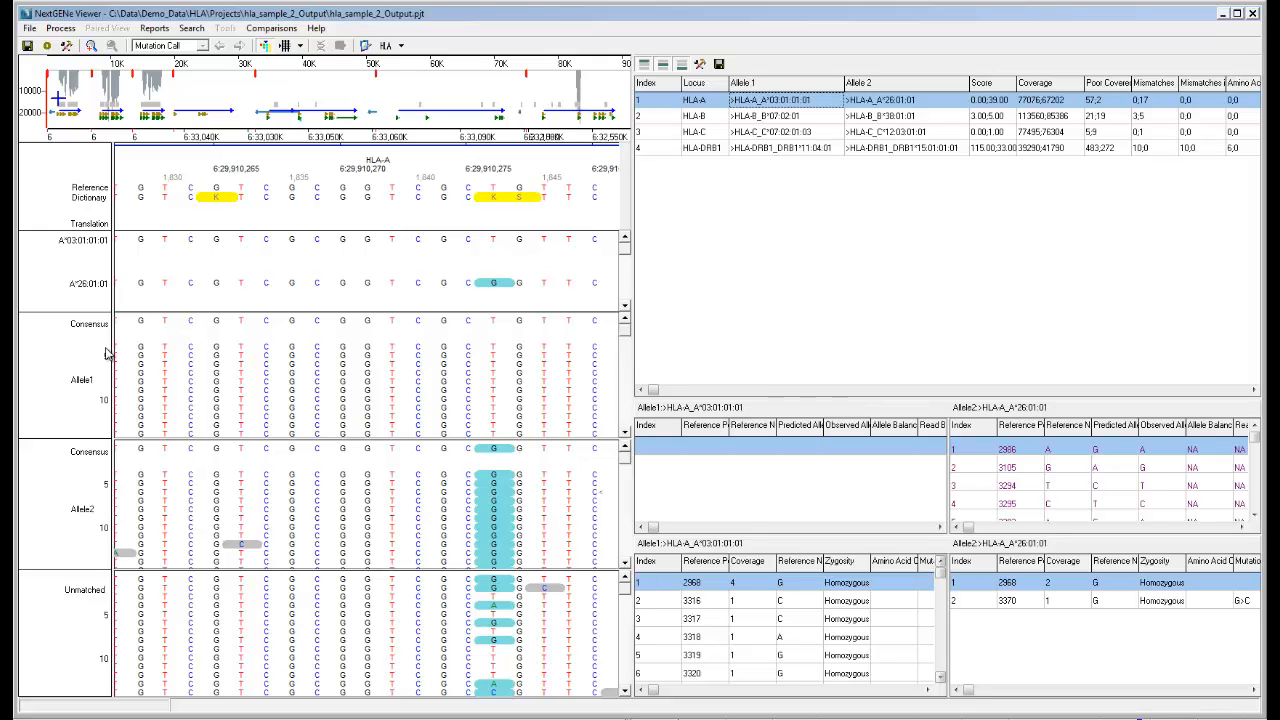
pyautogui.moveTo(144, 396)
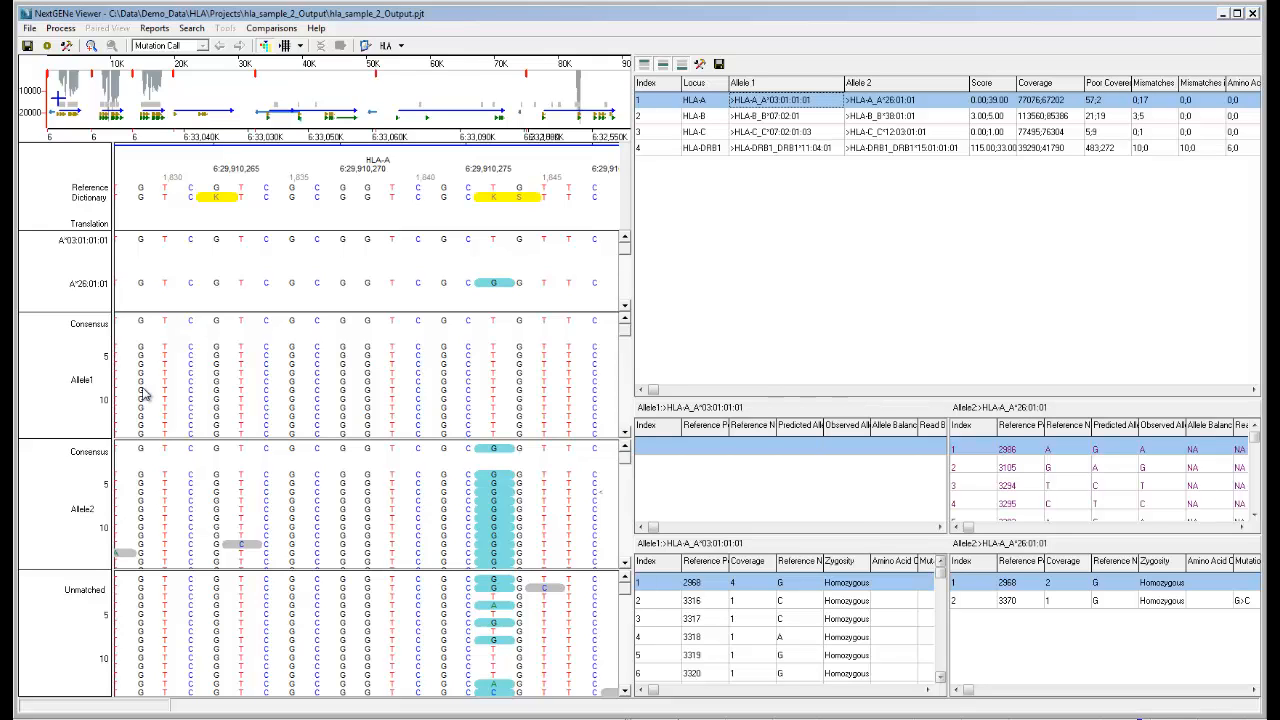
pyautogui.moveTo(252, 364)
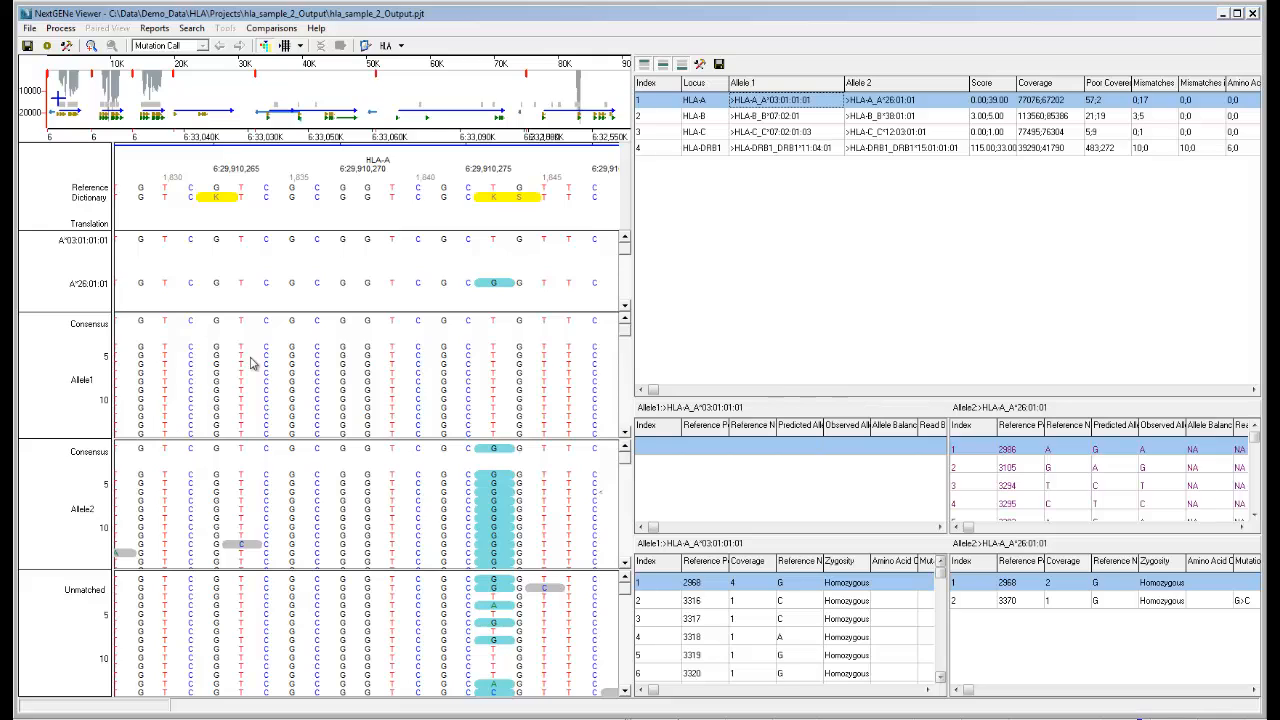
pyautogui.moveTo(252, 330)
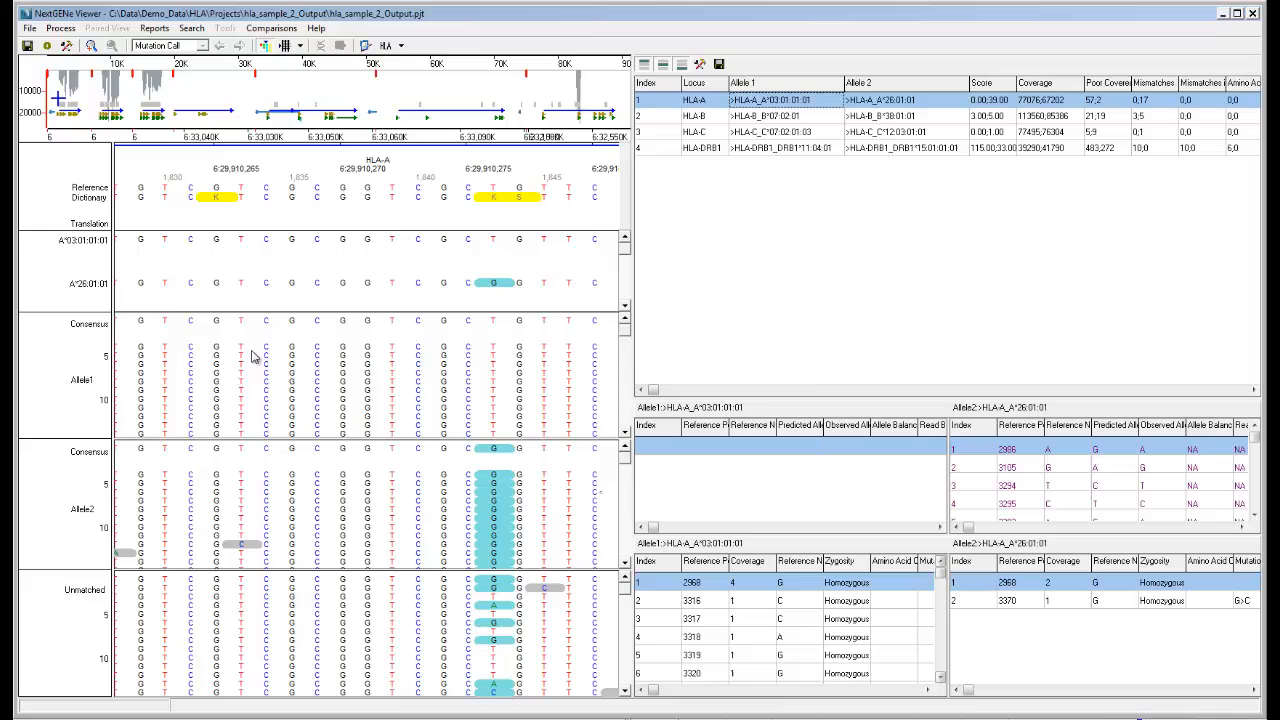
pyautogui.moveTo(260, 464)
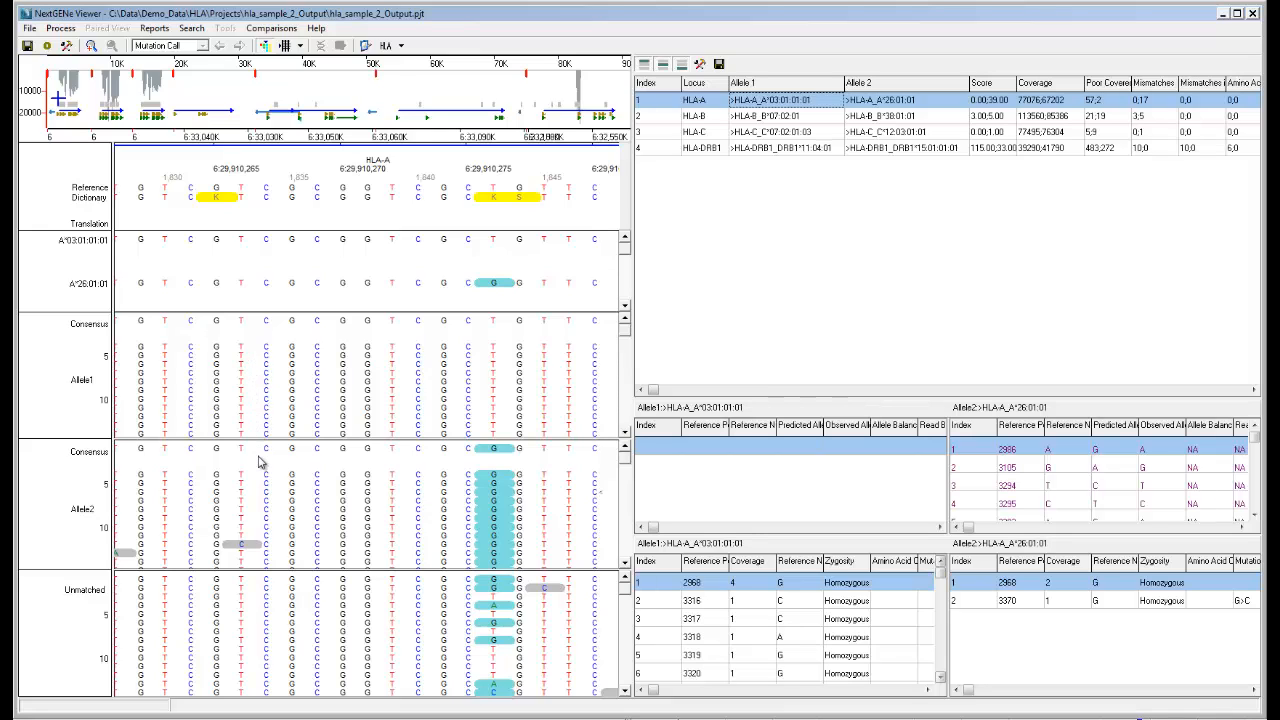
pyautogui.moveTo(464, 572)
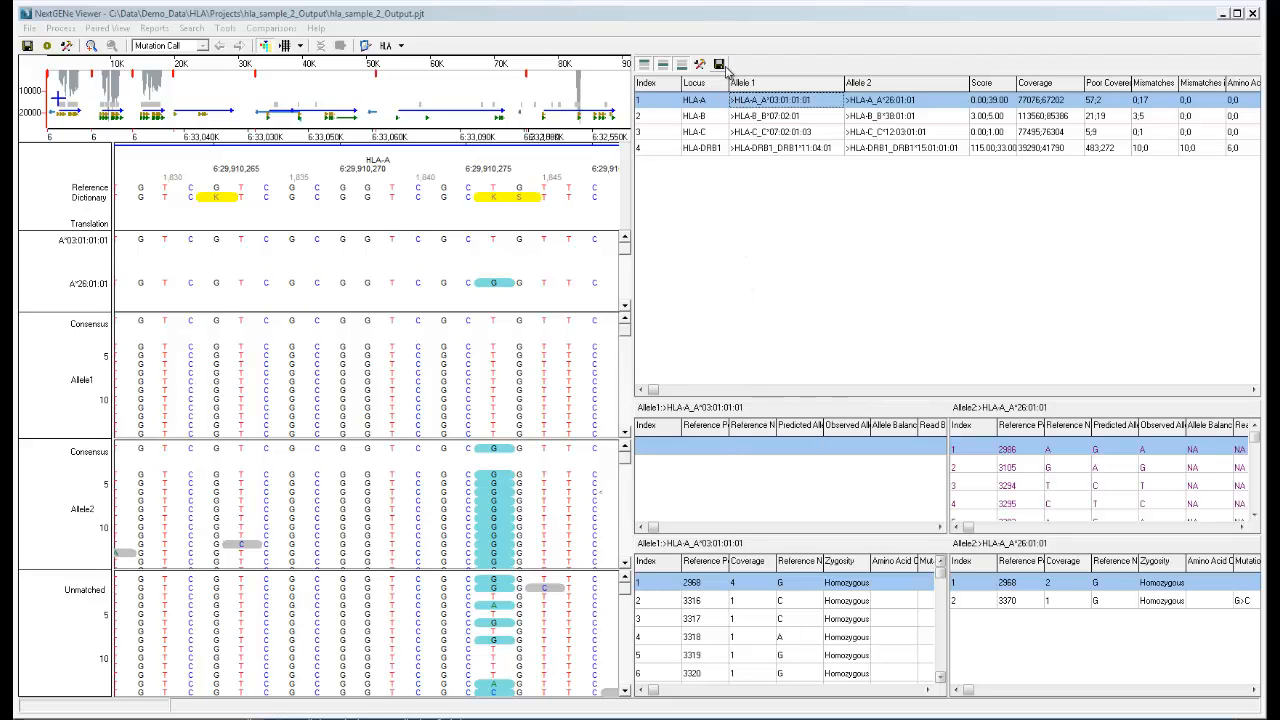
# Step: Start saving the HLA report as a text file via the Save HLA Report dialog
pyautogui.click(720, 64)
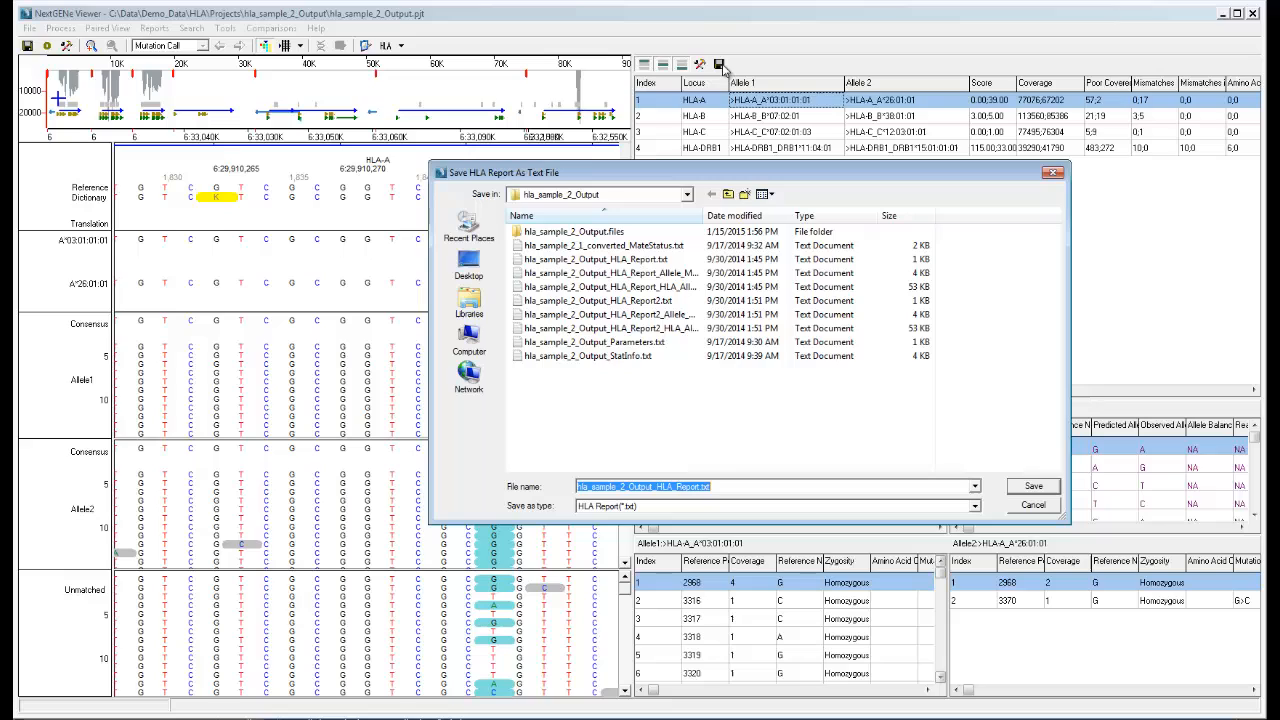
pyautogui.moveTo(688, 500)
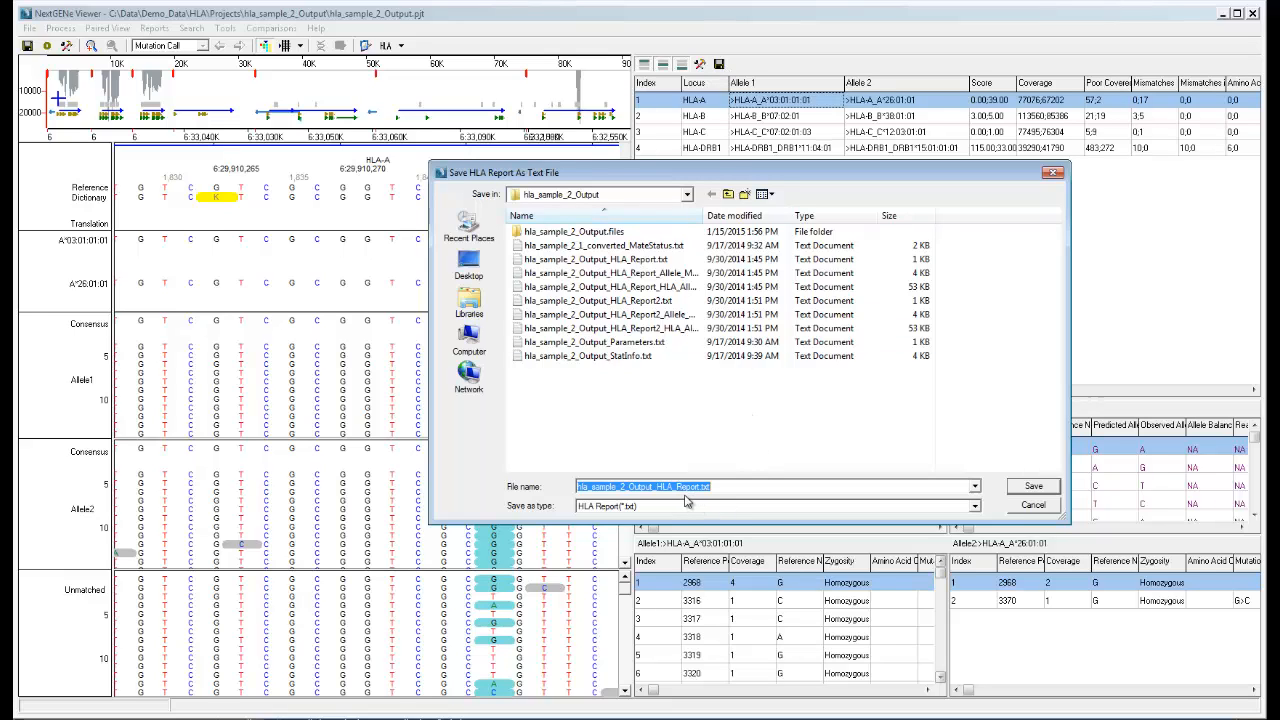